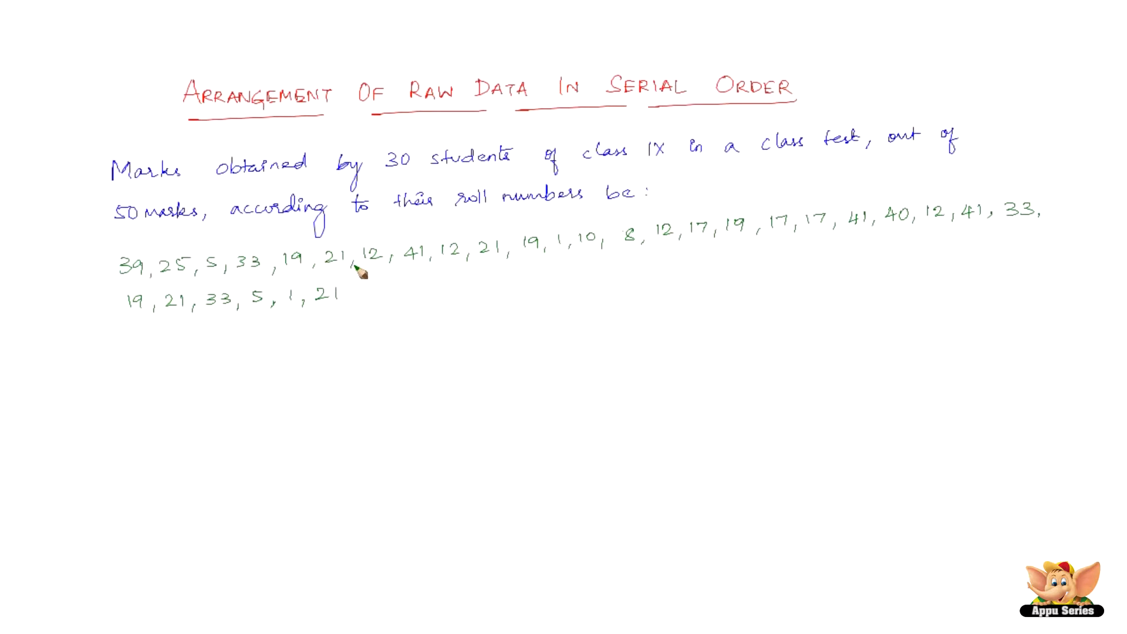
pyautogui.moveTo(688, 203)
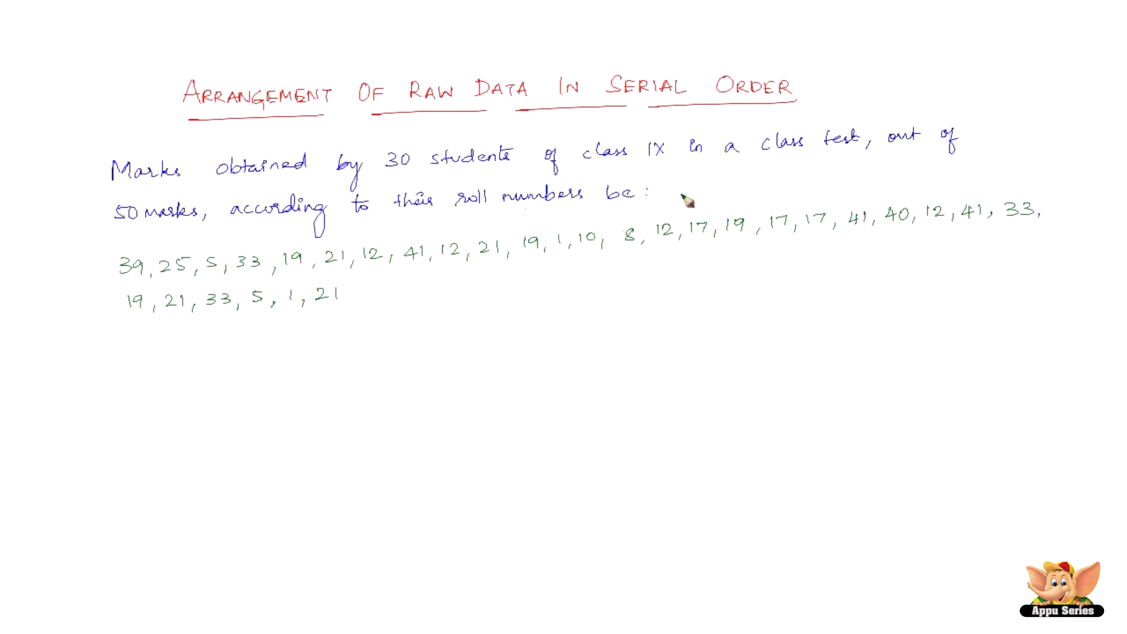
pyautogui.moveTo(649, 226)
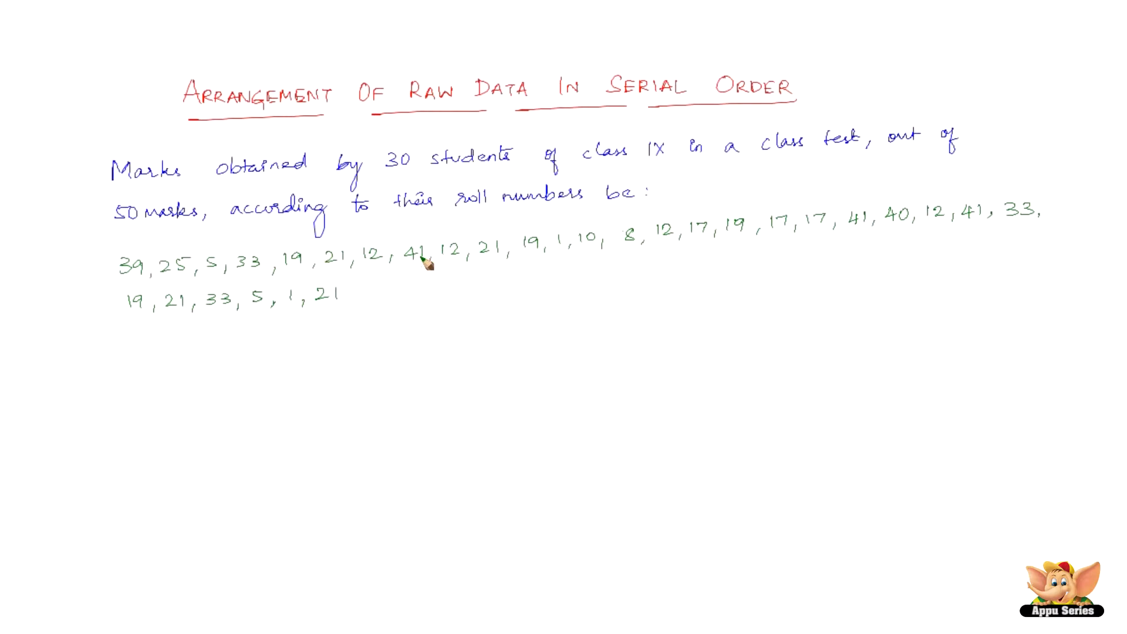
pyautogui.moveTo(582, 237)
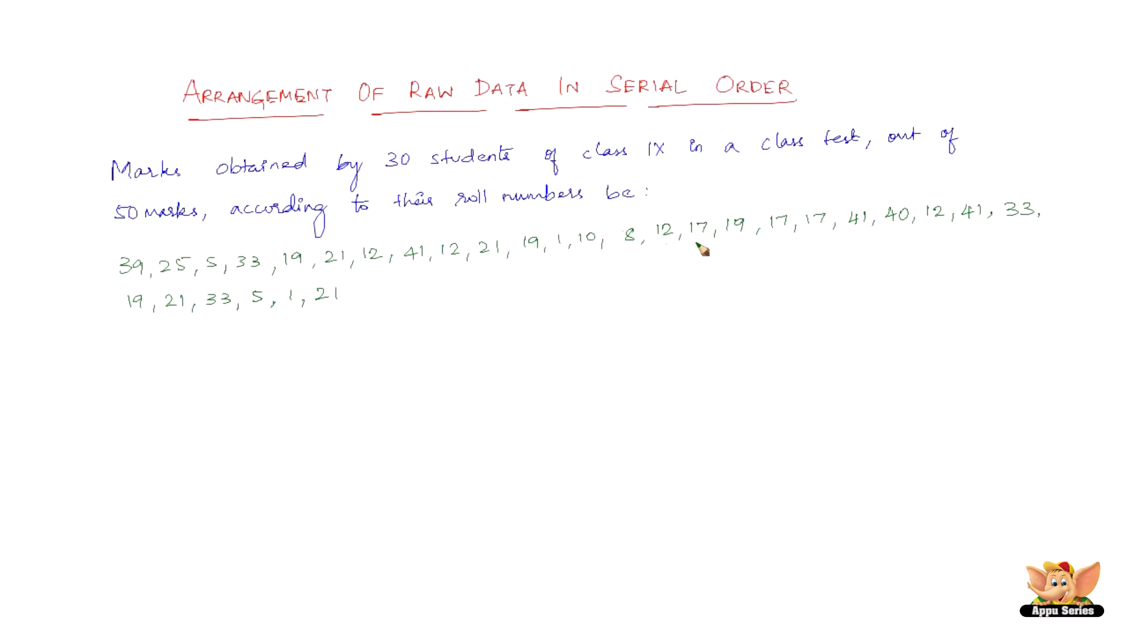
pyautogui.moveTo(864, 233)
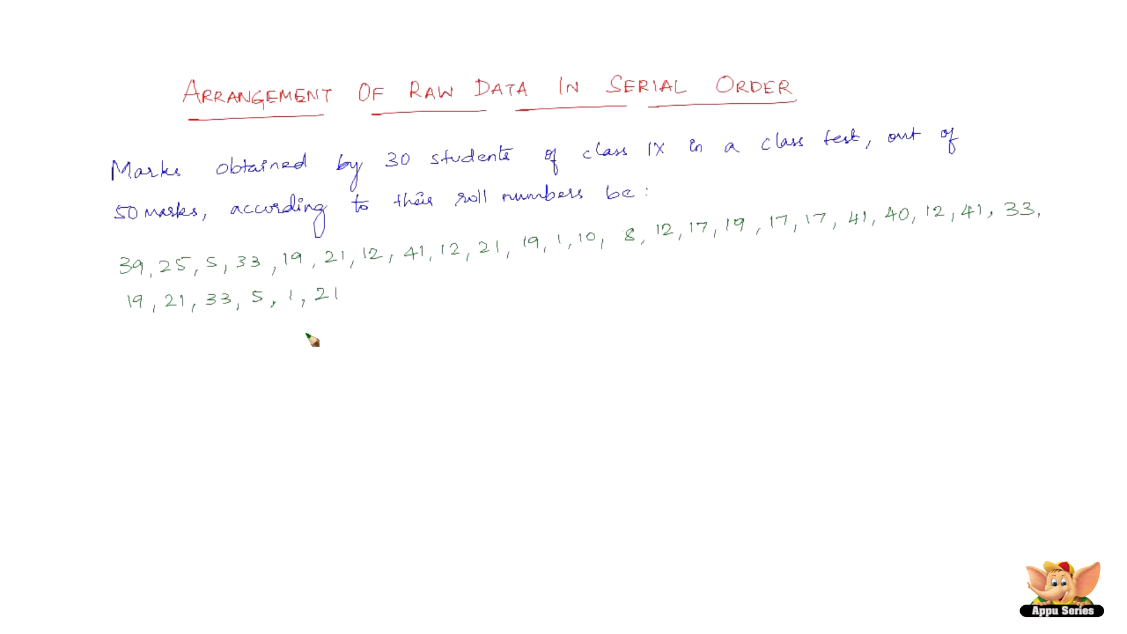
pyautogui.moveTo(328, 333)
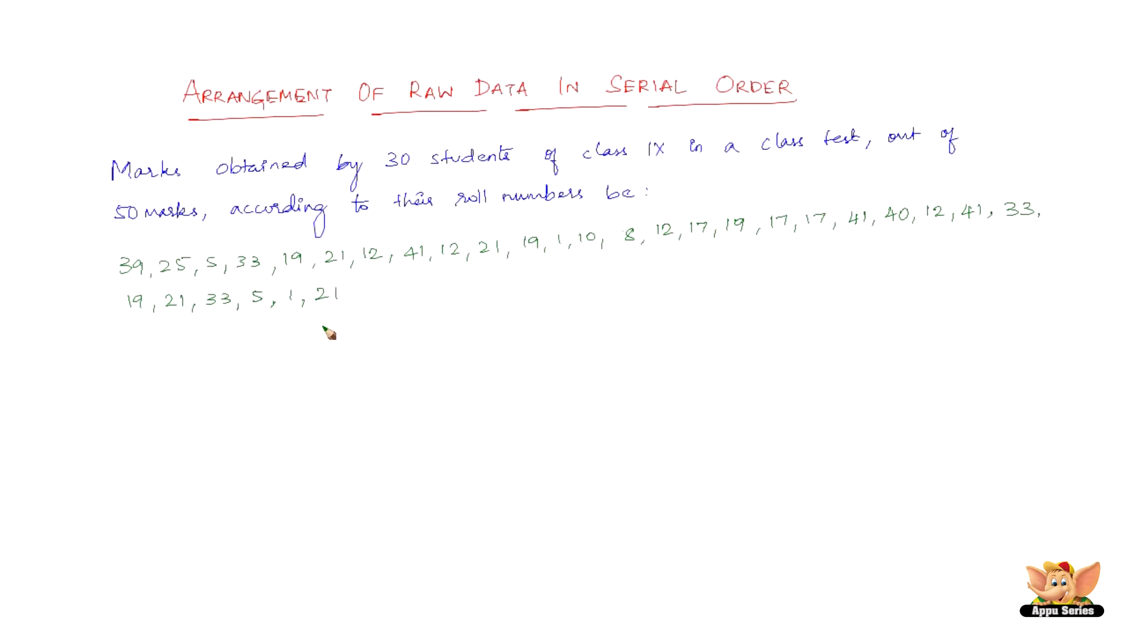
pyautogui.moveTo(335, 323)
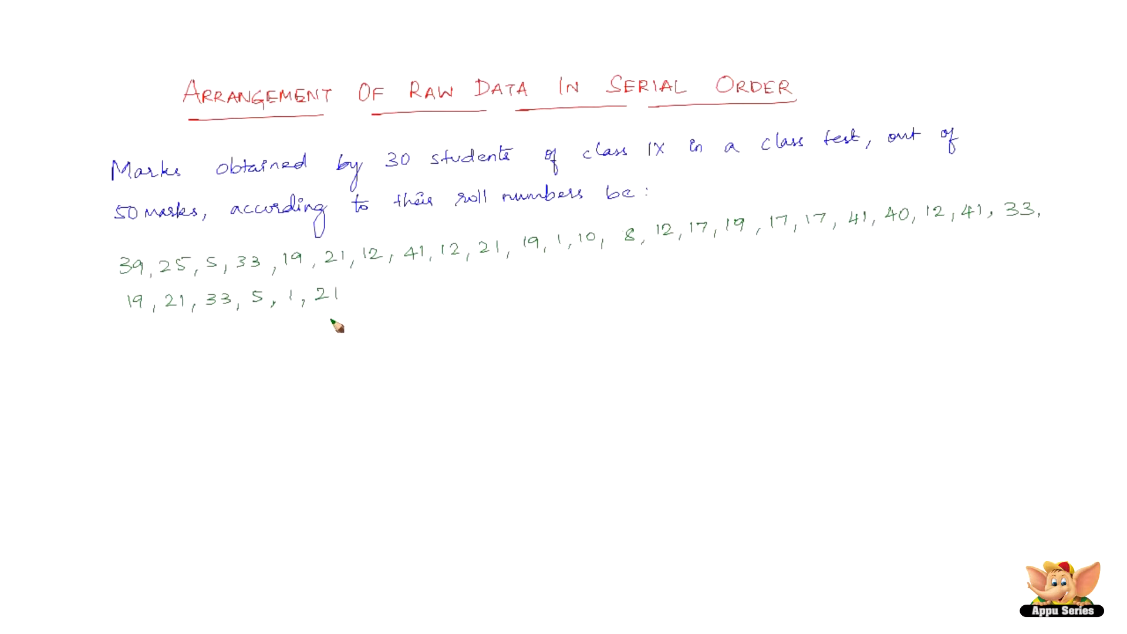
pyautogui.moveTo(334, 324)
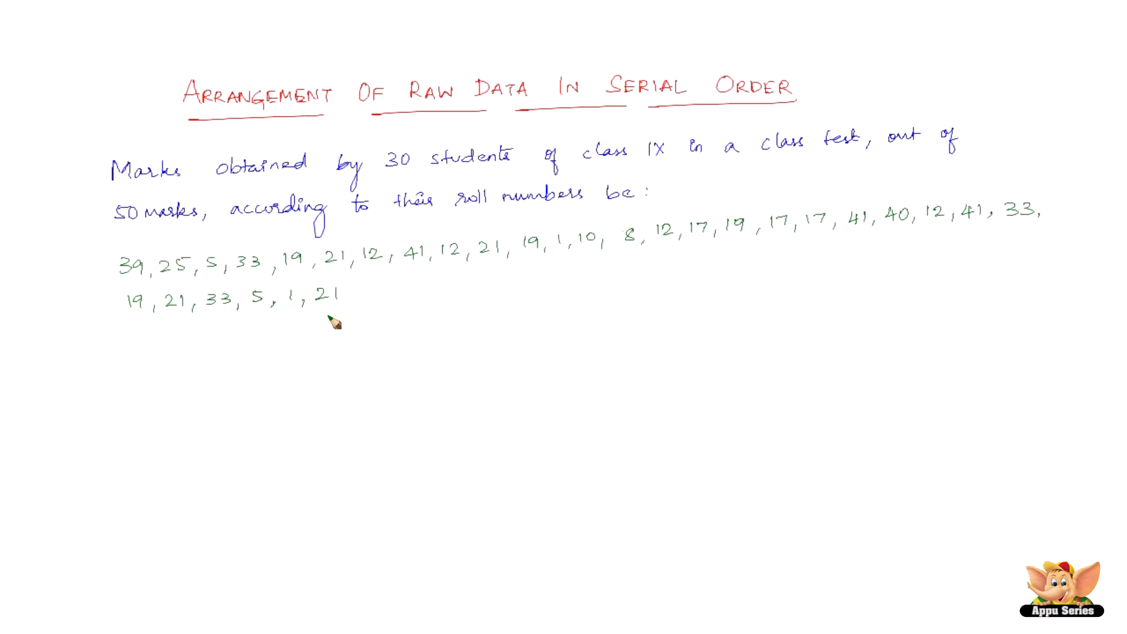
pyautogui.moveTo(341, 331)
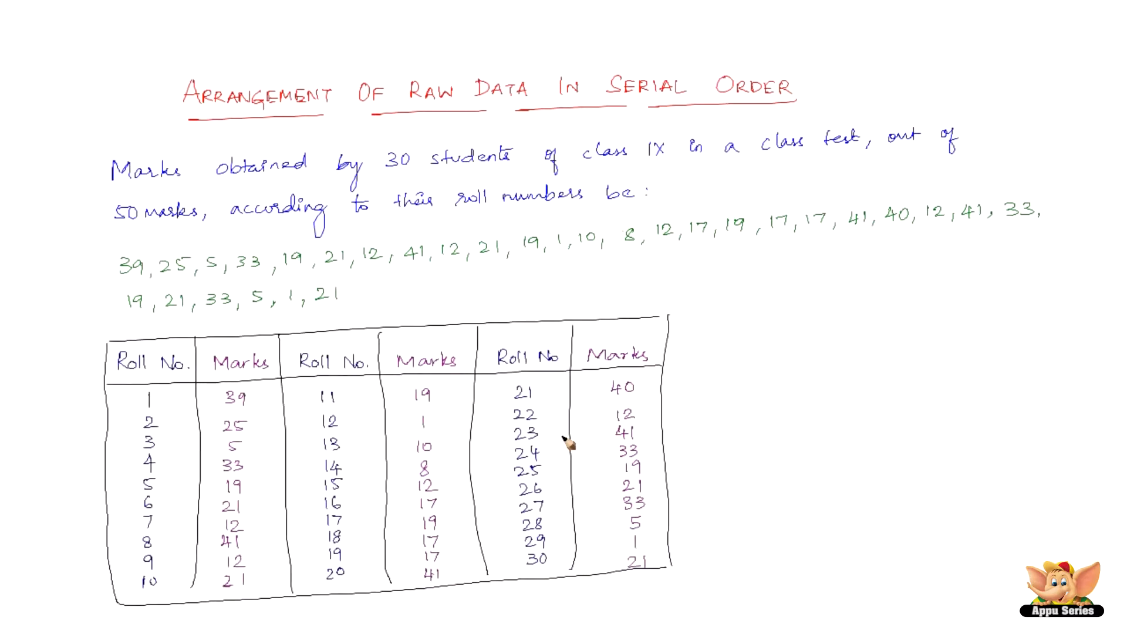
pyautogui.moveTo(356, 454)
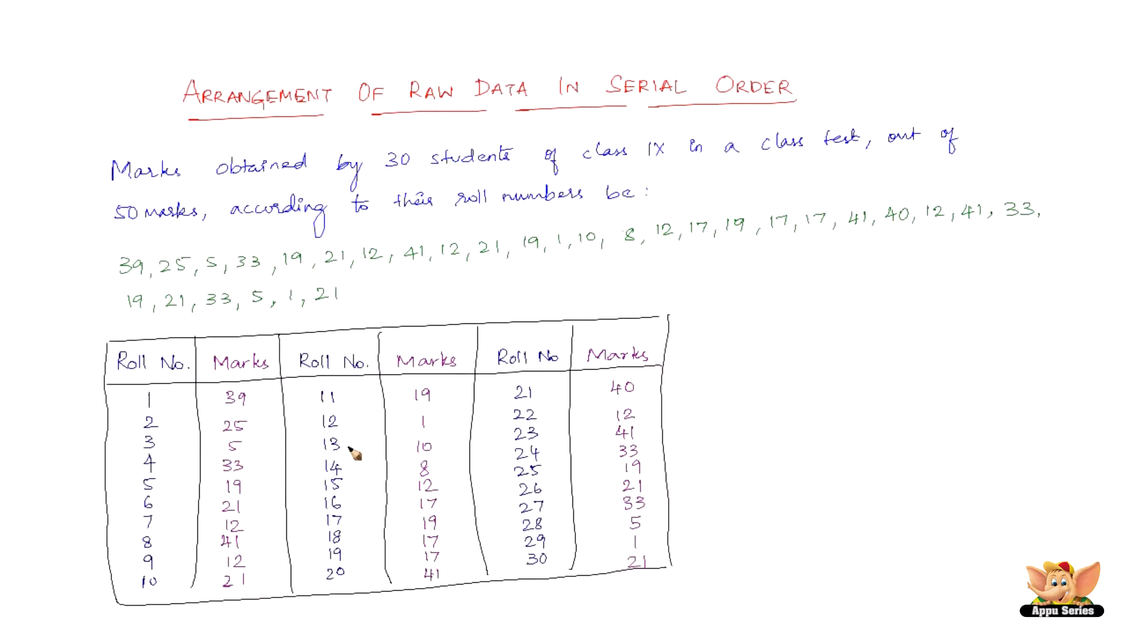
pyautogui.moveTo(341, 462)
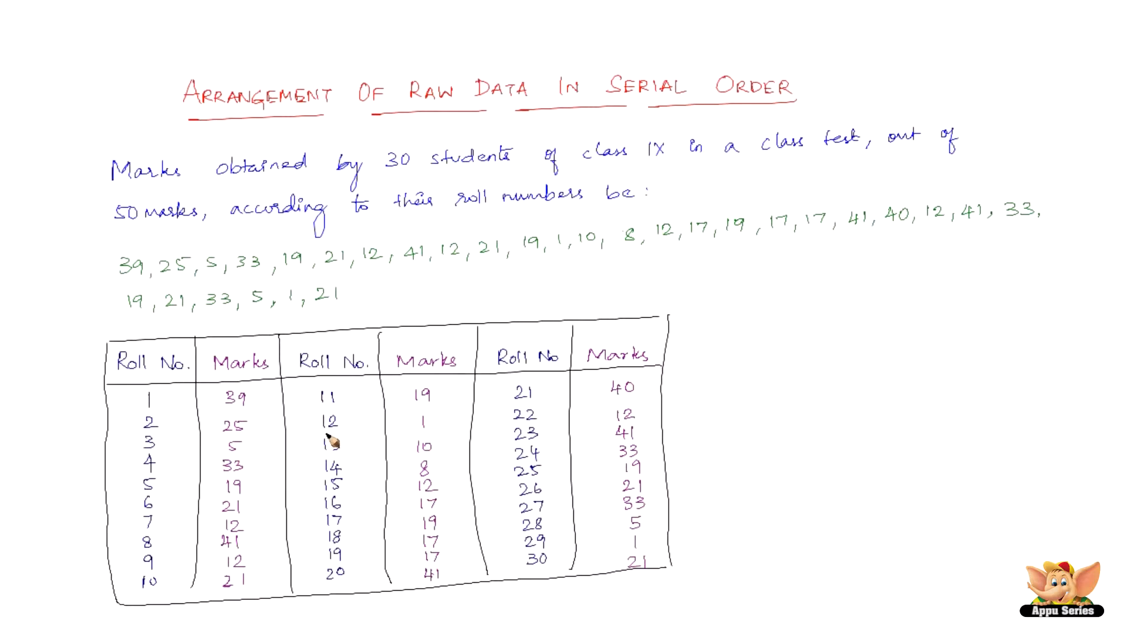
pyautogui.moveTo(358, 435)
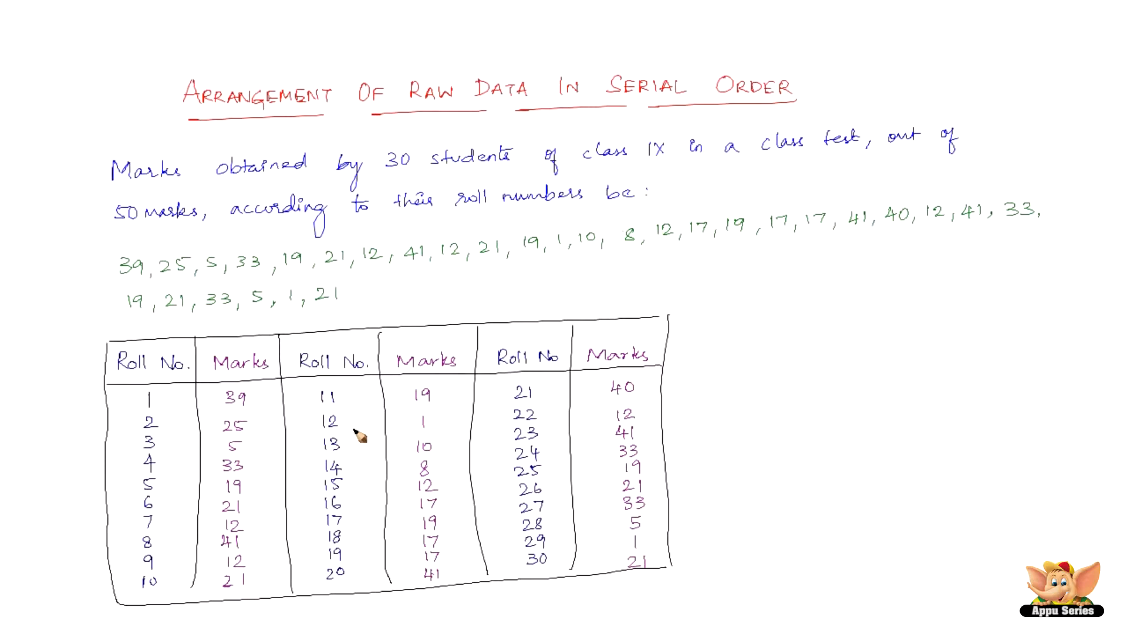
pyautogui.moveTo(354, 462)
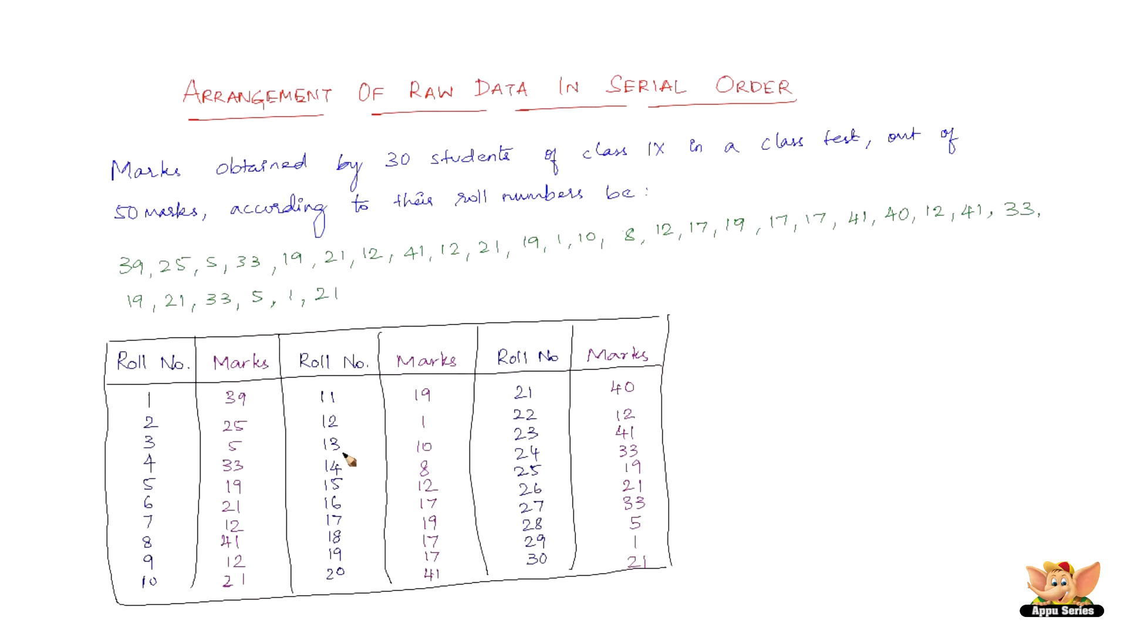
pyautogui.moveTo(456, 413)
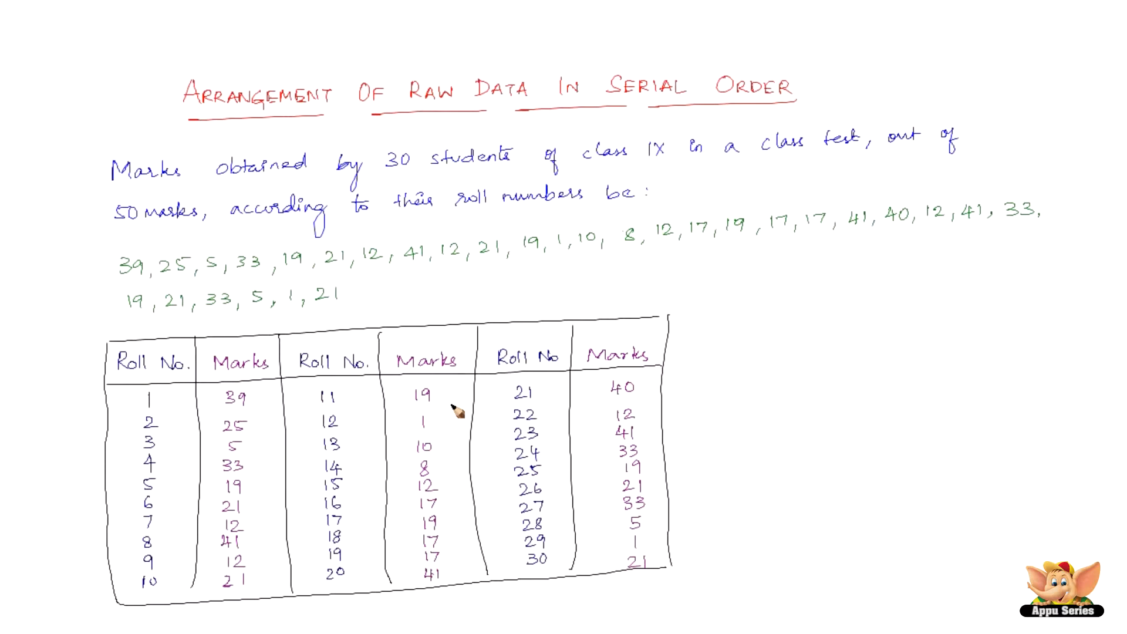
pyautogui.moveTo(419, 442)
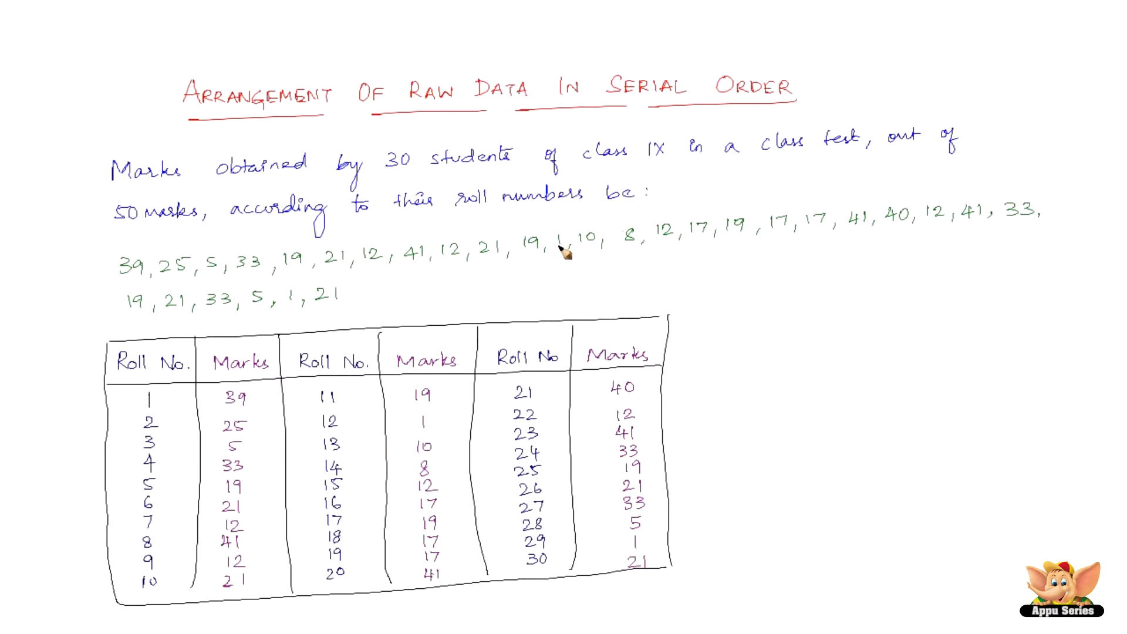
pyautogui.moveTo(415, 270)
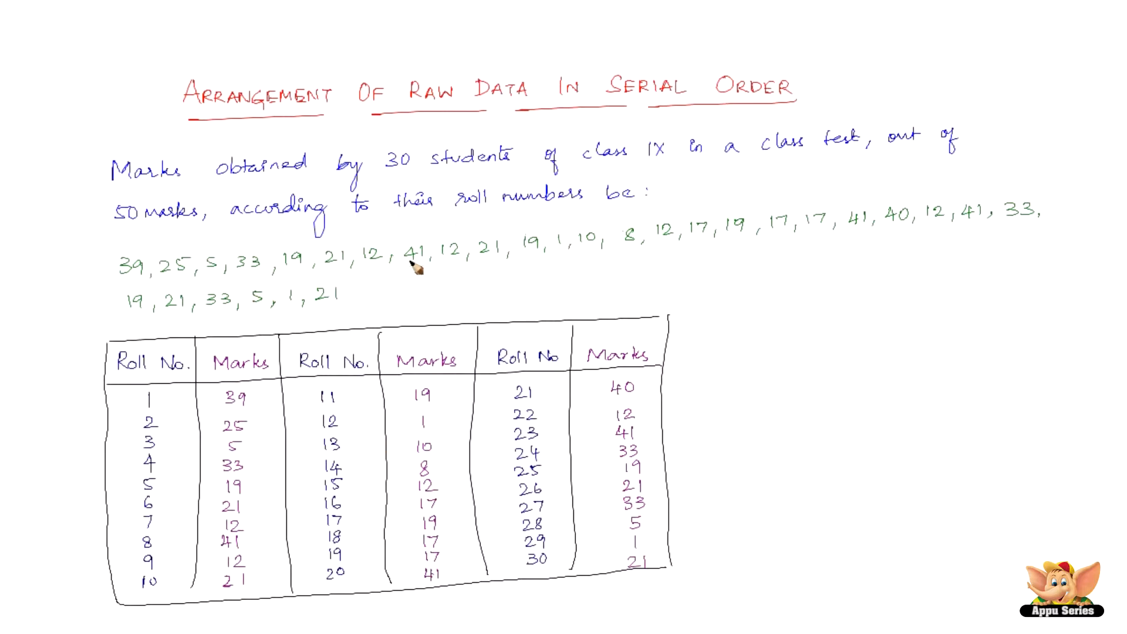
pyautogui.moveTo(237, 314)
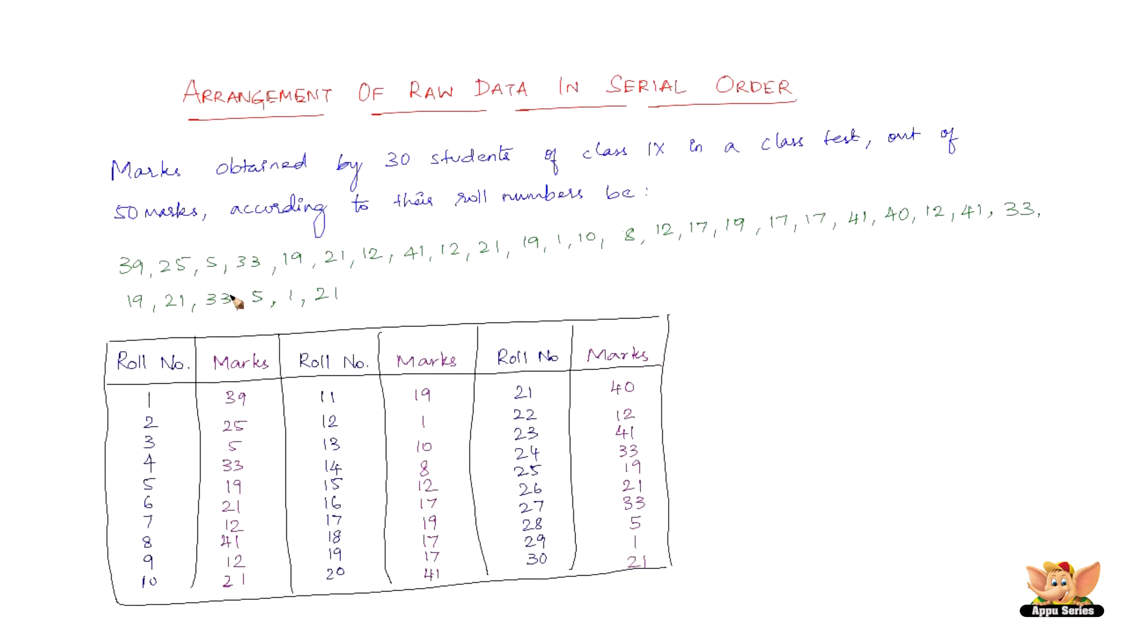
pyautogui.moveTo(178, 378)
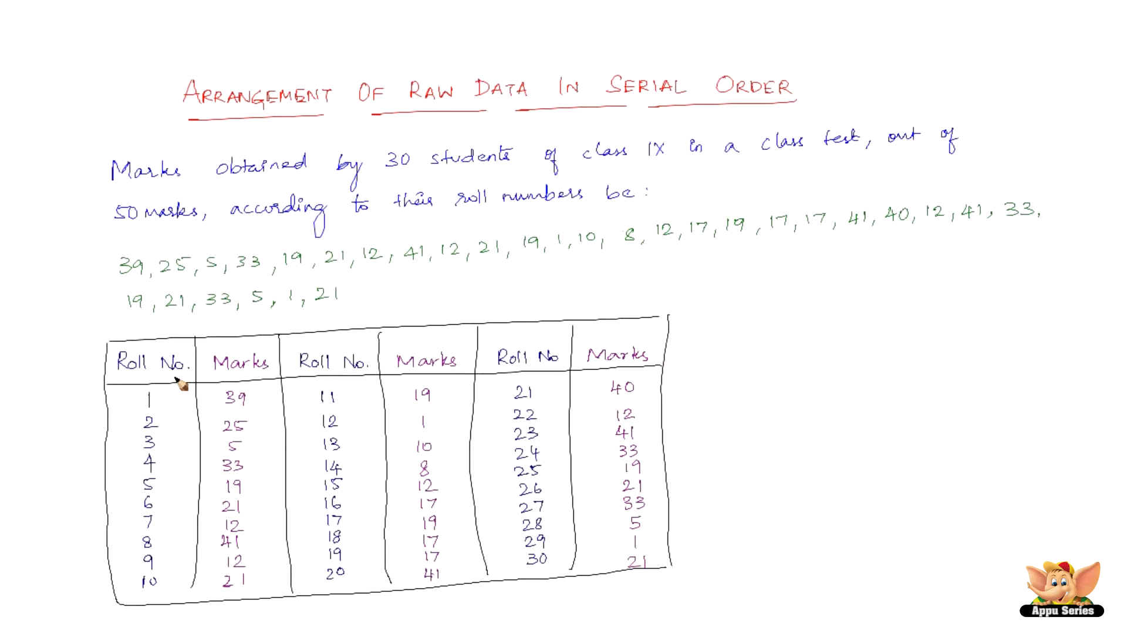
pyautogui.moveTo(290, 302)
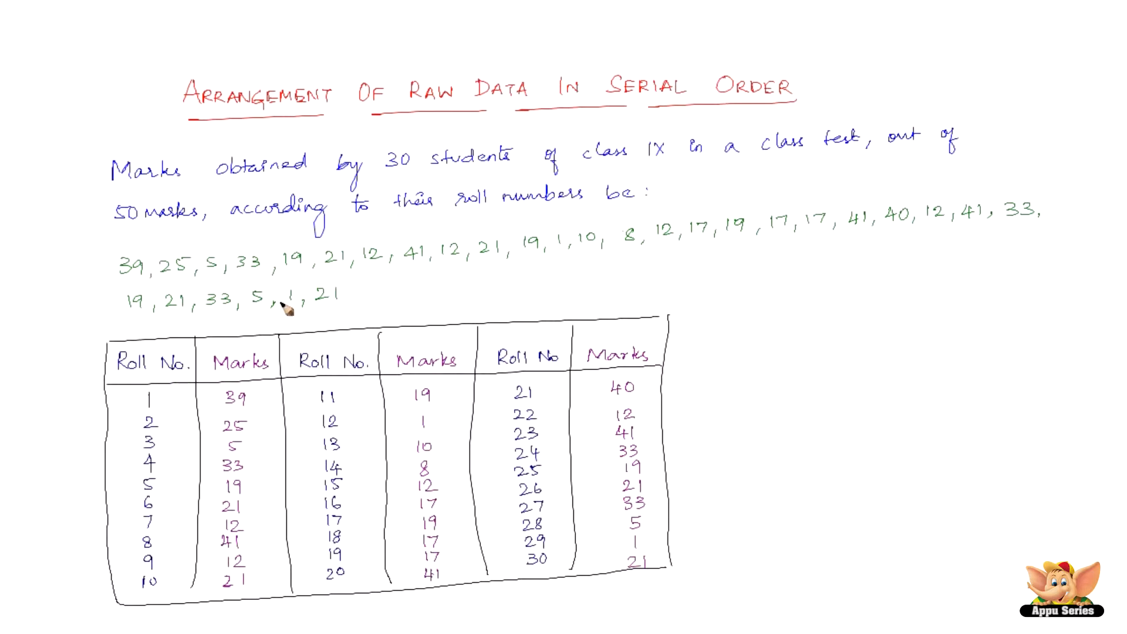
pyautogui.moveTo(374, 276)
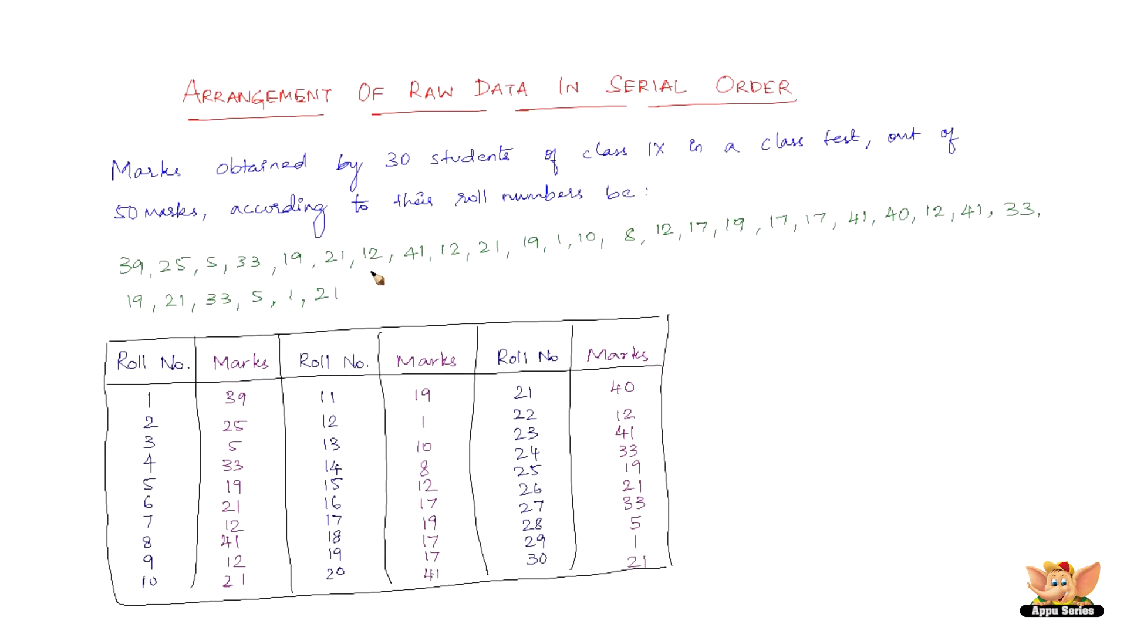
pyautogui.moveTo(316, 297)
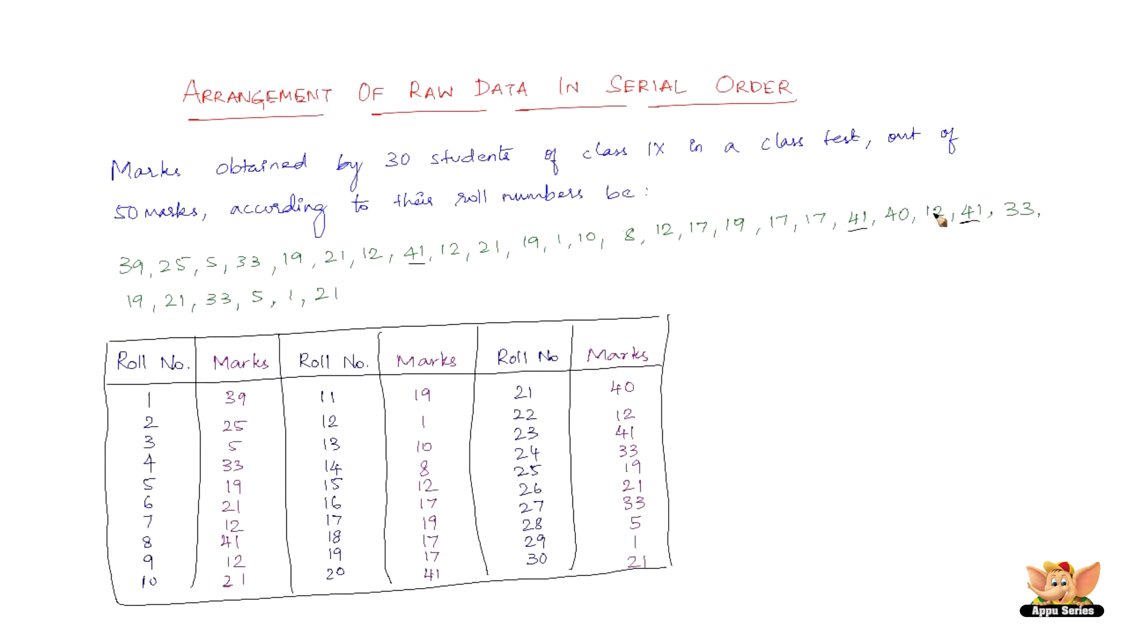
pyautogui.moveTo(402, 275)
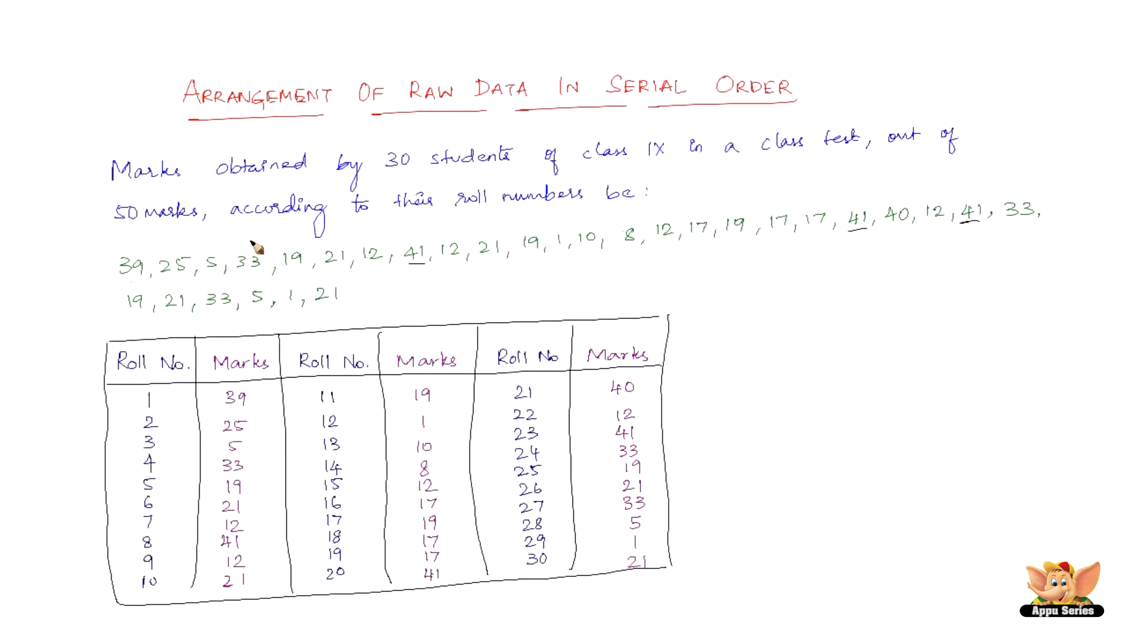
pyautogui.moveTo(967, 224)
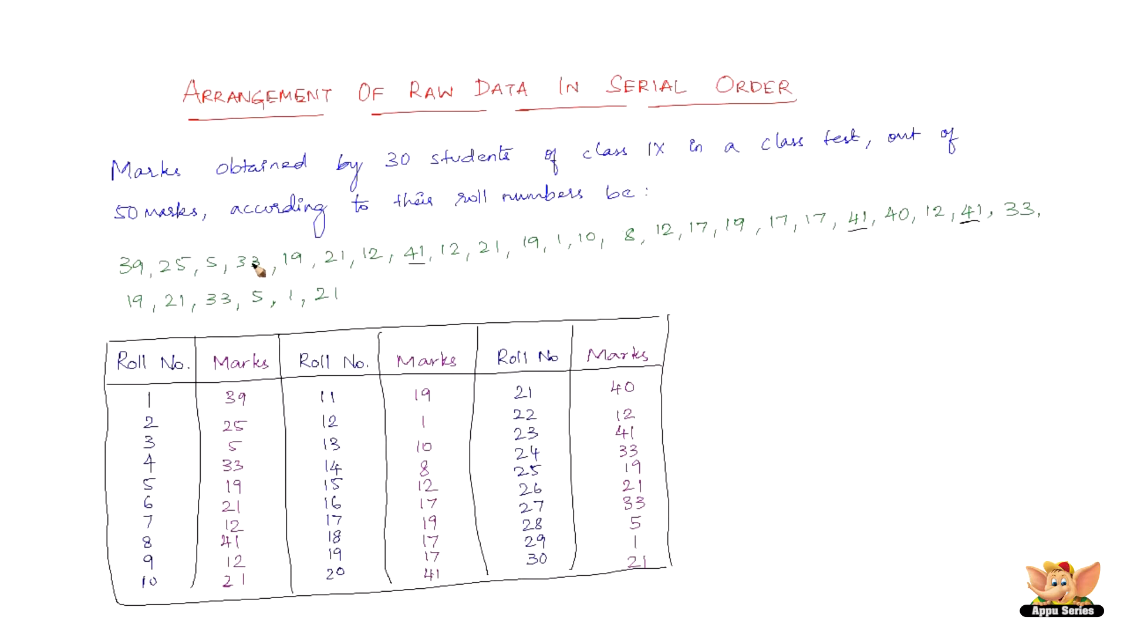
pyautogui.moveTo(318, 311)
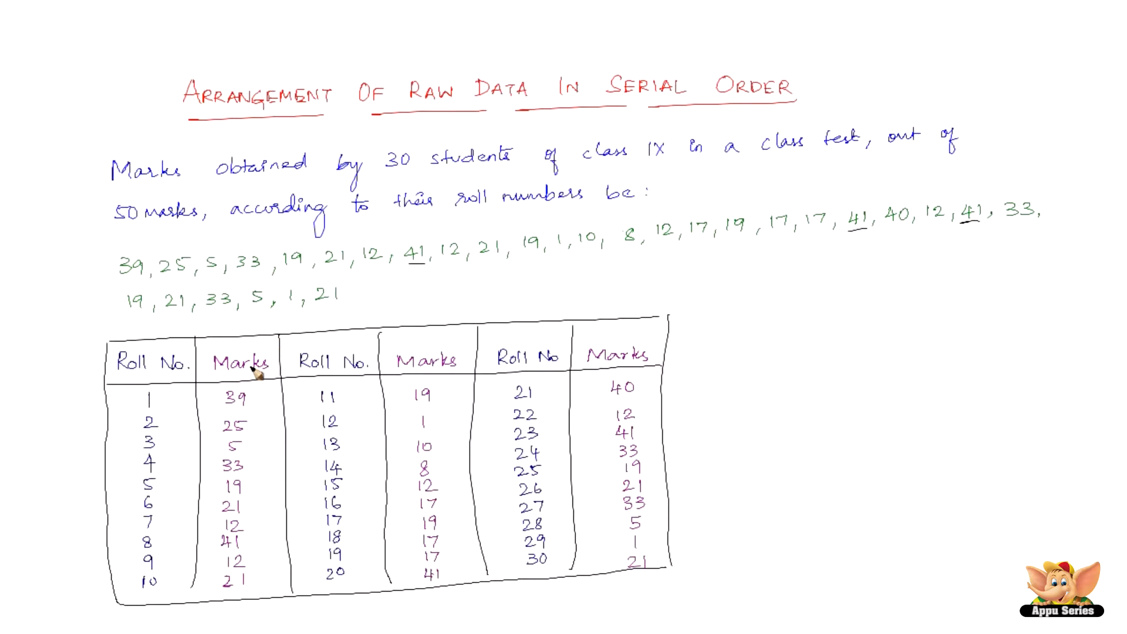
pyautogui.moveTo(240, 385)
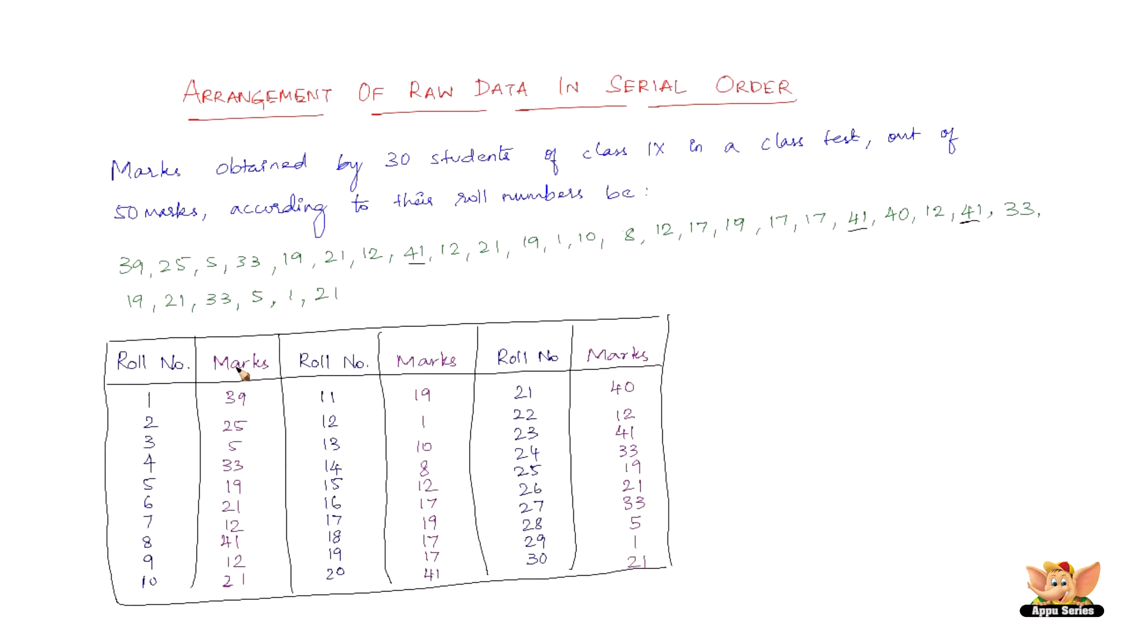
pyautogui.moveTo(311, 323)
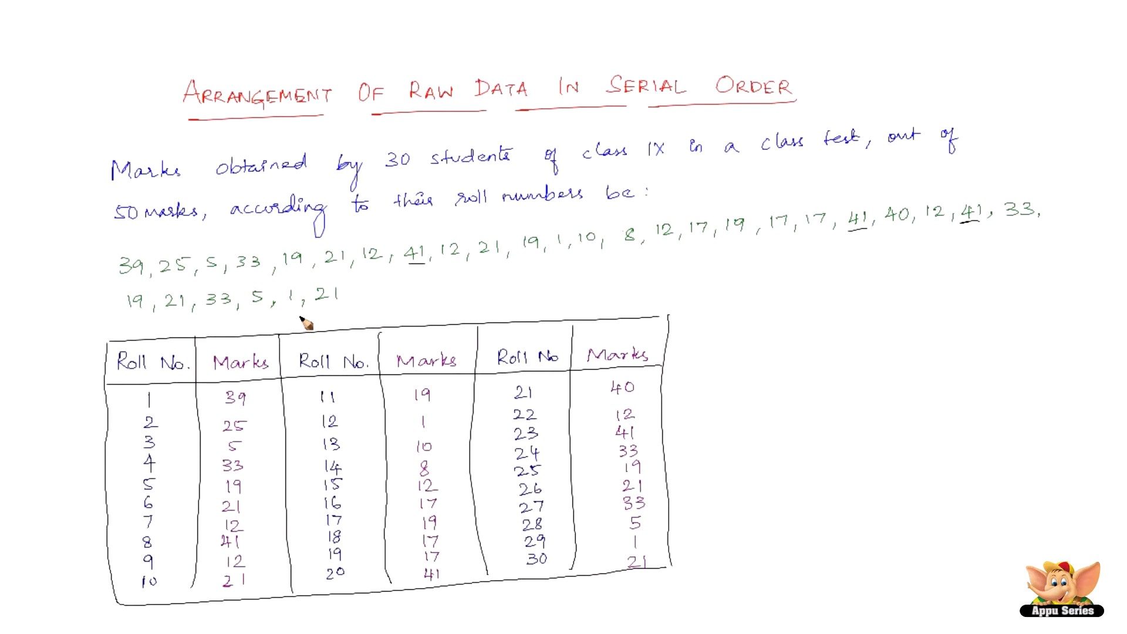
pyautogui.moveTo(408, 296)
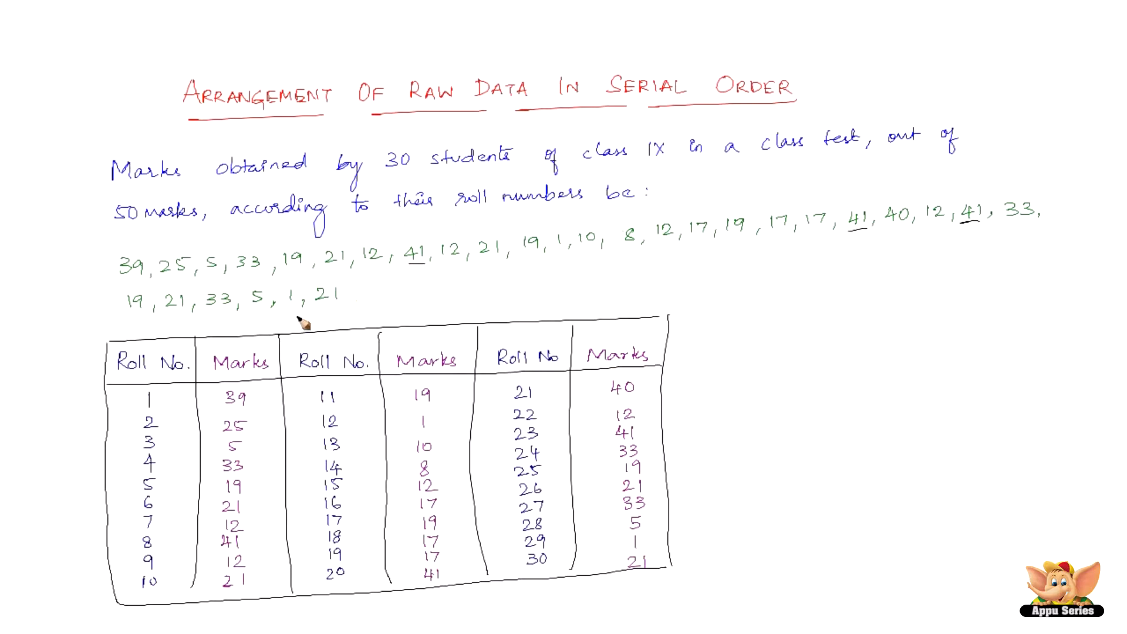
pyautogui.moveTo(573, 251)
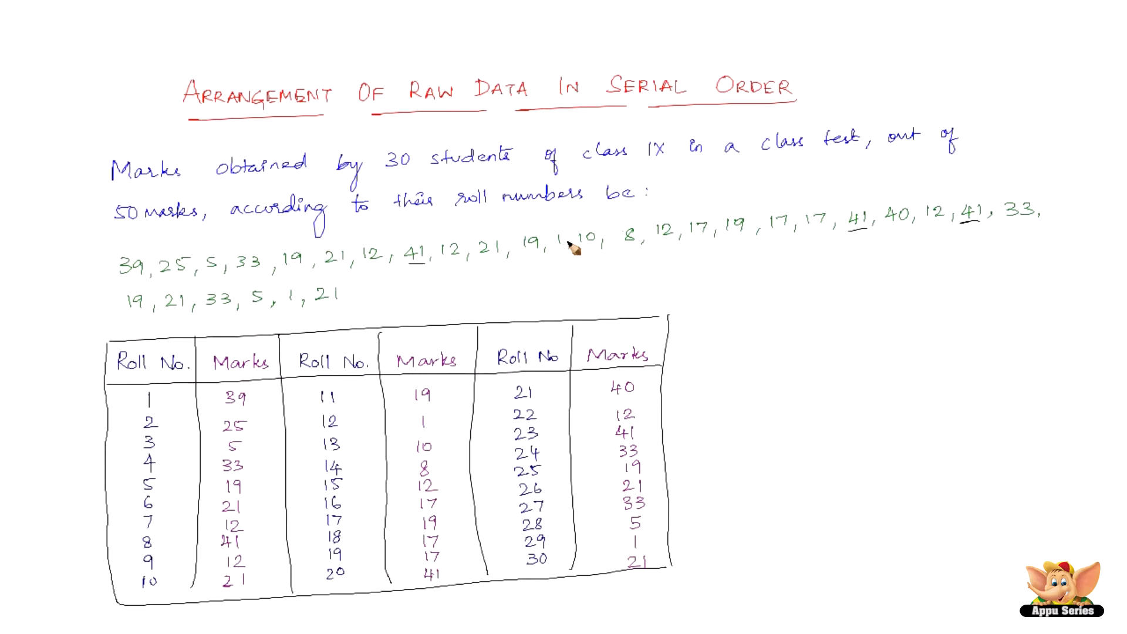
pyautogui.moveTo(791, 236)
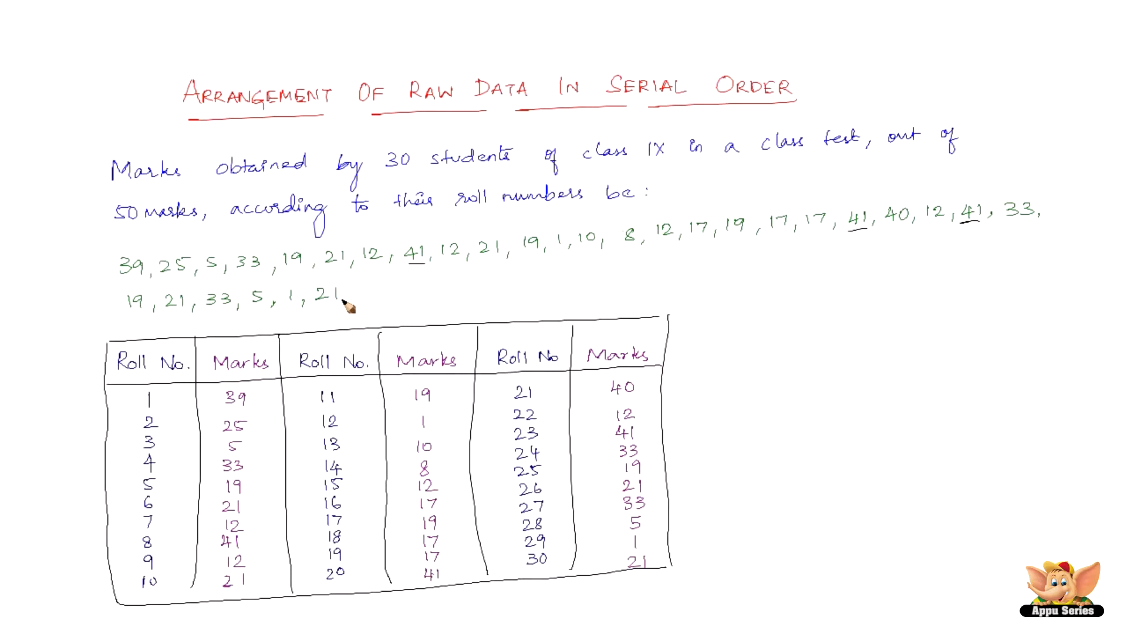
pyautogui.moveTo(345, 309)
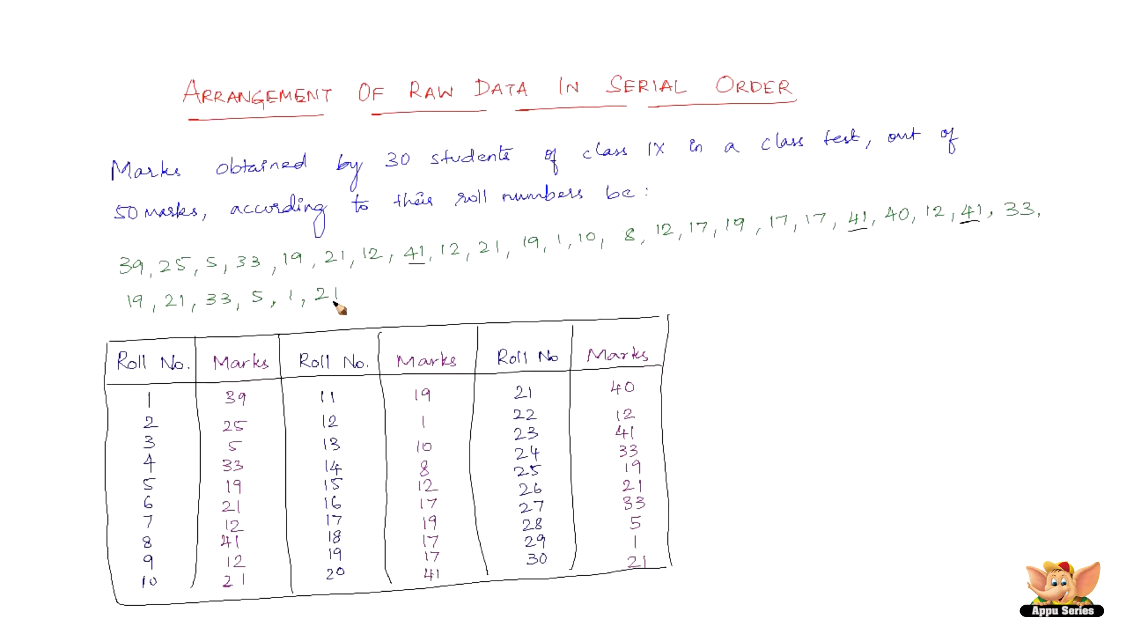
pyautogui.moveTo(441, 256)
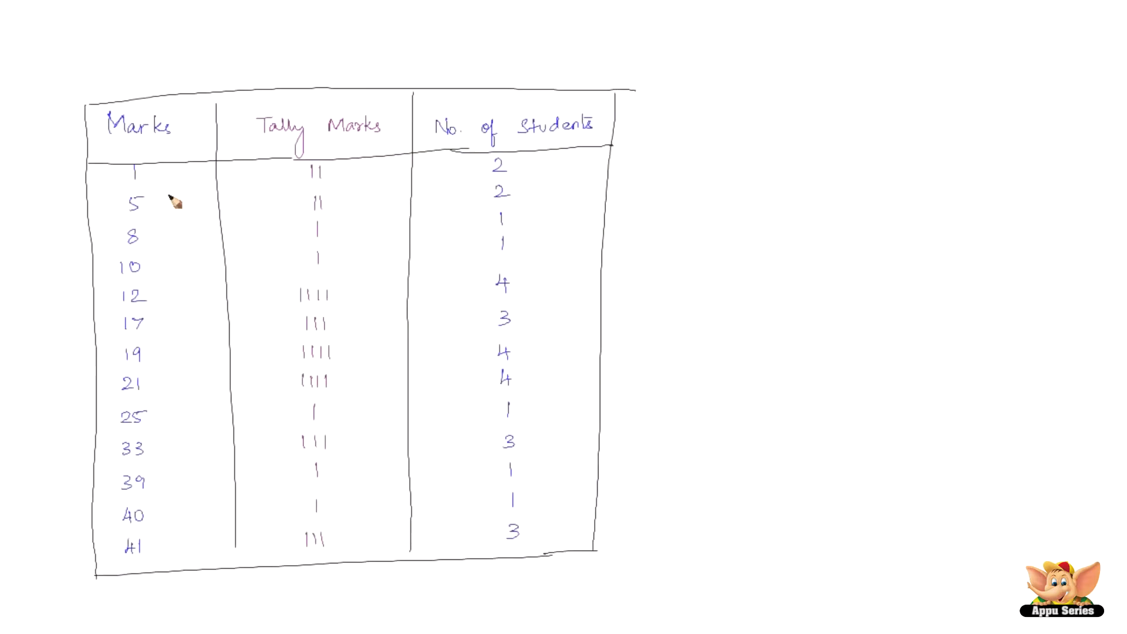
pyautogui.moveTo(177, 287)
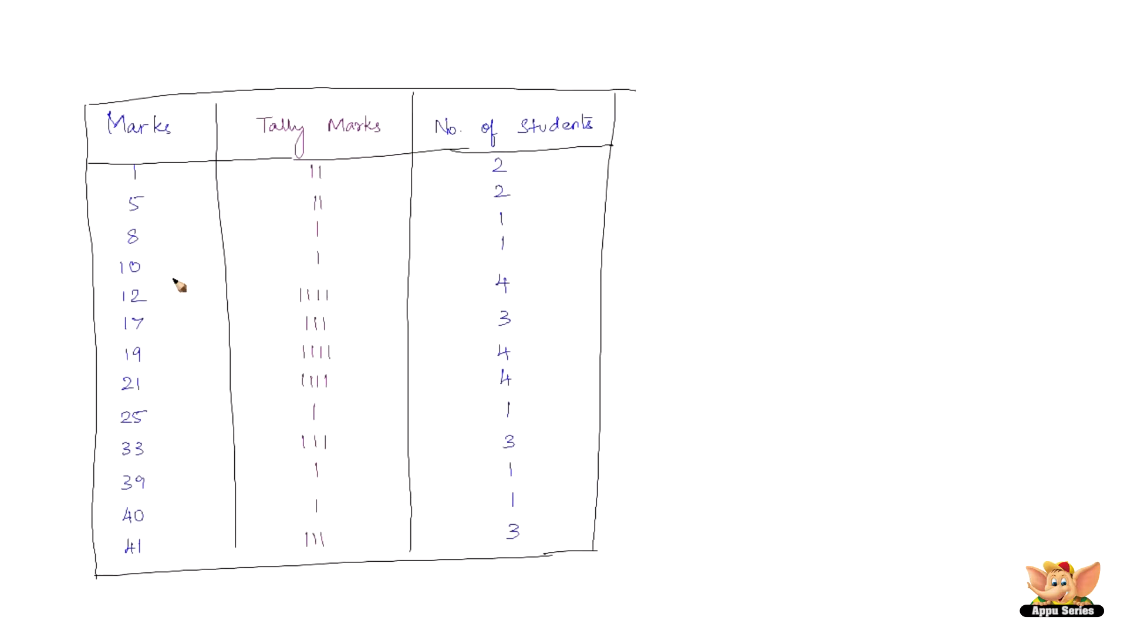
pyautogui.moveTo(168, 516)
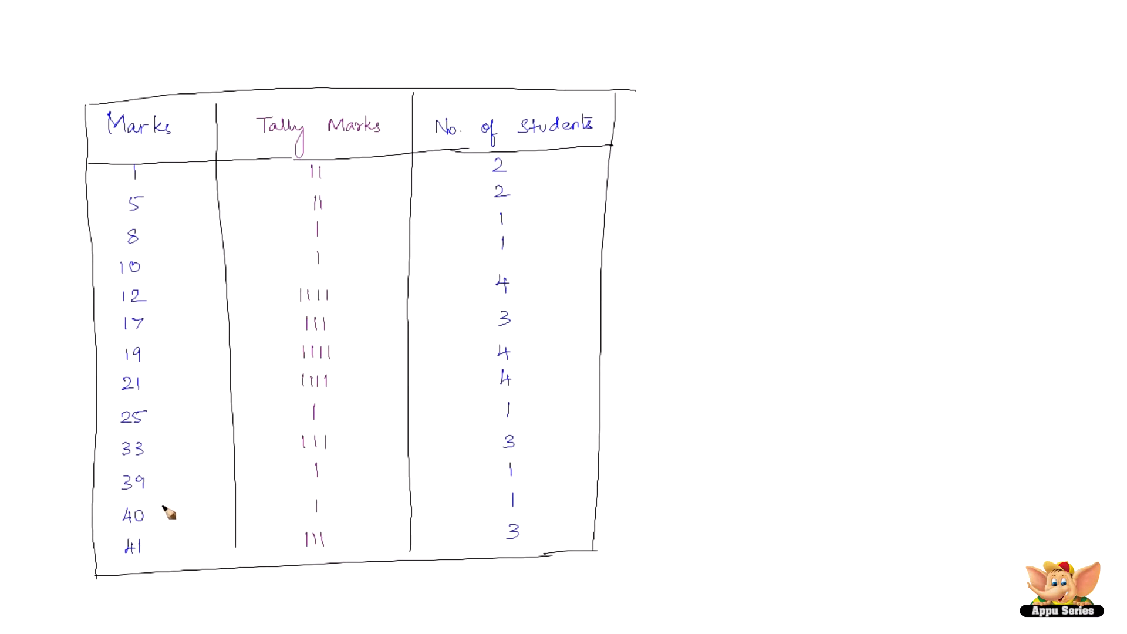
pyautogui.moveTo(145, 189)
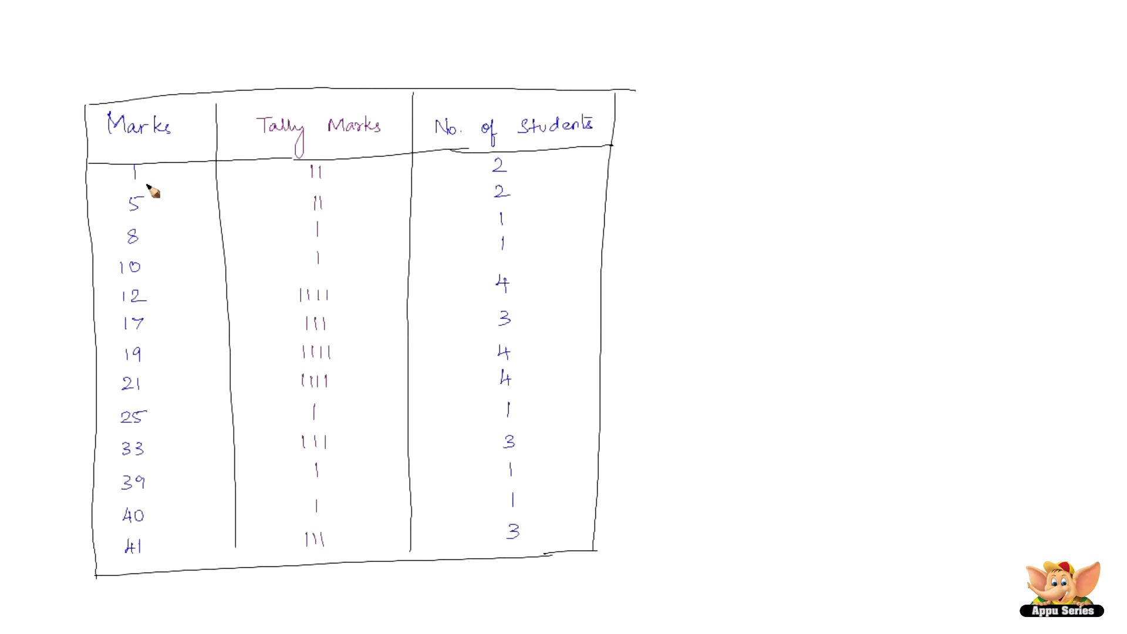
pyautogui.moveTo(333, 180)
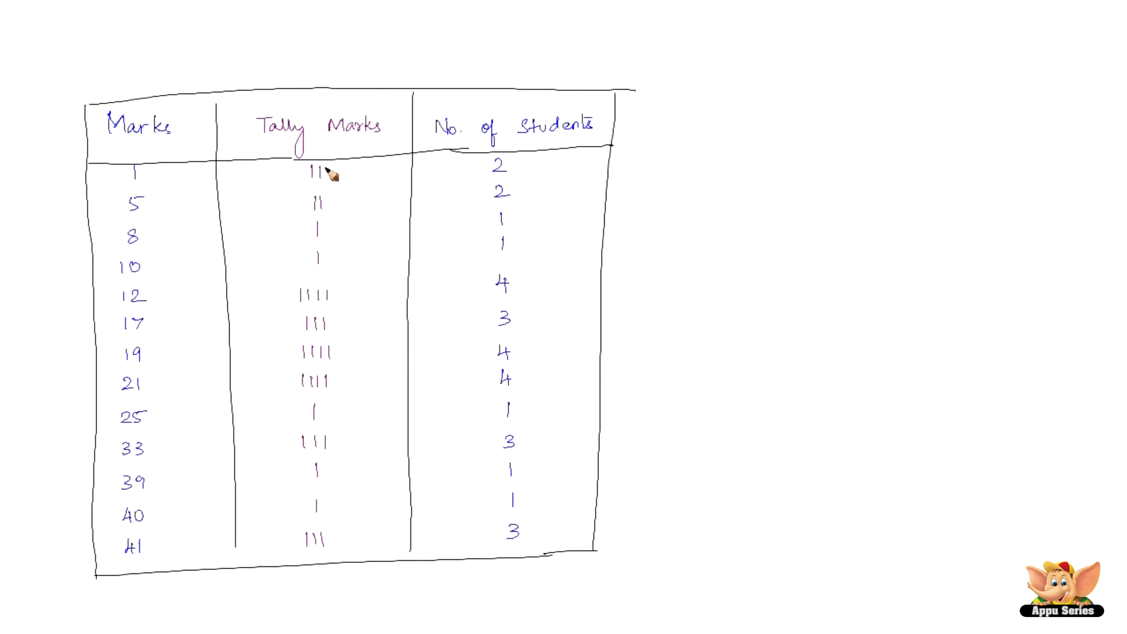
pyautogui.moveTo(147, 188)
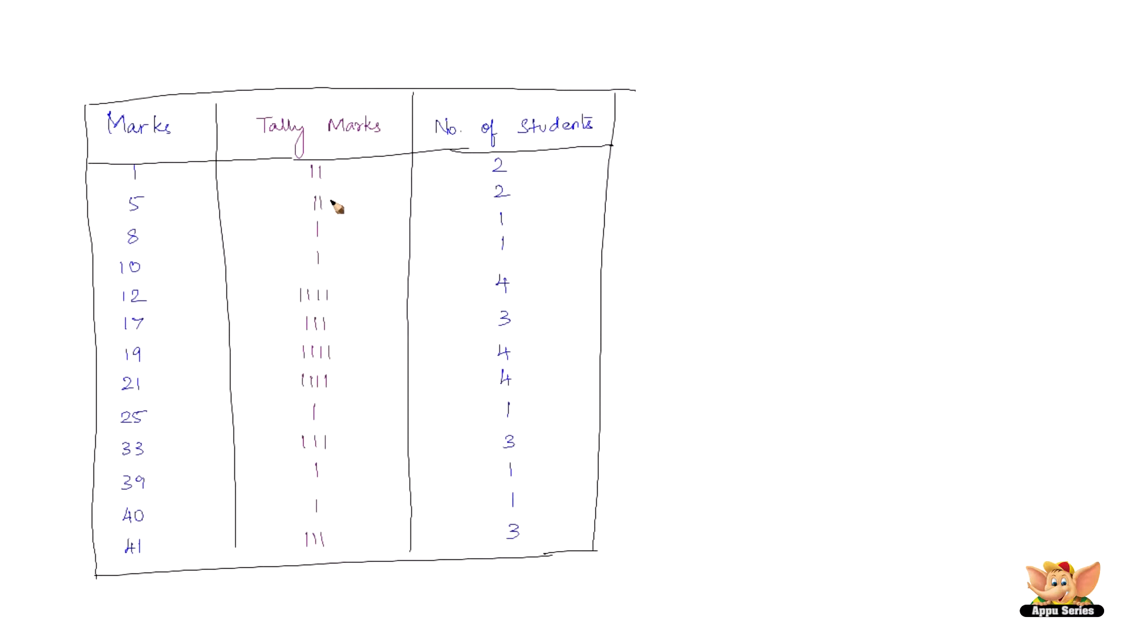
pyautogui.moveTo(343, 188)
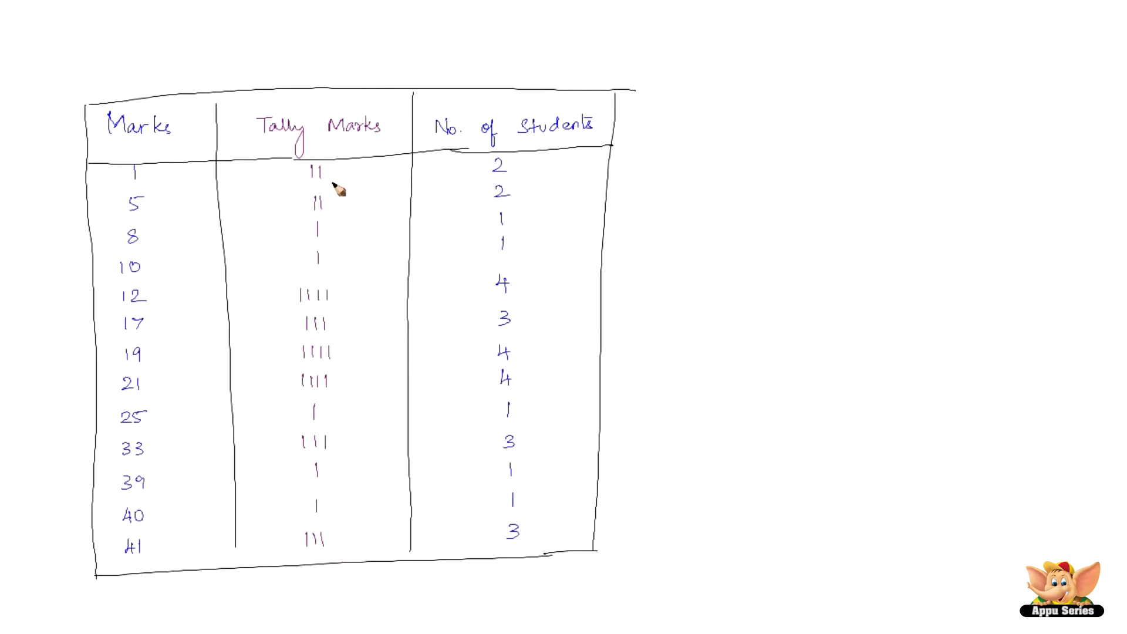
pyautogui.moveTo(348, 183)
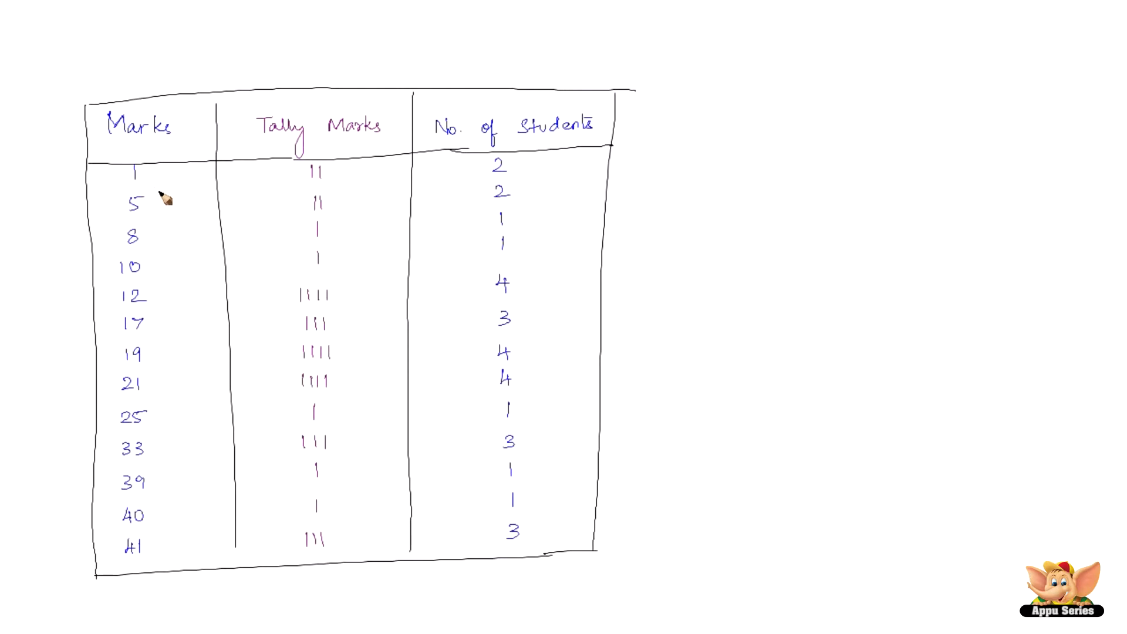
pyautogui.moveTo(173, 214)
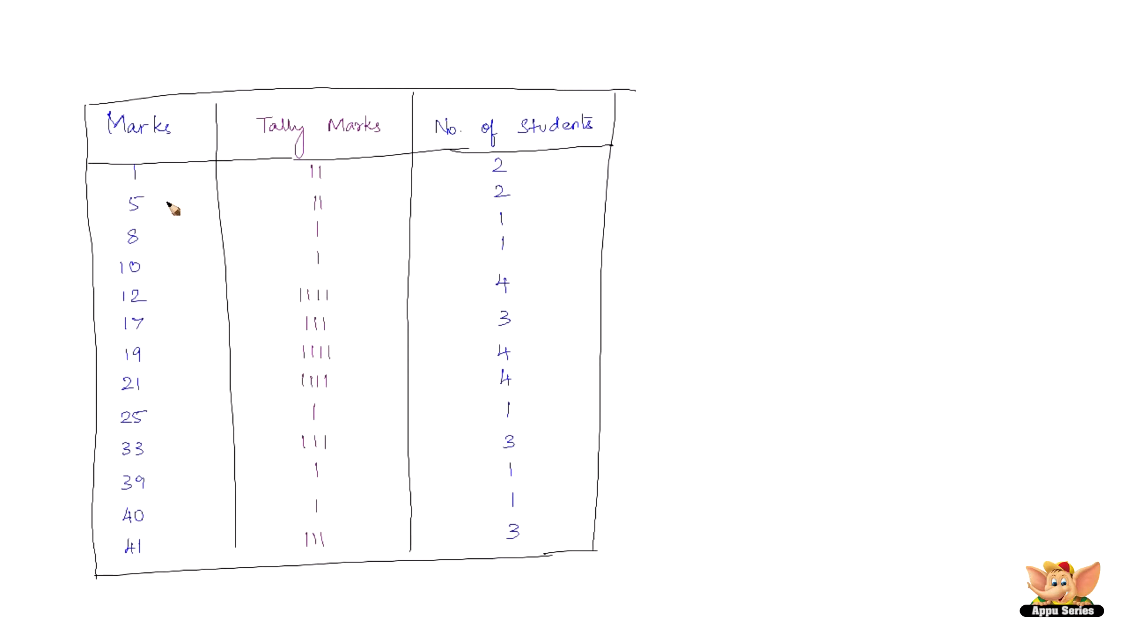
pyautogui.moveTo(165, 198)
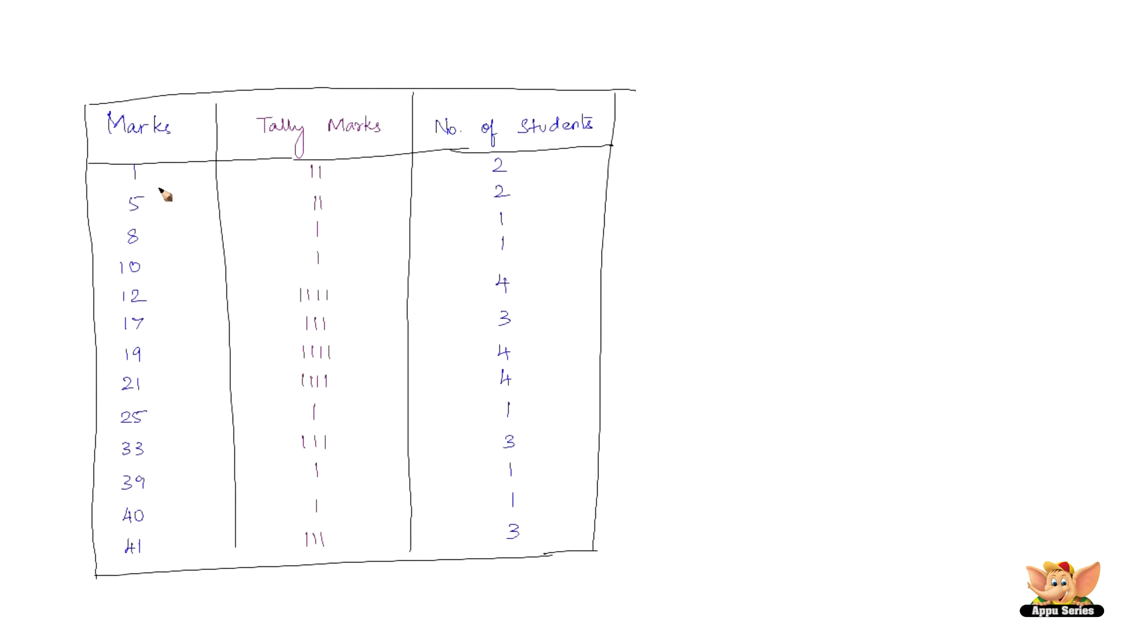
pyautogui.moveTo(161, 293)
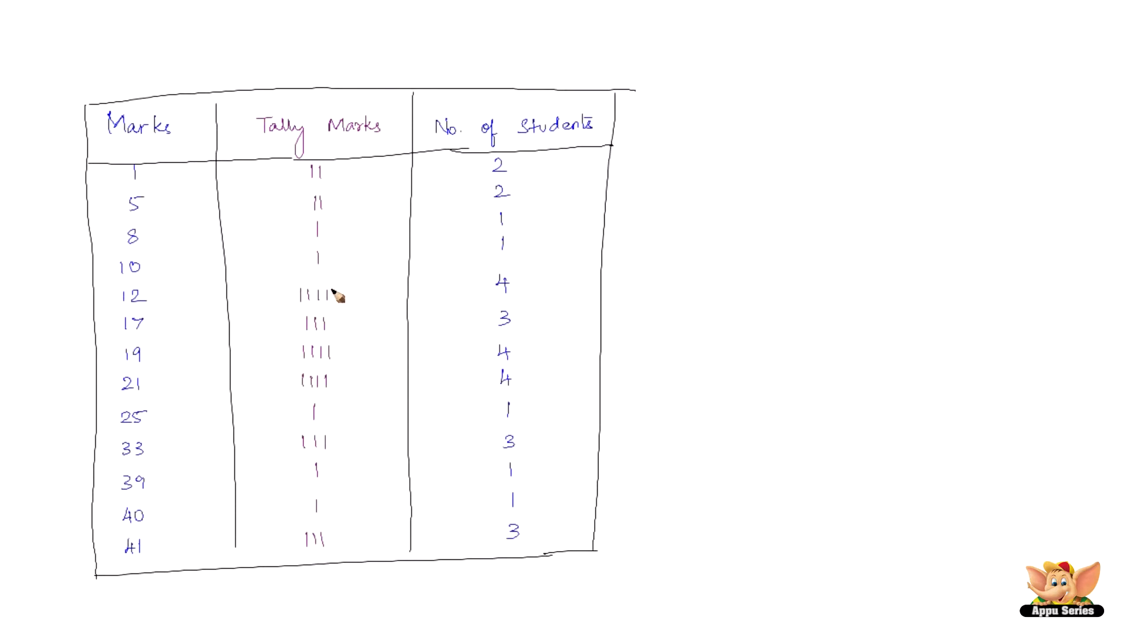
pyautogui.moveTo(154, 203)
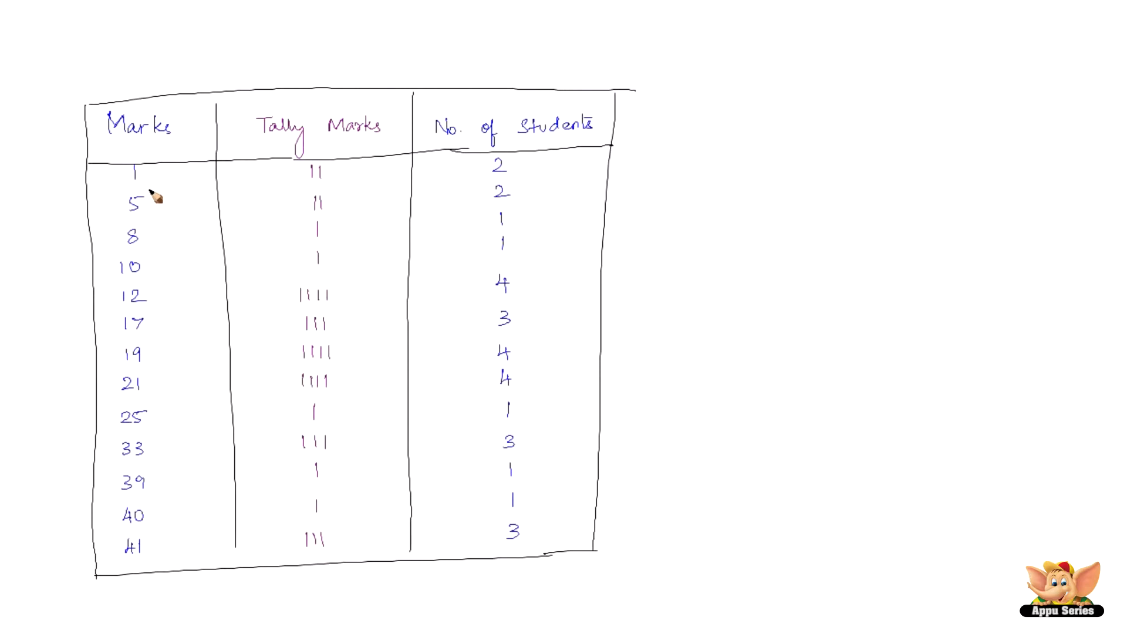
pyautogui.moveTo(339, 187)
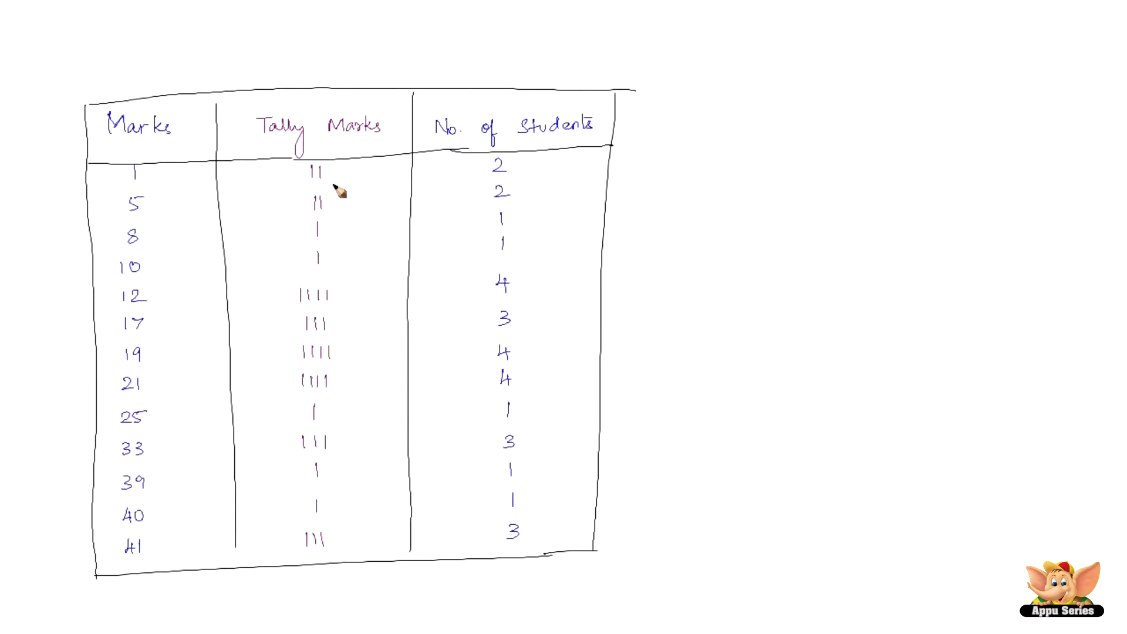
pyautogui.moveTo(338, 147)
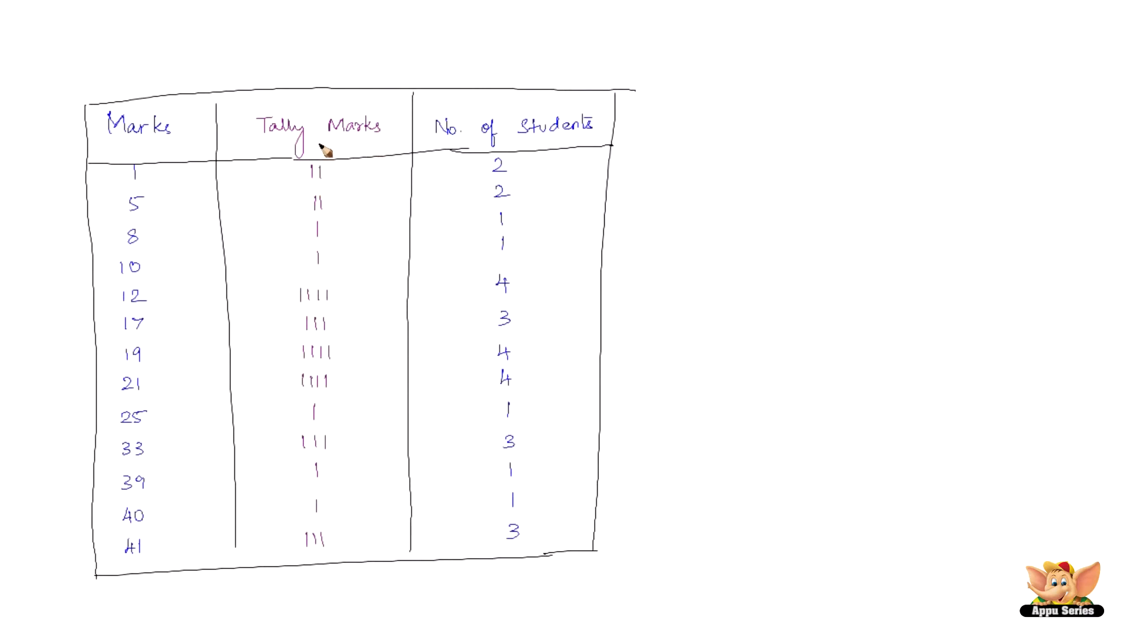
pyautogui.moveTo(343, 179)
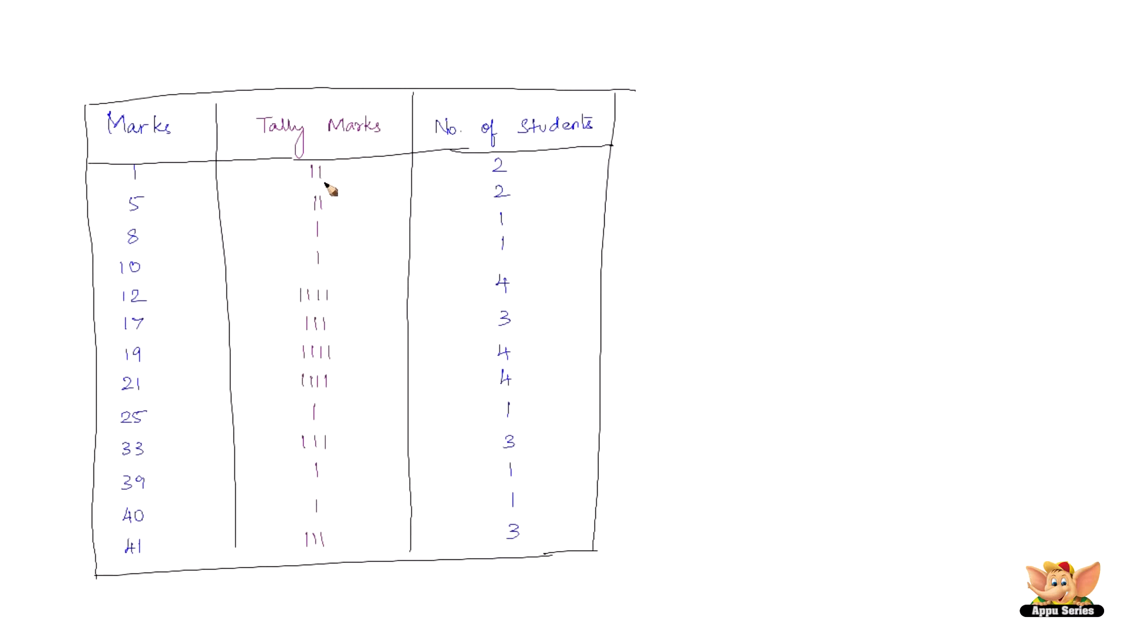
pyautogui.moveTo(297, 271)
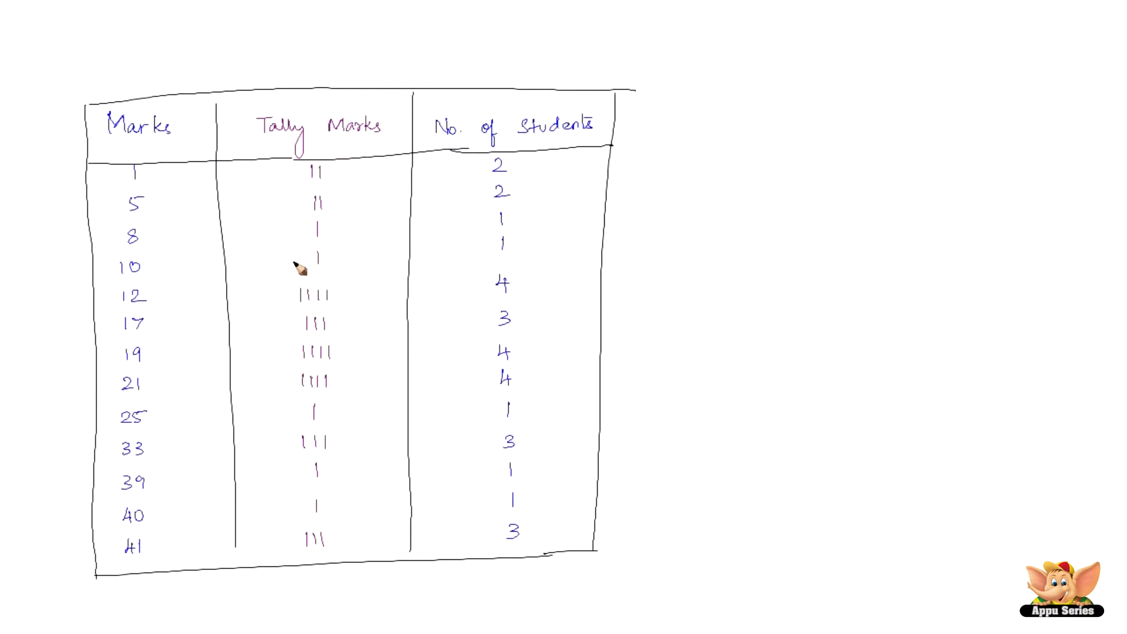
pyautogui.moveTo(331, 235)
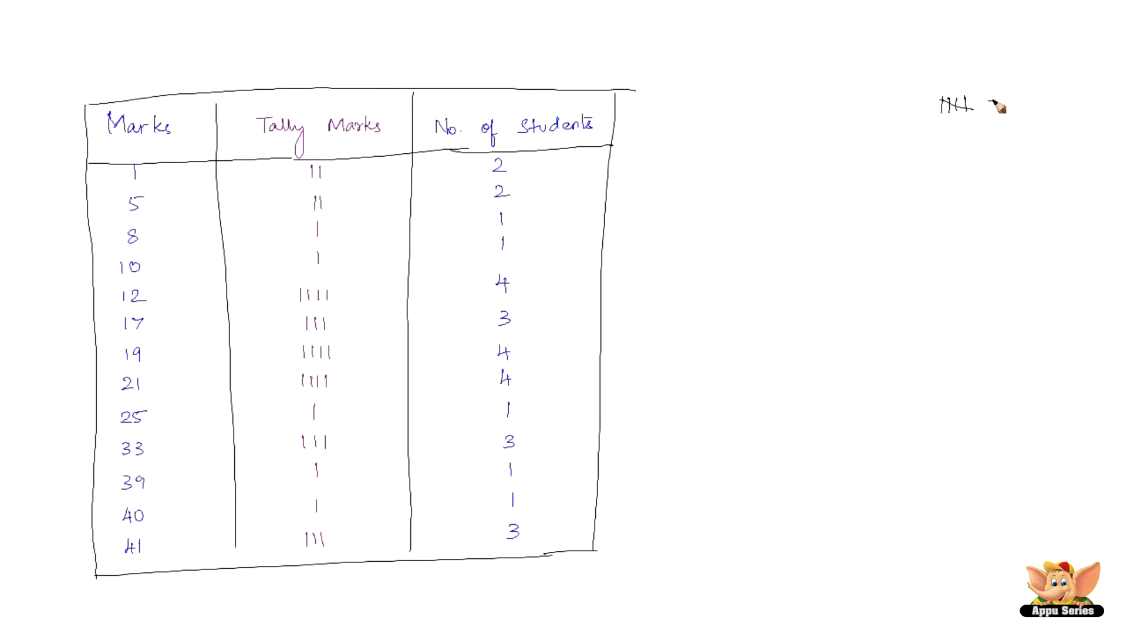
pyautogui.write('=5')
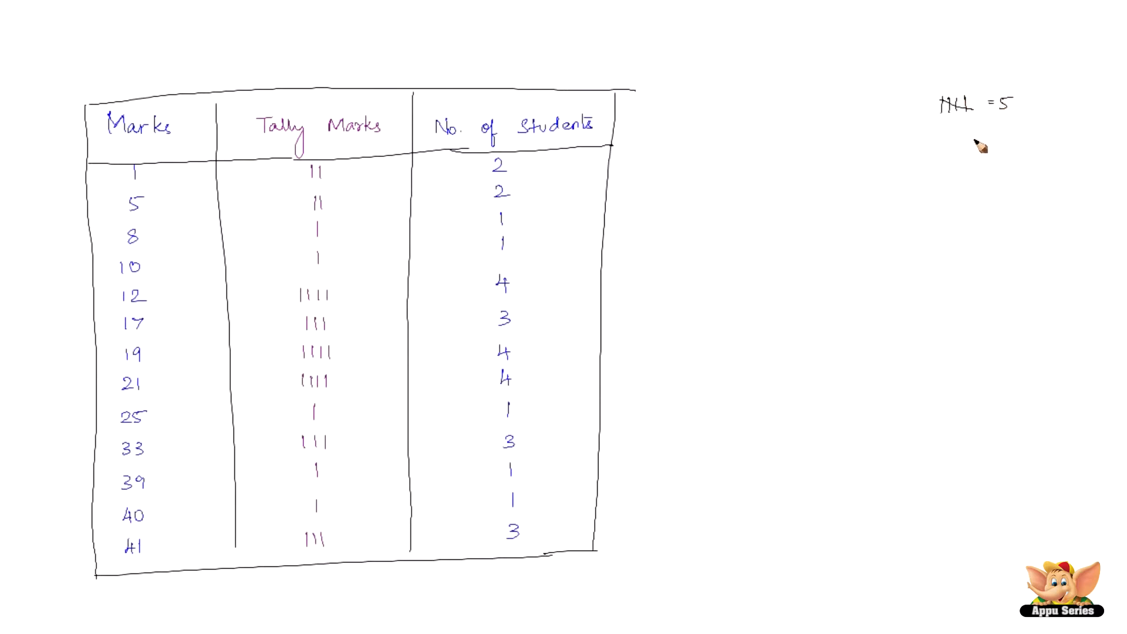
pyautogui.moveTo(323, 182)
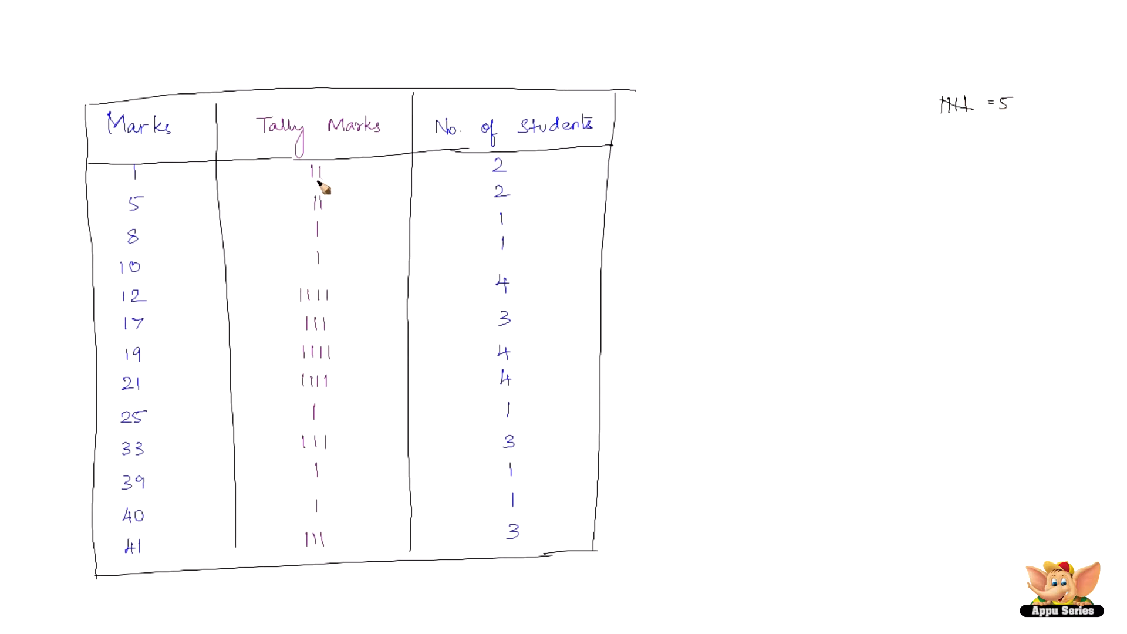
pyautogui.moveTo(336, 183)
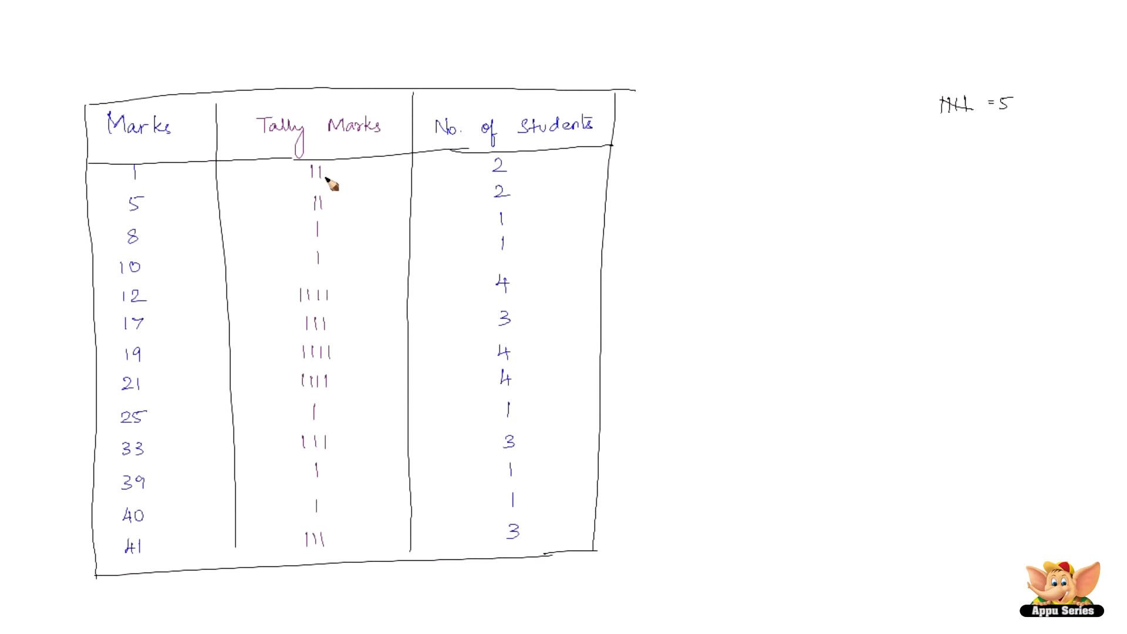
pyautogui.moveTo(302, 188)
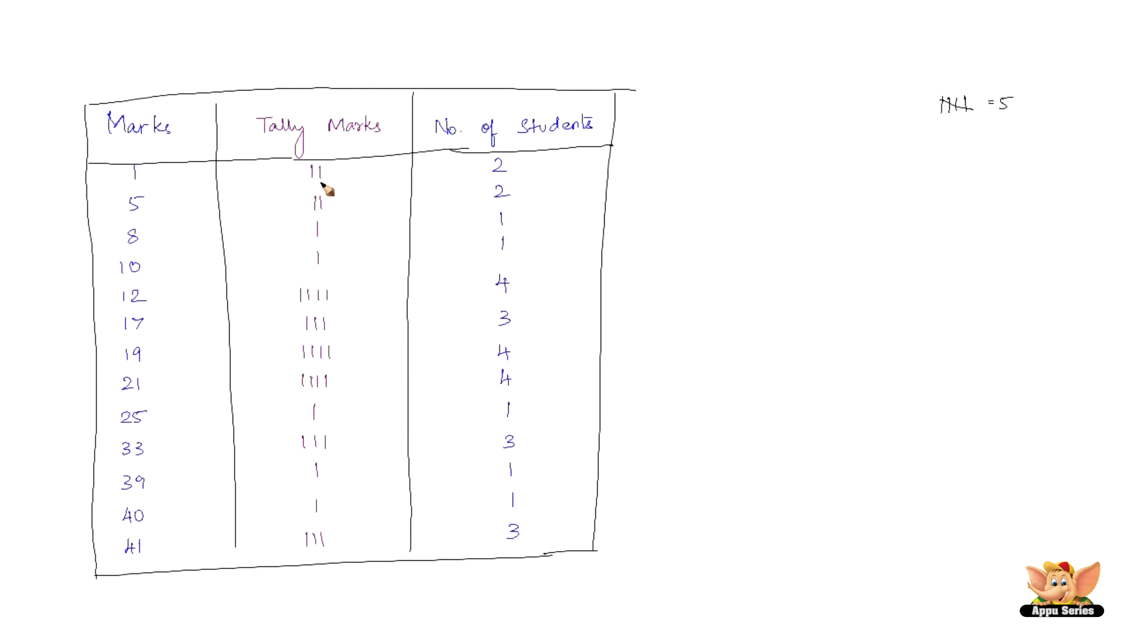
pyautogui.moveTo(504, 170)
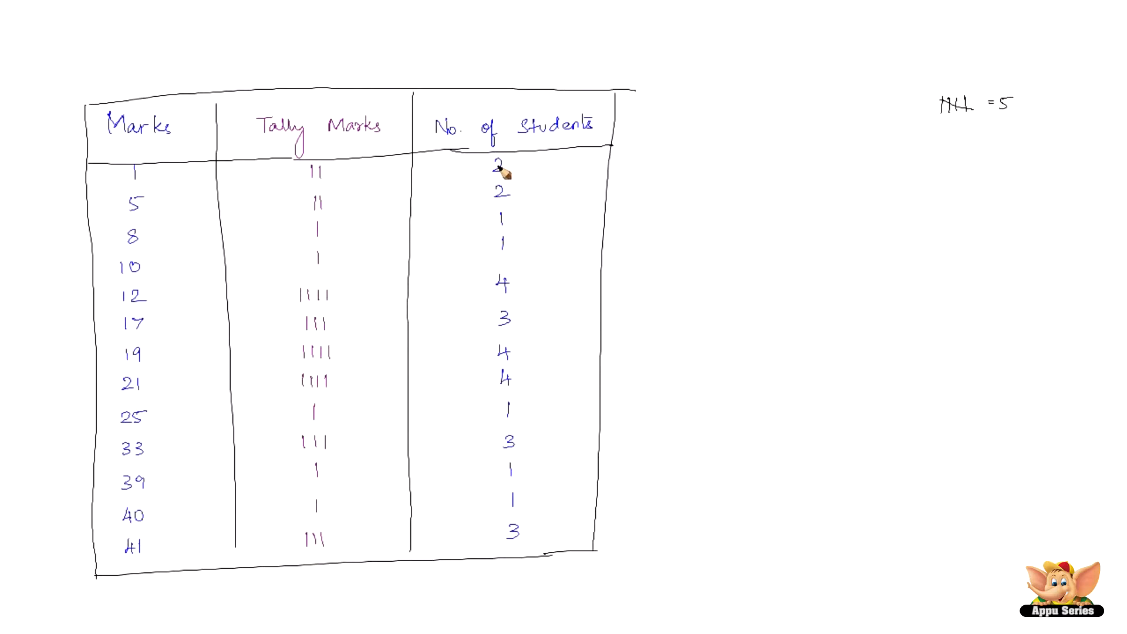
pyautogui.moveTo(501, 172)
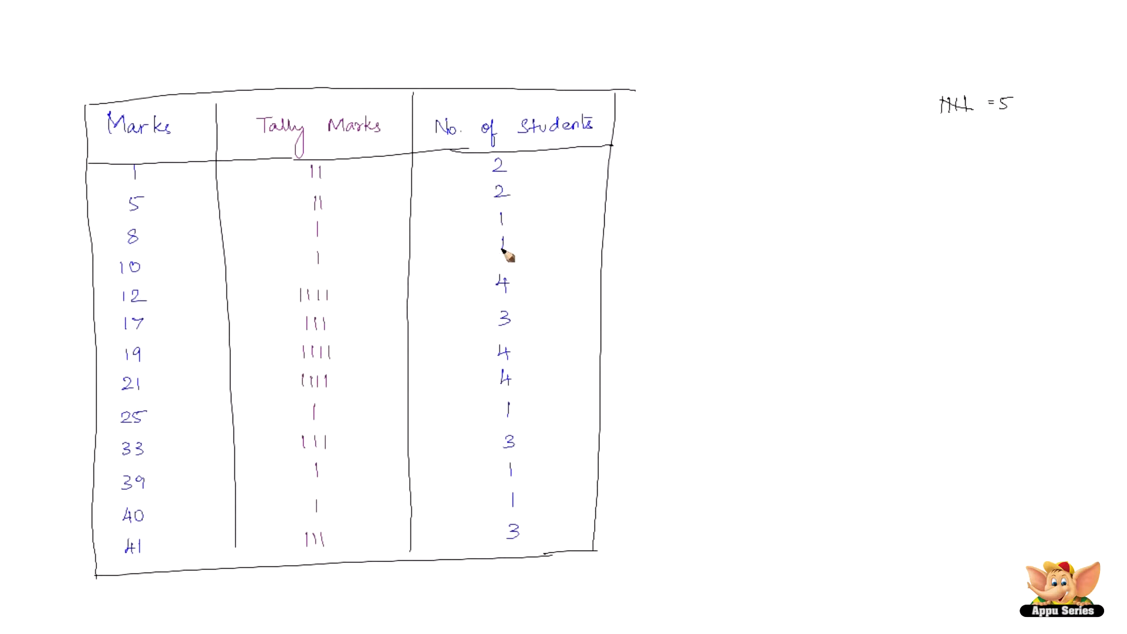
pyautogui.moveTo(269, 298)
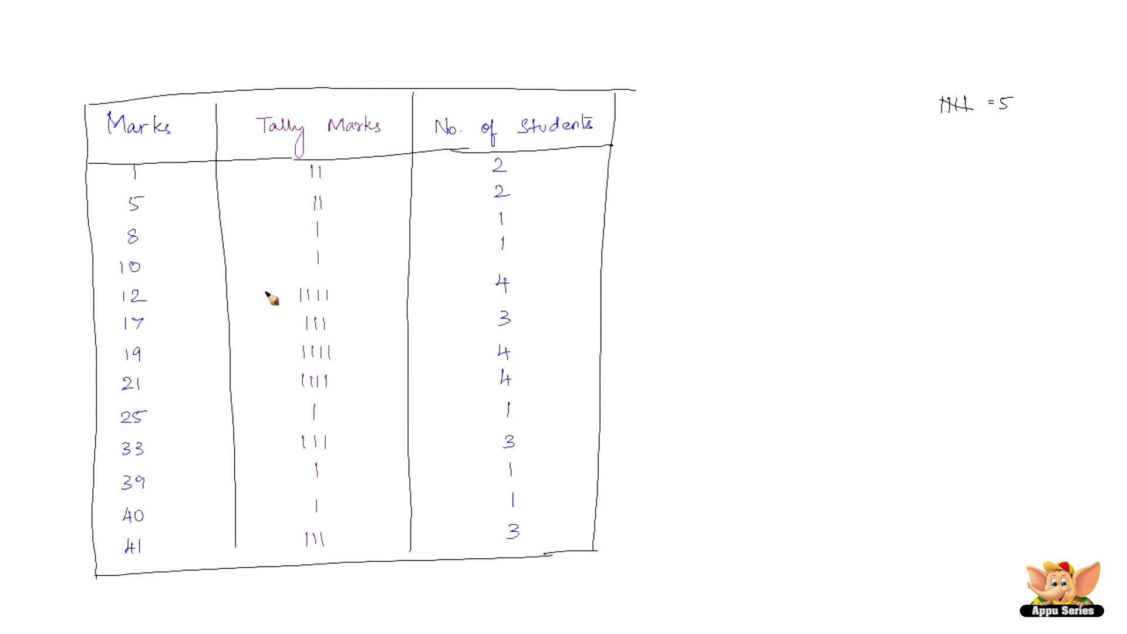
pyautogui.moveTo(391, 237)
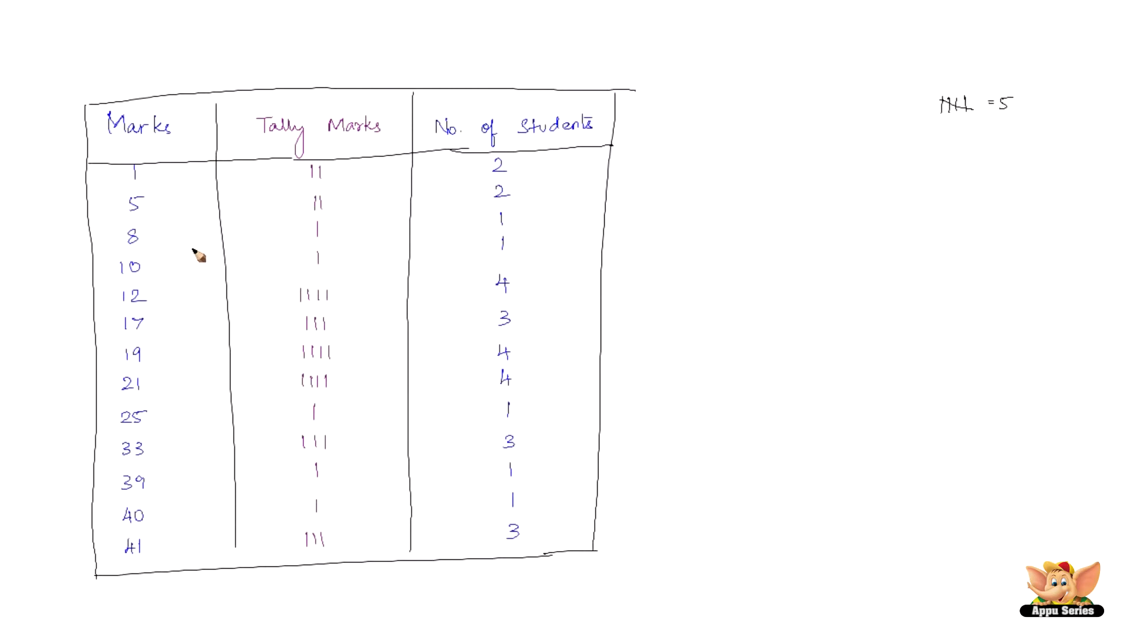
pyautogui.moveTo(207, 256)
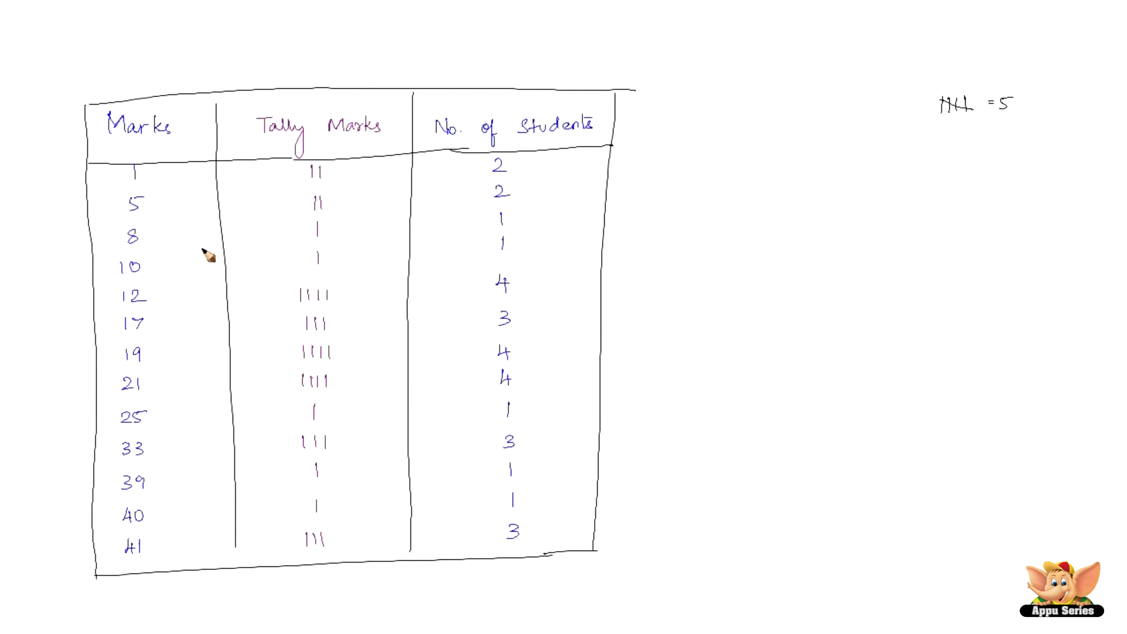
pyautogui.moveTo(240, 247)
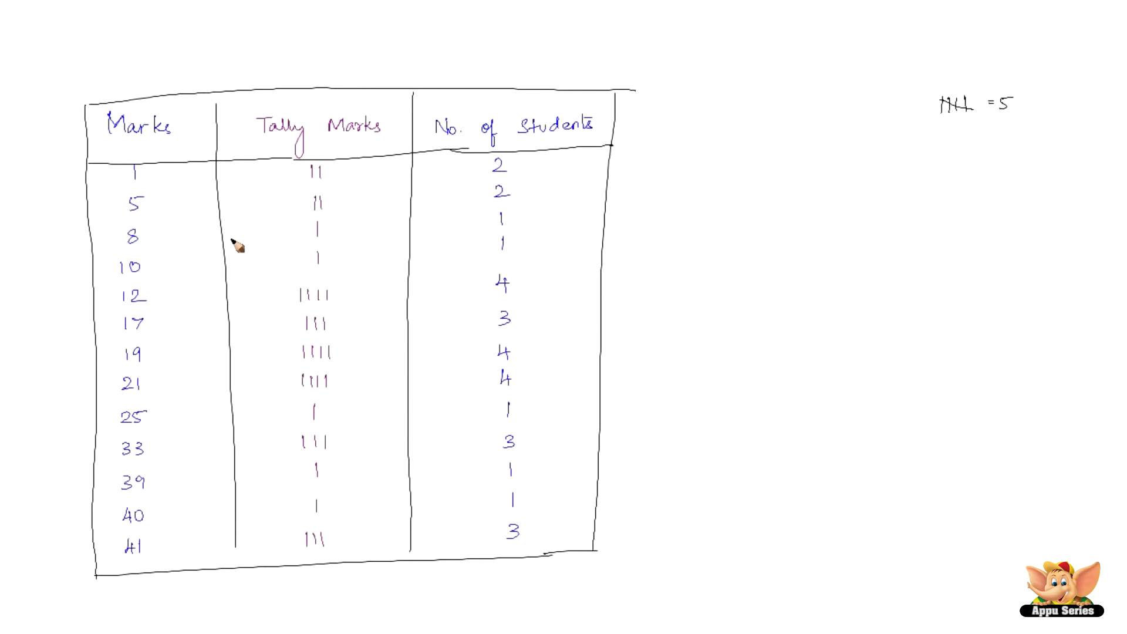
pyautogui.moveTo(242, 244)
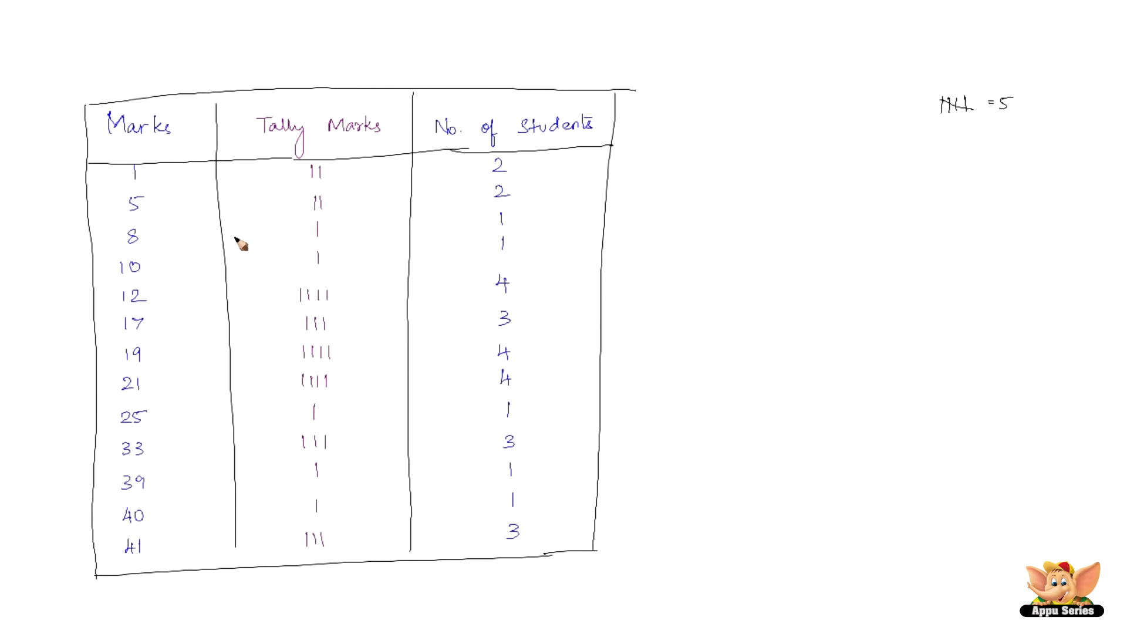
pyautogui.moveTo(393, 212)
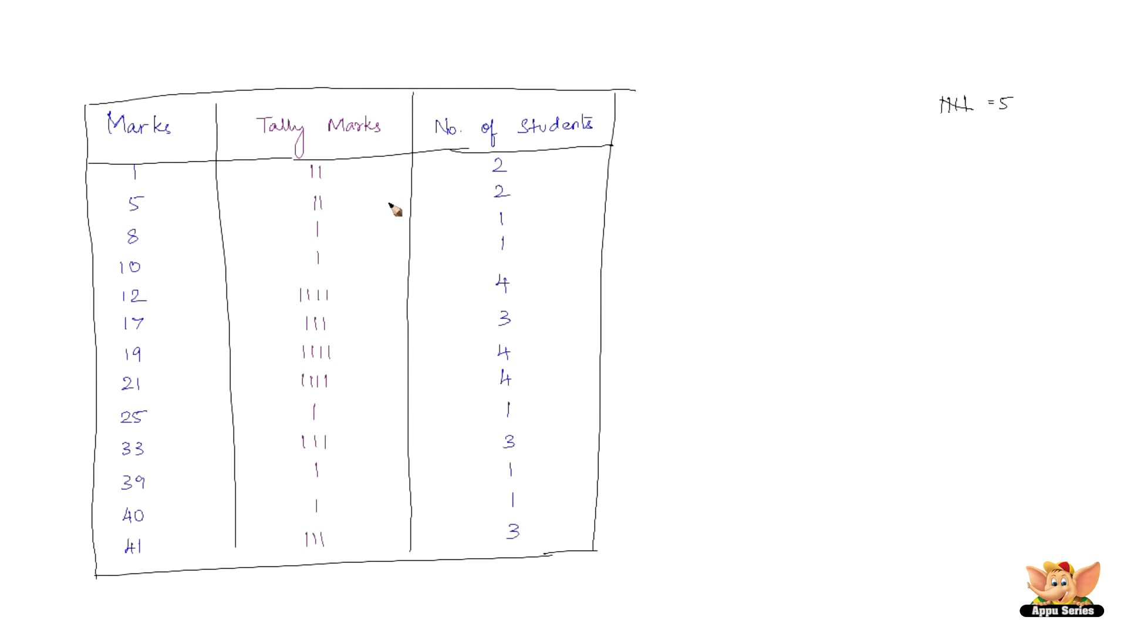
pyautogui.moveTo(133, 179)
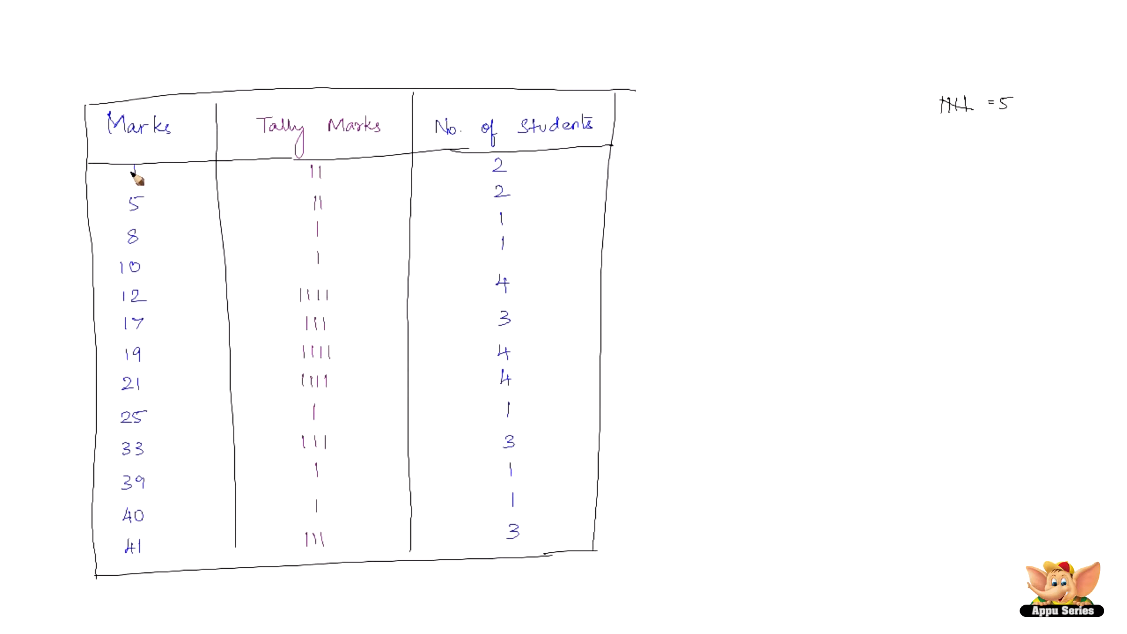
pyautogui.moveTo(146, 231)
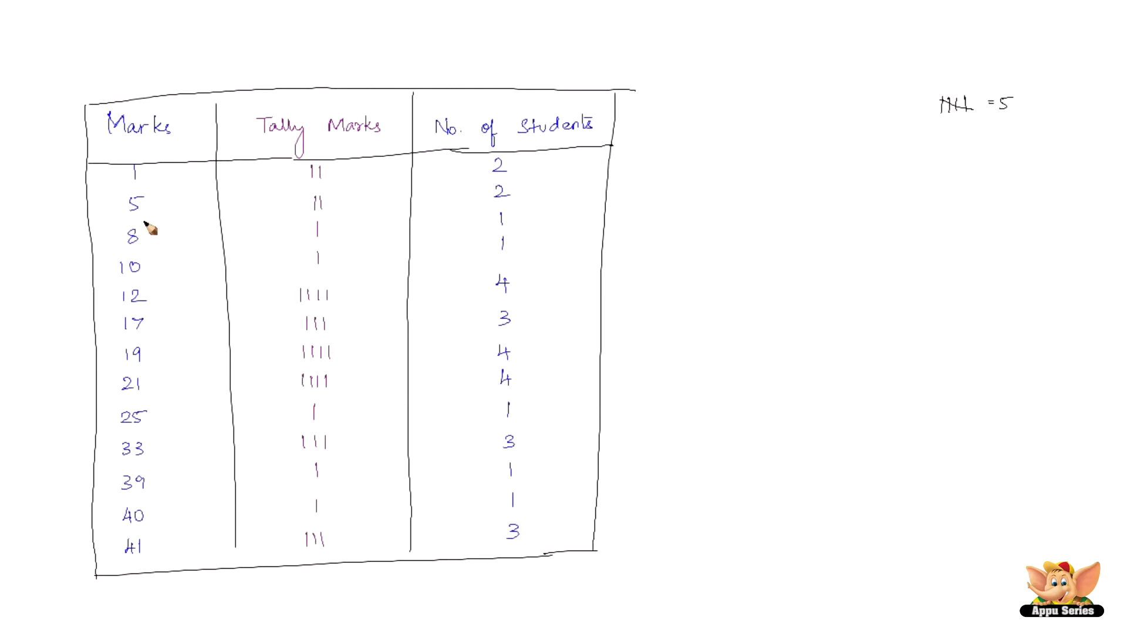
pyautogui.moveTo(445, 375)
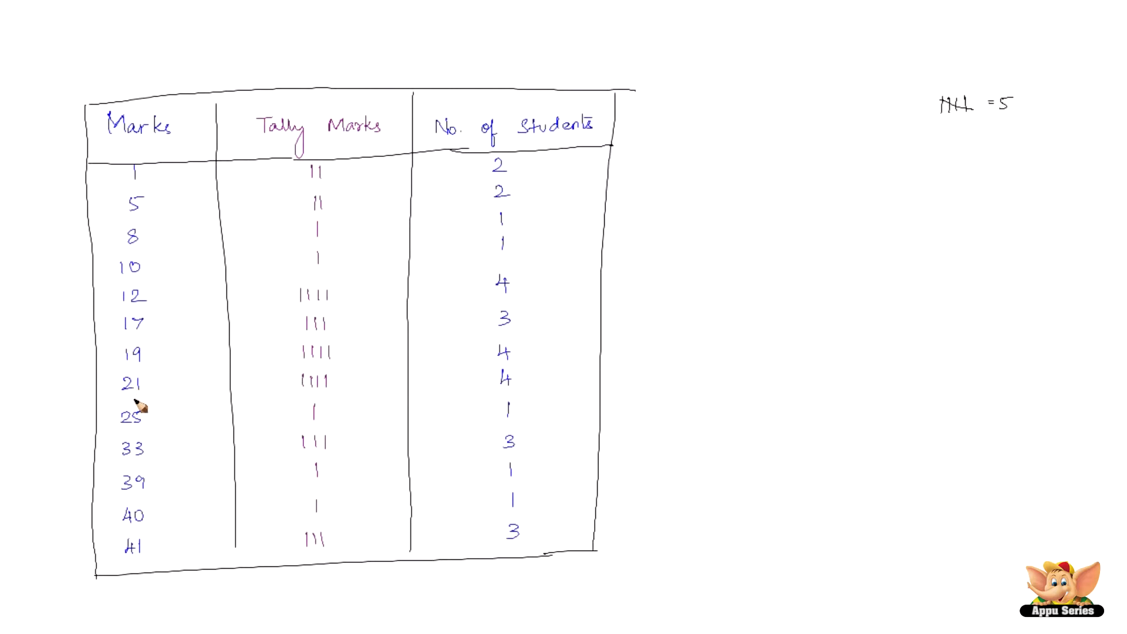
pyautogui.moveTo(117, 548)
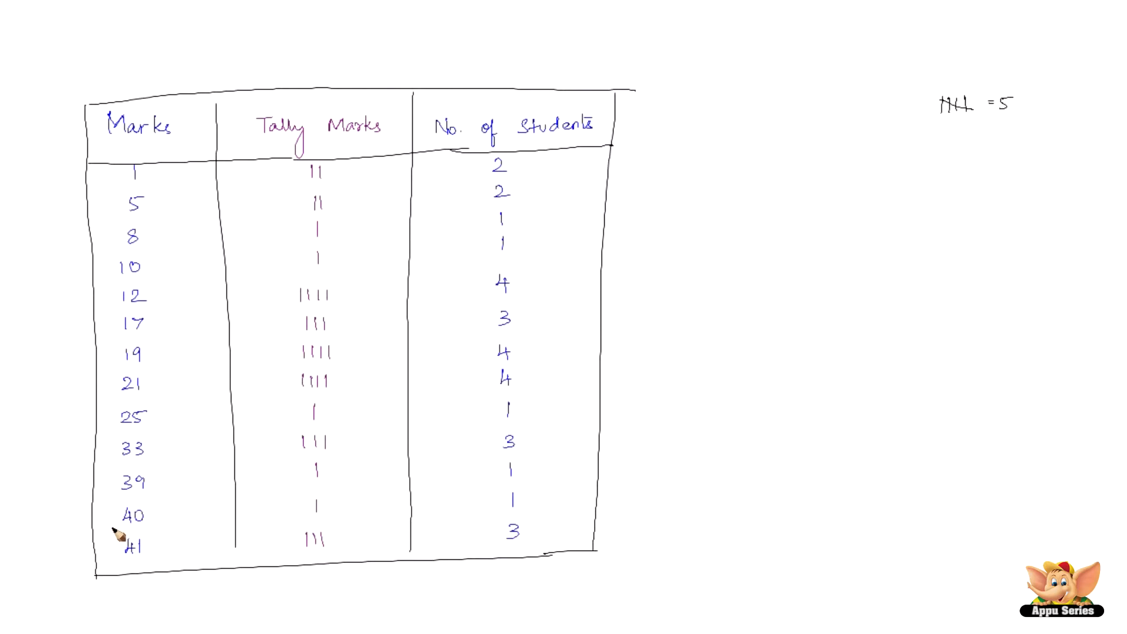
pyautogui.moveTo(159, 549)
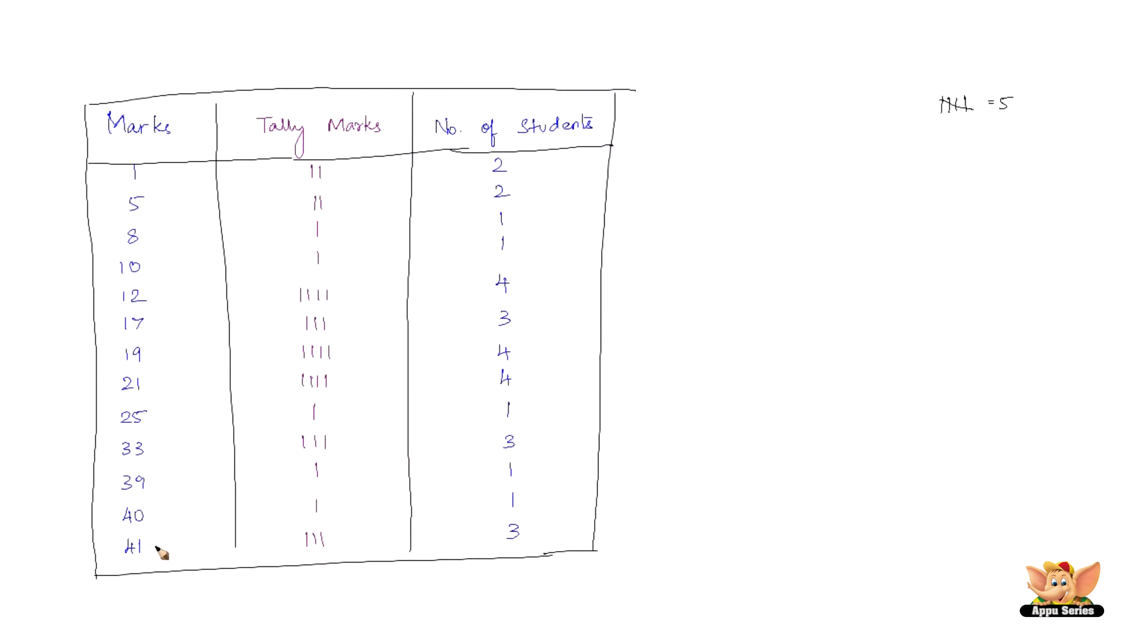
pyautogui.moveTo(507, 446)
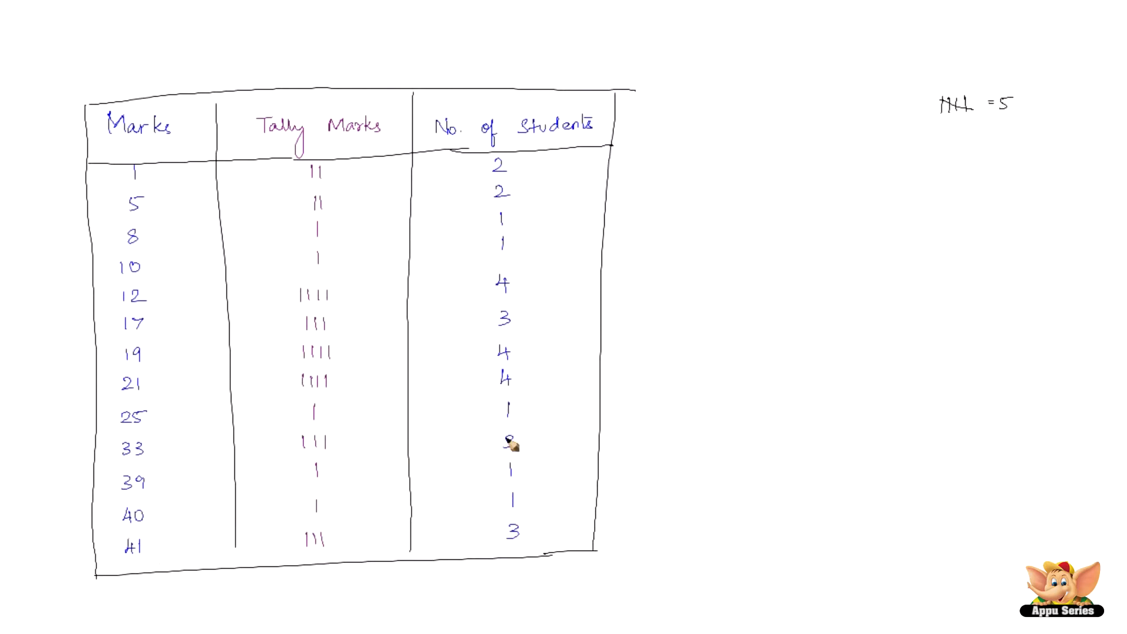
pyautogui.moveTo(424, 397)
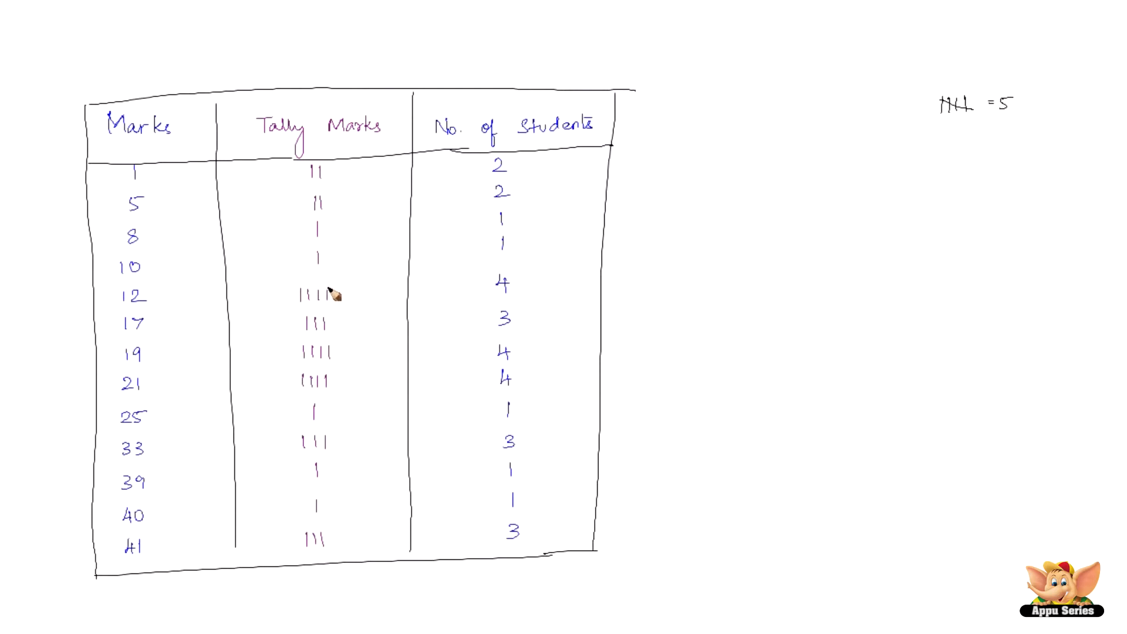
pyautogui.moveTo(329, 269)
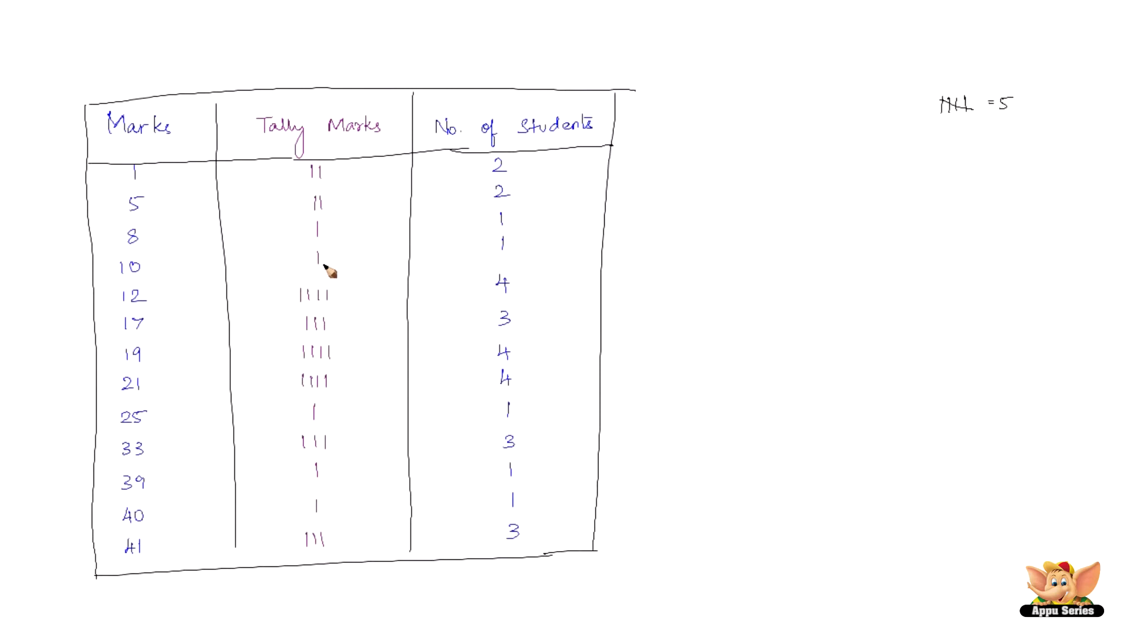
pyautogui.moveTo(399, 272)
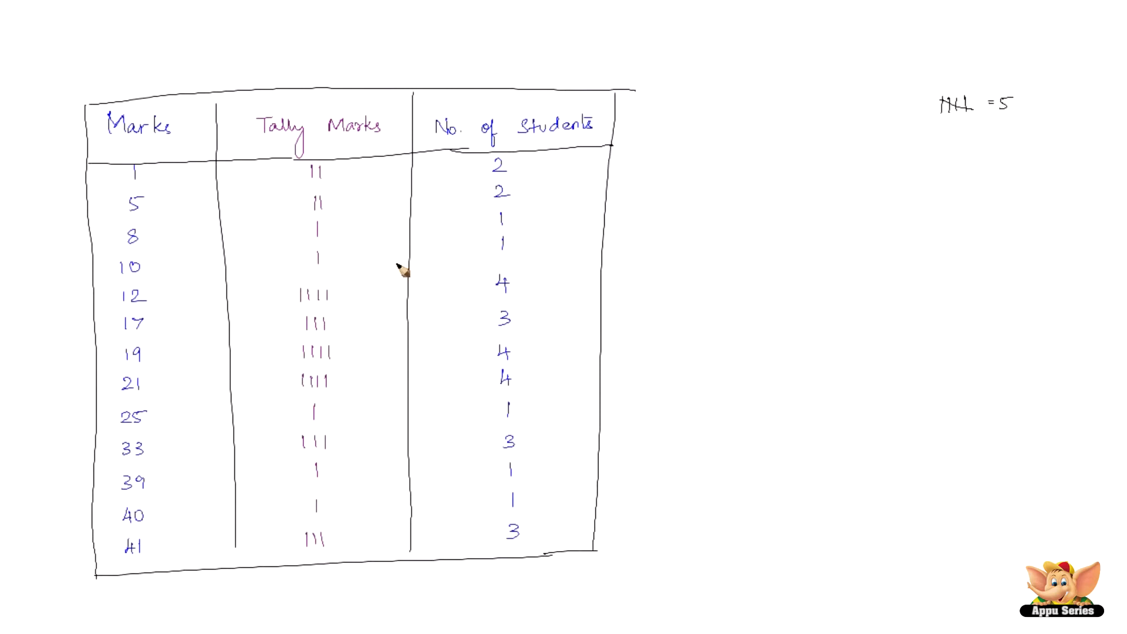
pyautogui.moveTo(161, 435)
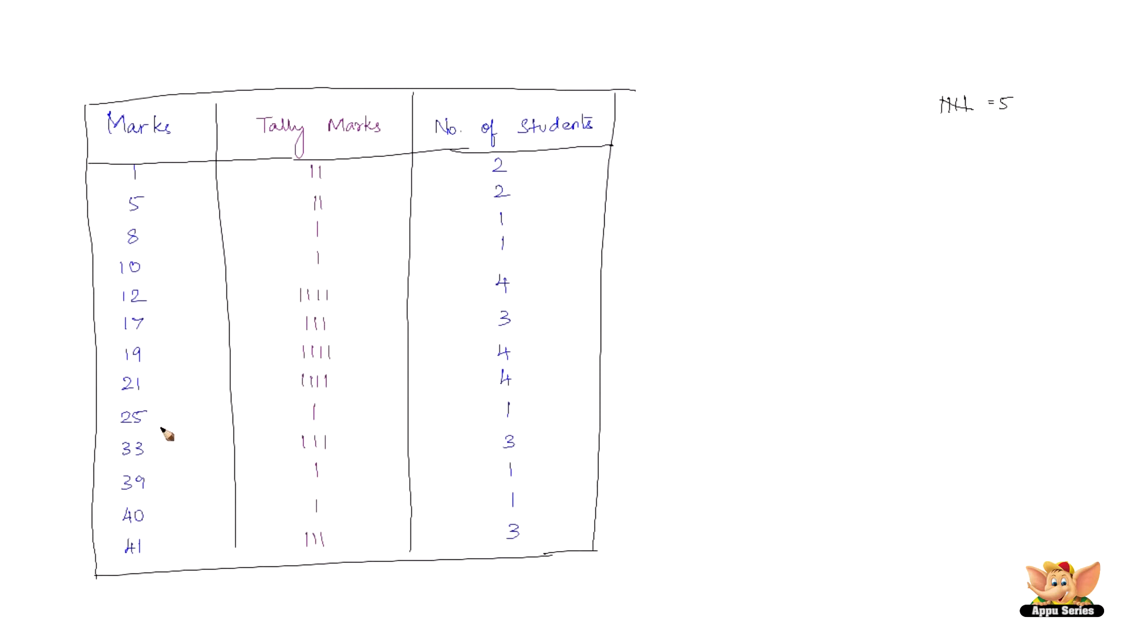
pyautogui.moveTo(534, 184)
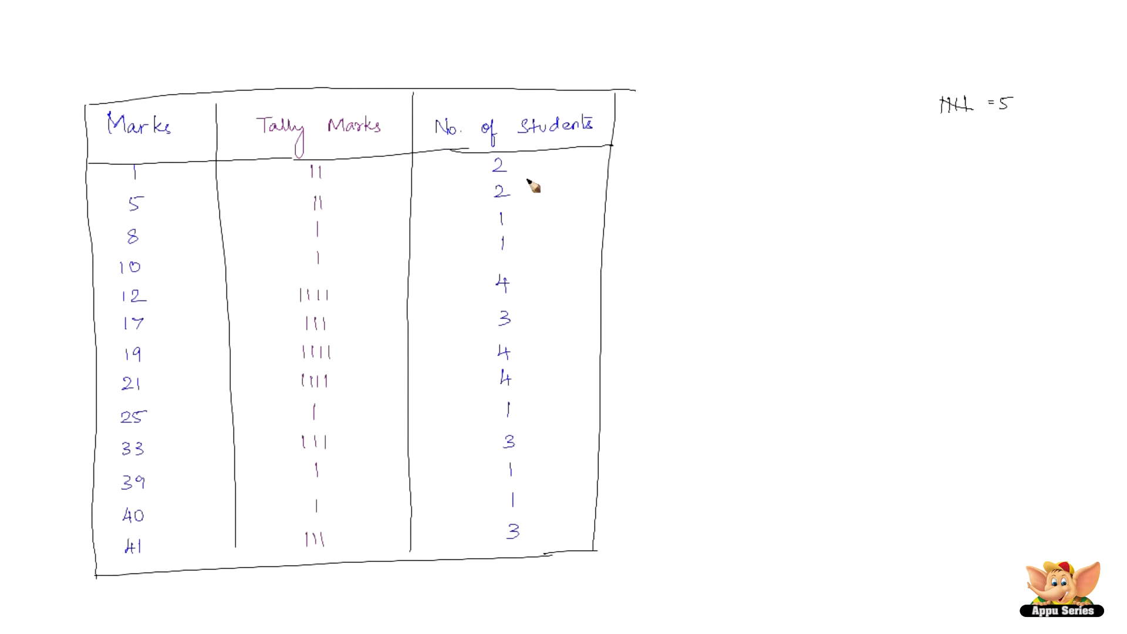
pyautogui.moveTo(533, 195)
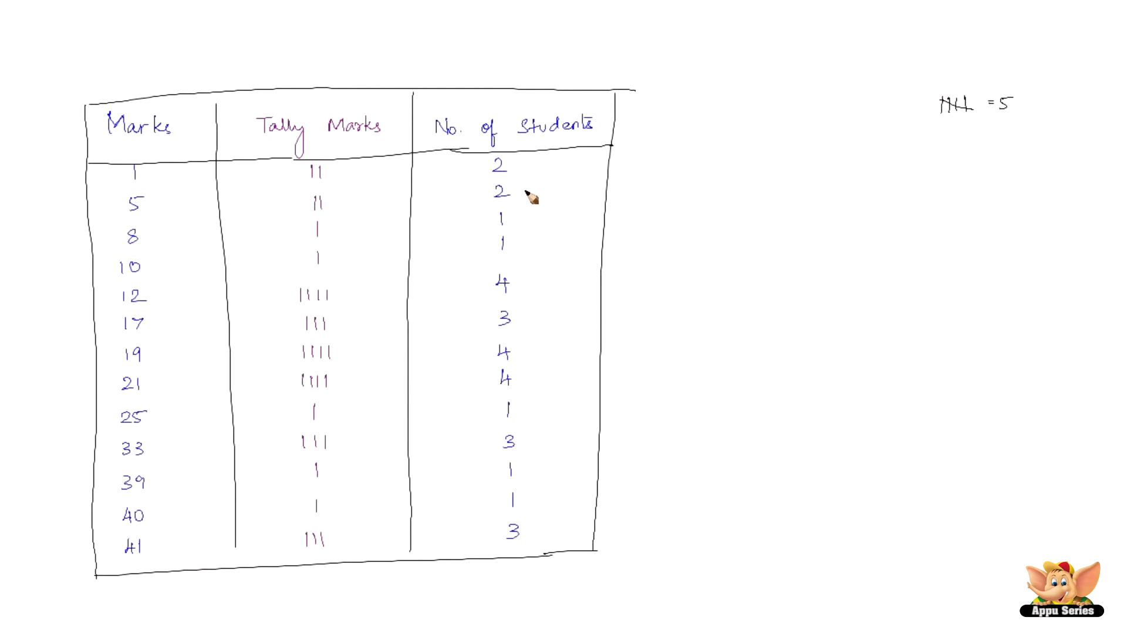
pyautogui.moveTo(179, 228)
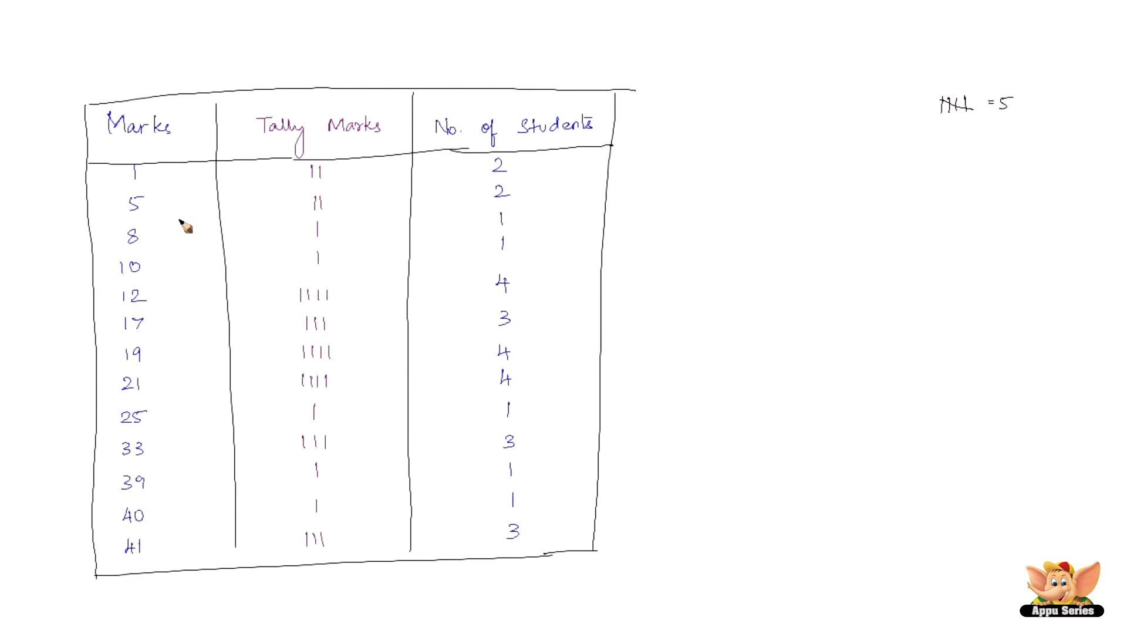
pyautogui.moveTo(373, 161)
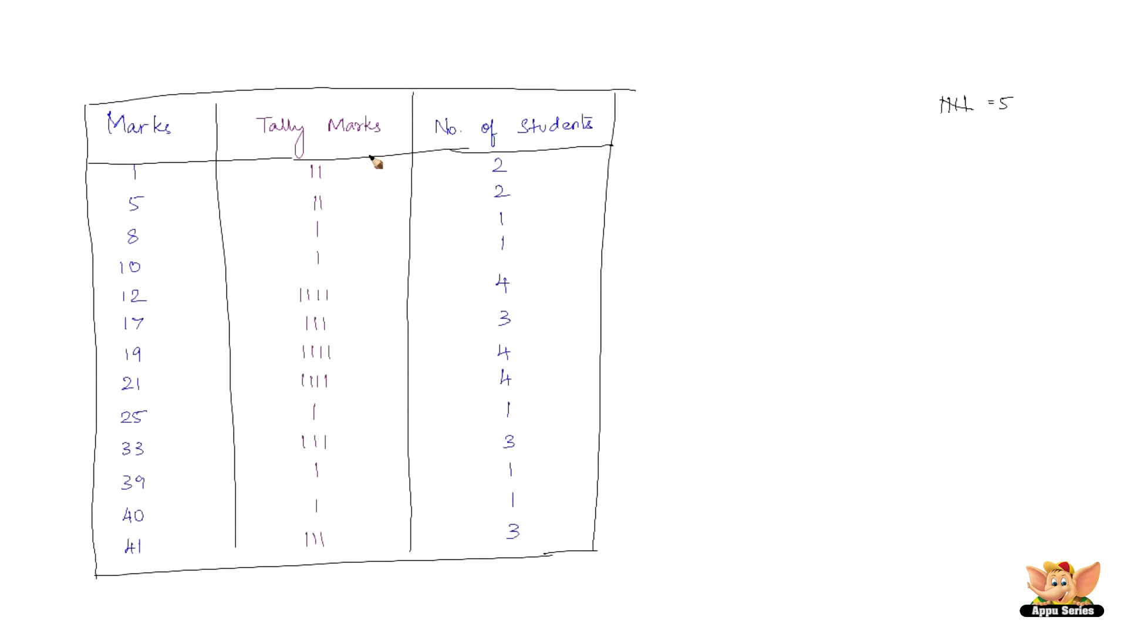
pyautogui.moveTo(510, 175)
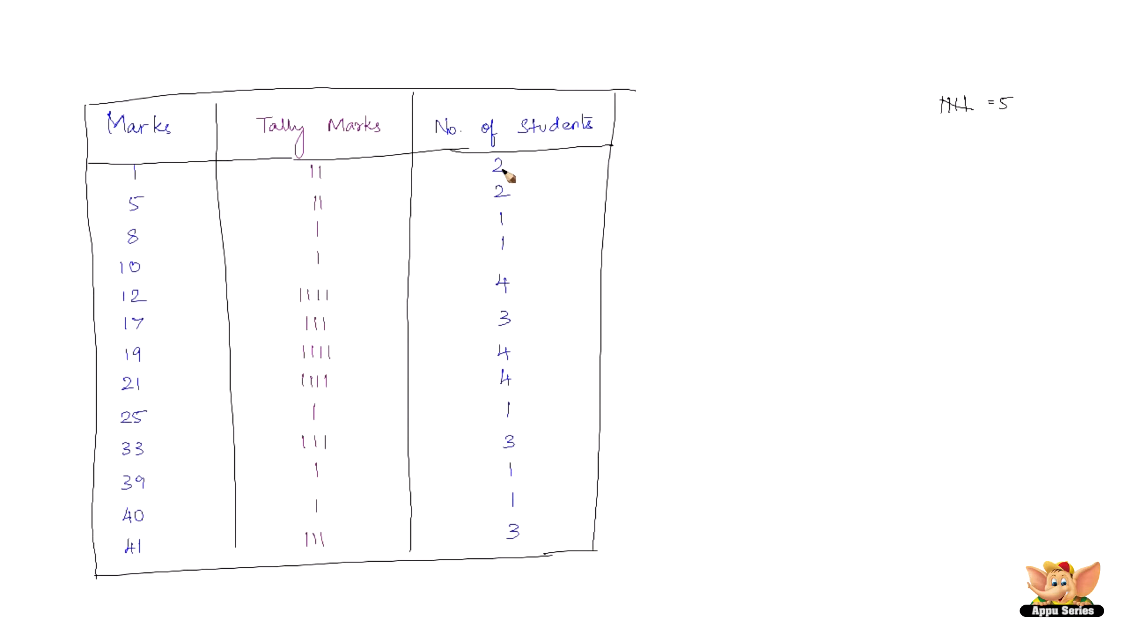
pyautogui.moveTo(205, 301)
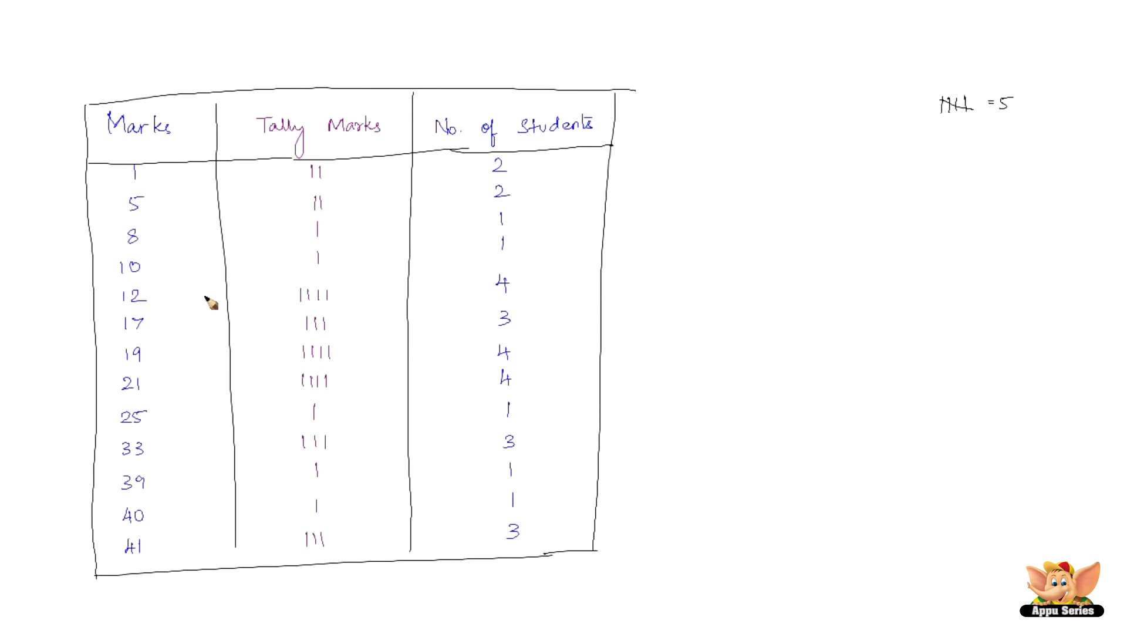
pyautogui.moveTo(337, 414)
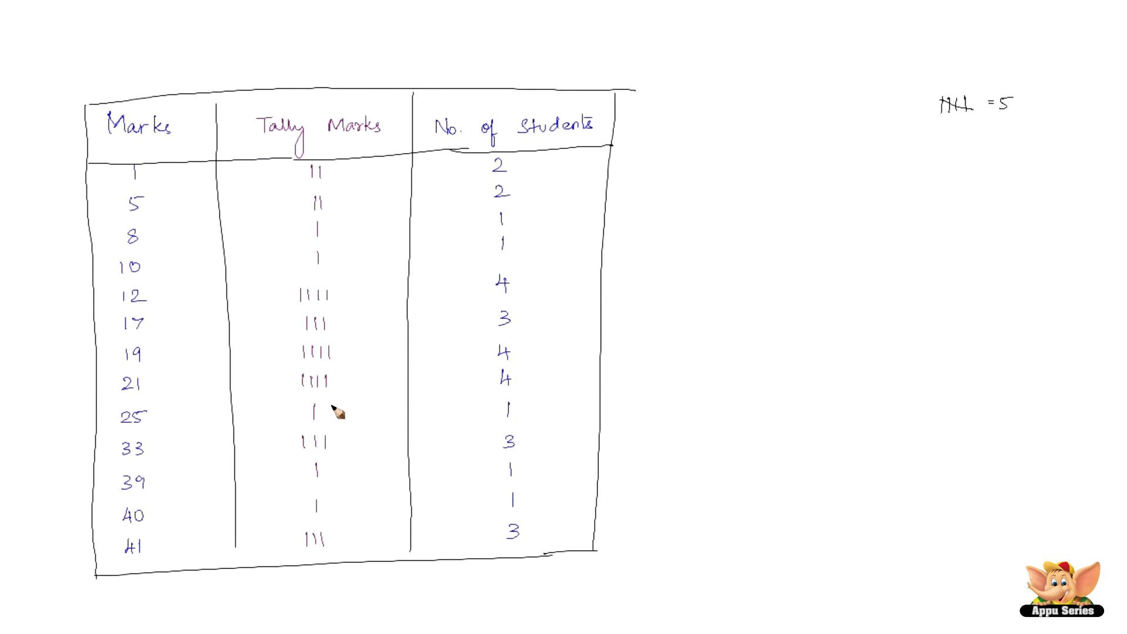
pyautogui.moveTo(157, 229)
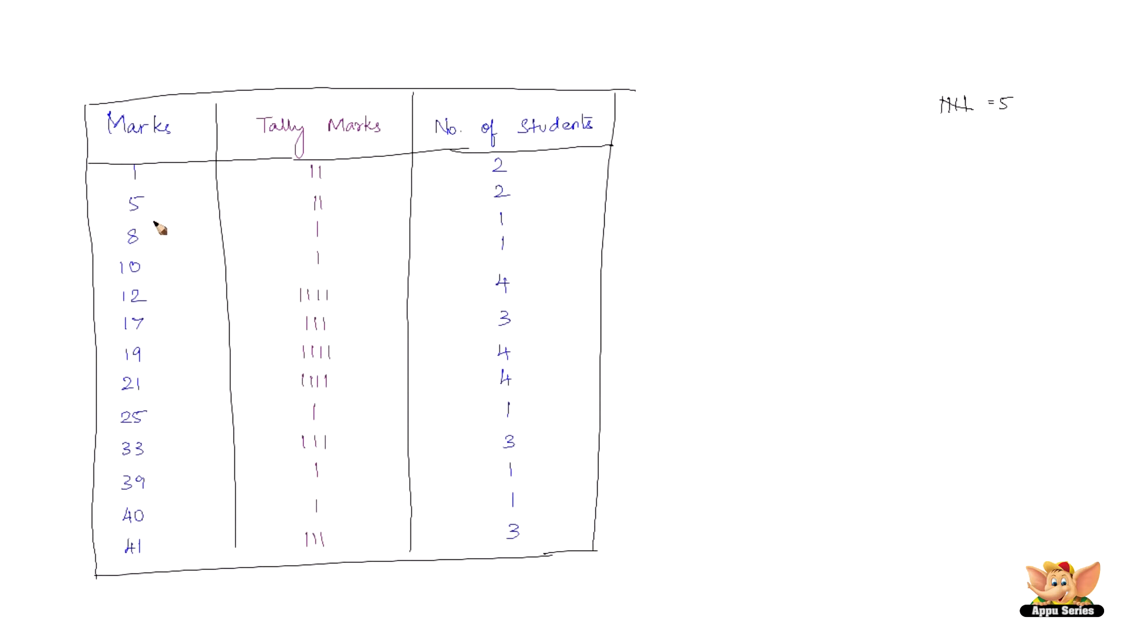
pyautogui.moveTo(189, 197)
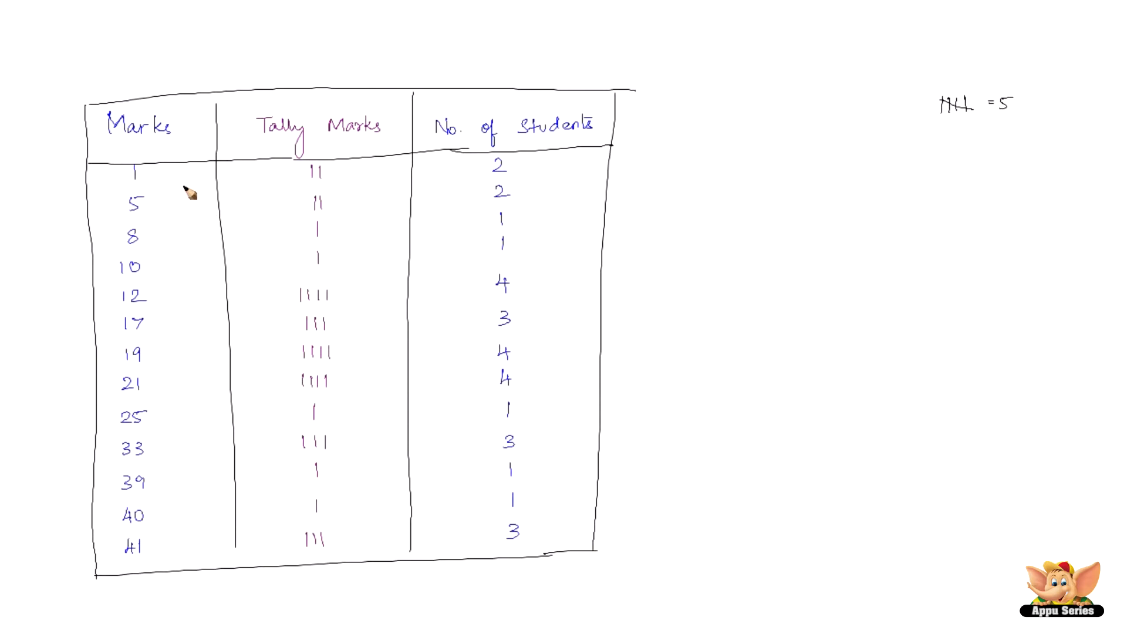
pyautogui.moveTo(179, 232)
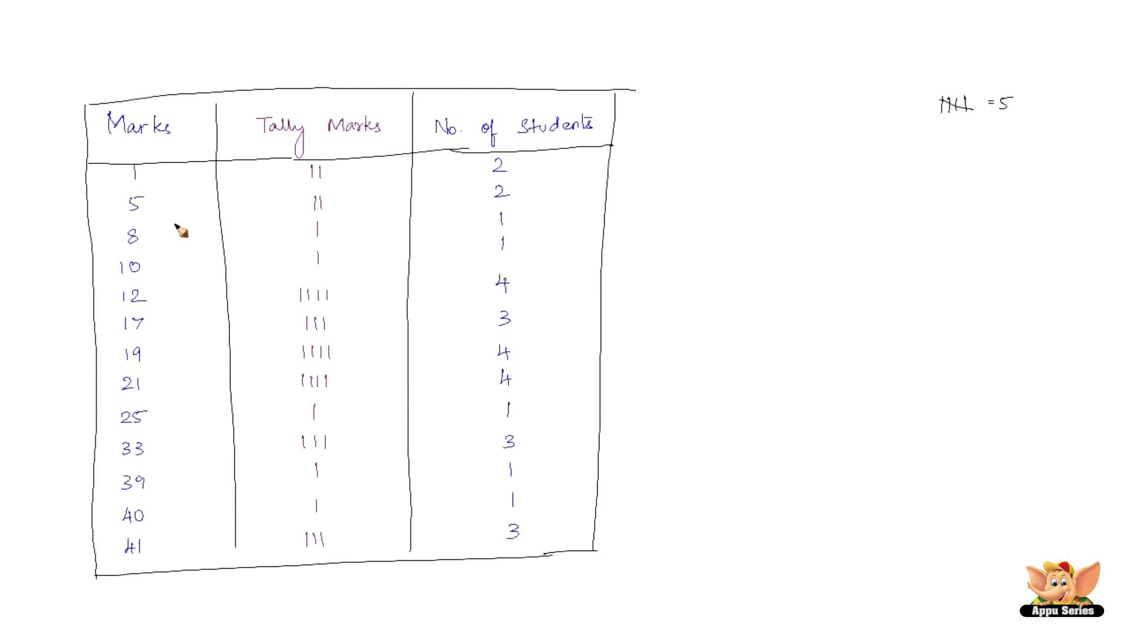
pyautogui.moveTo(147, 247)
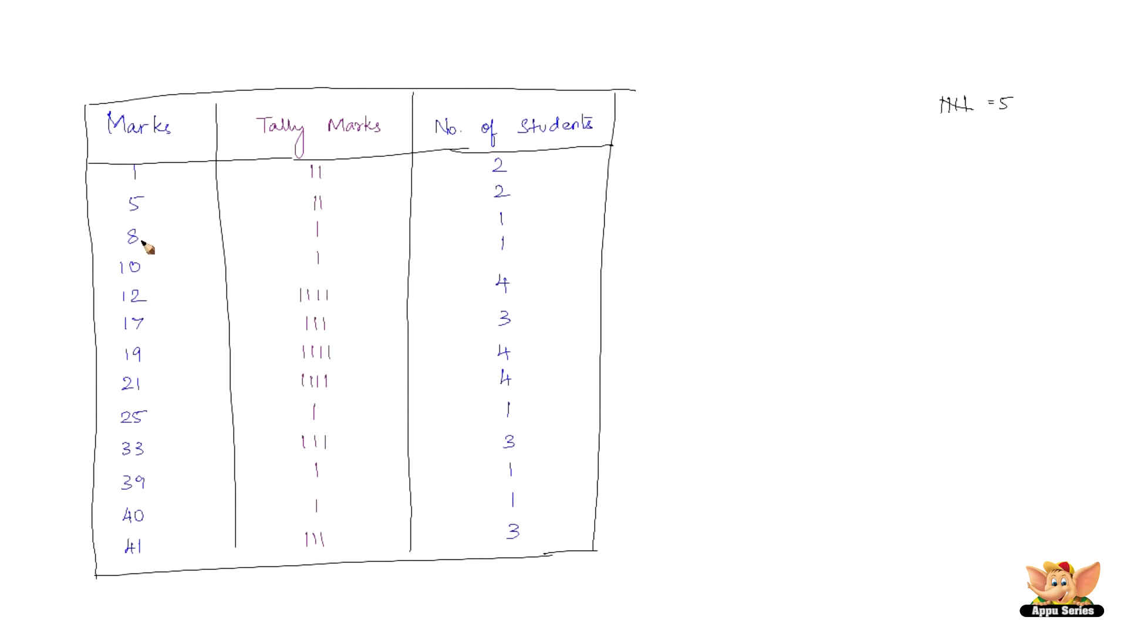
pyautogui.moveTo(153, 309)
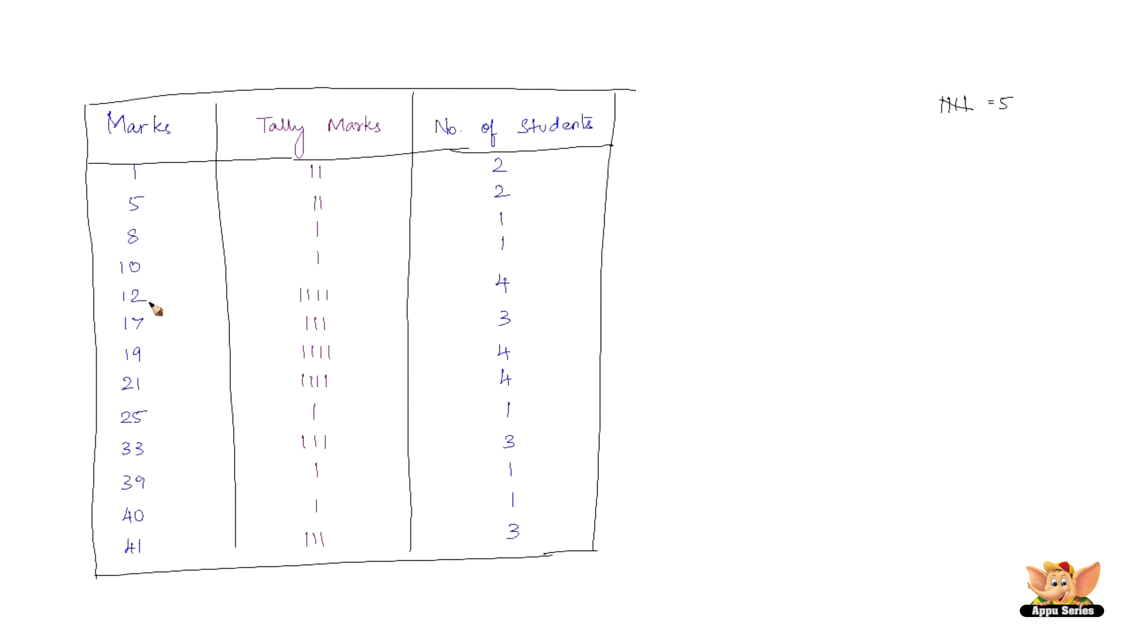
pyautogui.moveTo(473, 285)
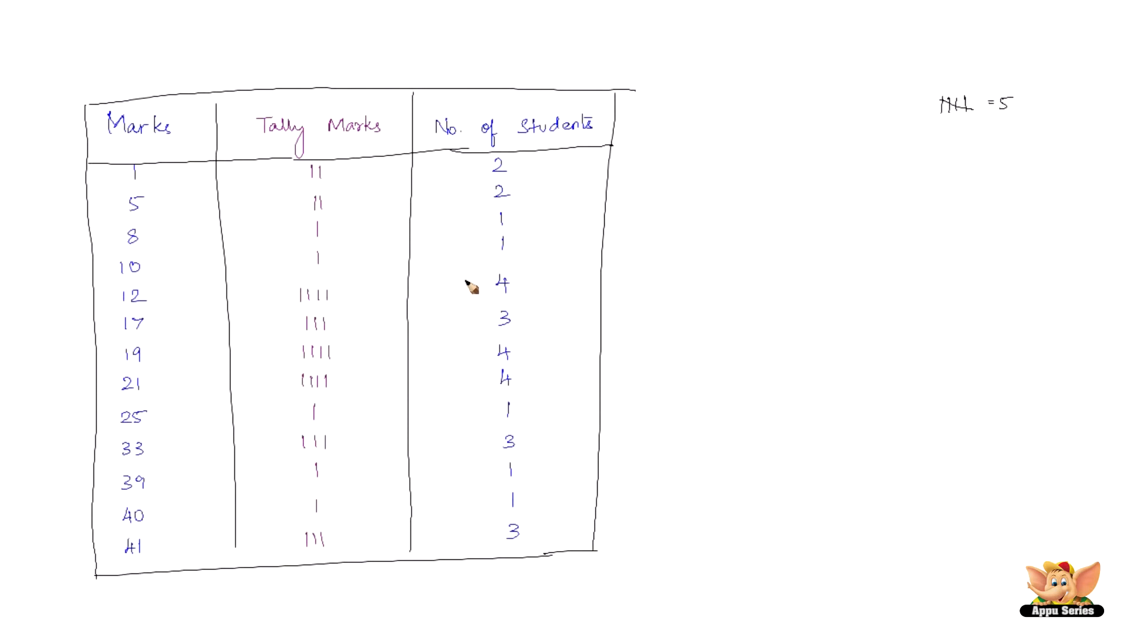
pyautogui.moveTo(162, 315)
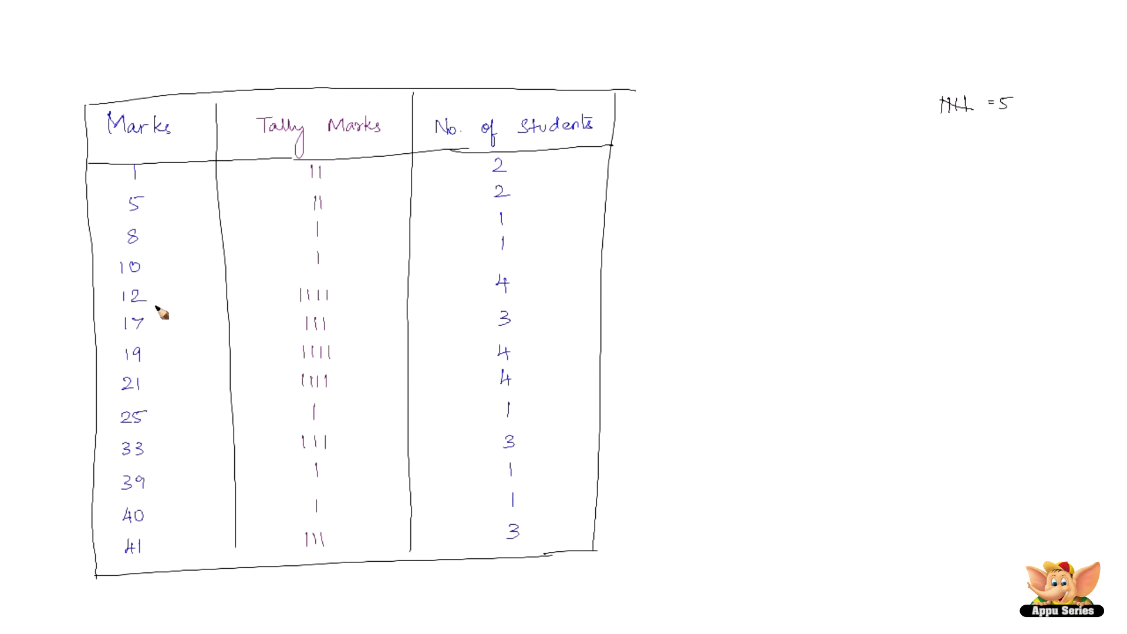
pyautogui.moveTo(166, 332)
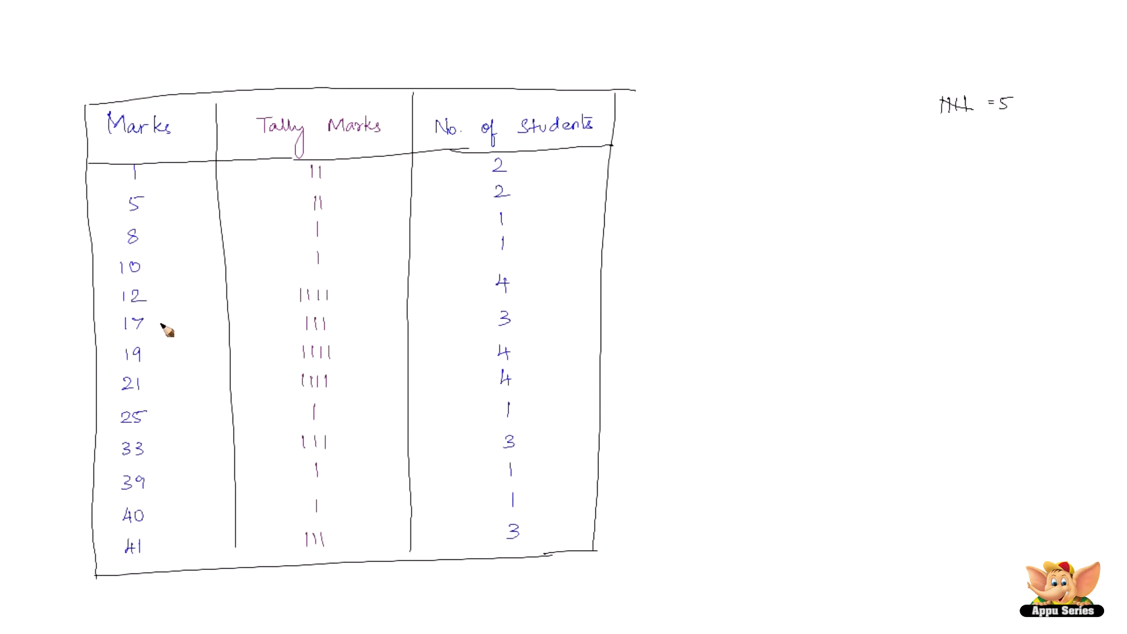
pyautogui.moveTo(341, 240)
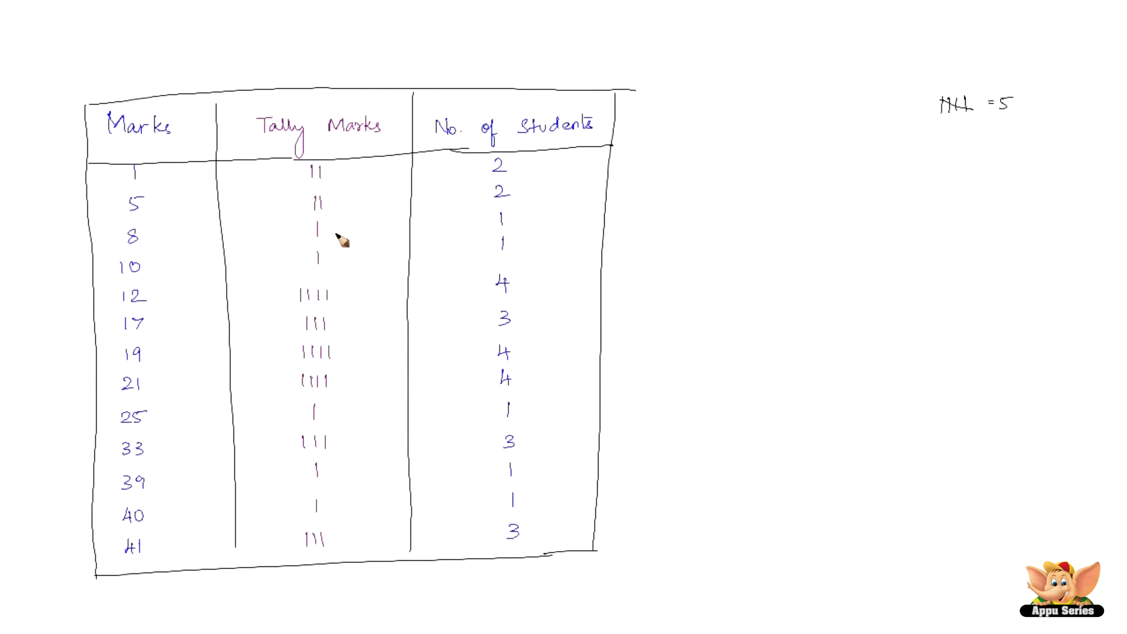
pyautogui.moveTo(340, 251)
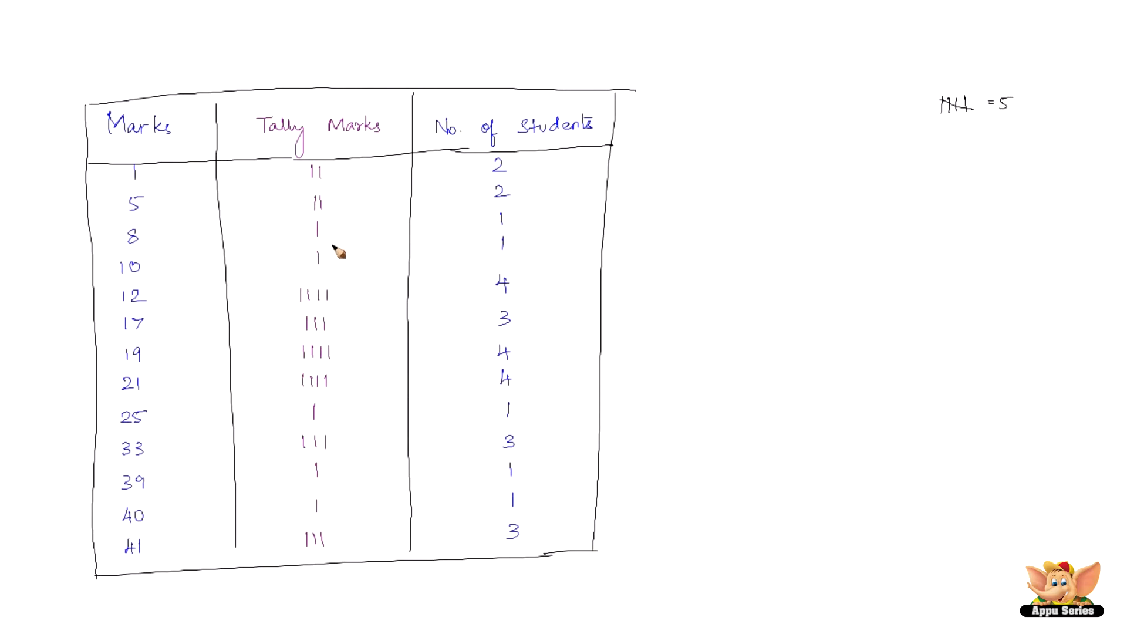
pyautogui.moveTo(339, 256)
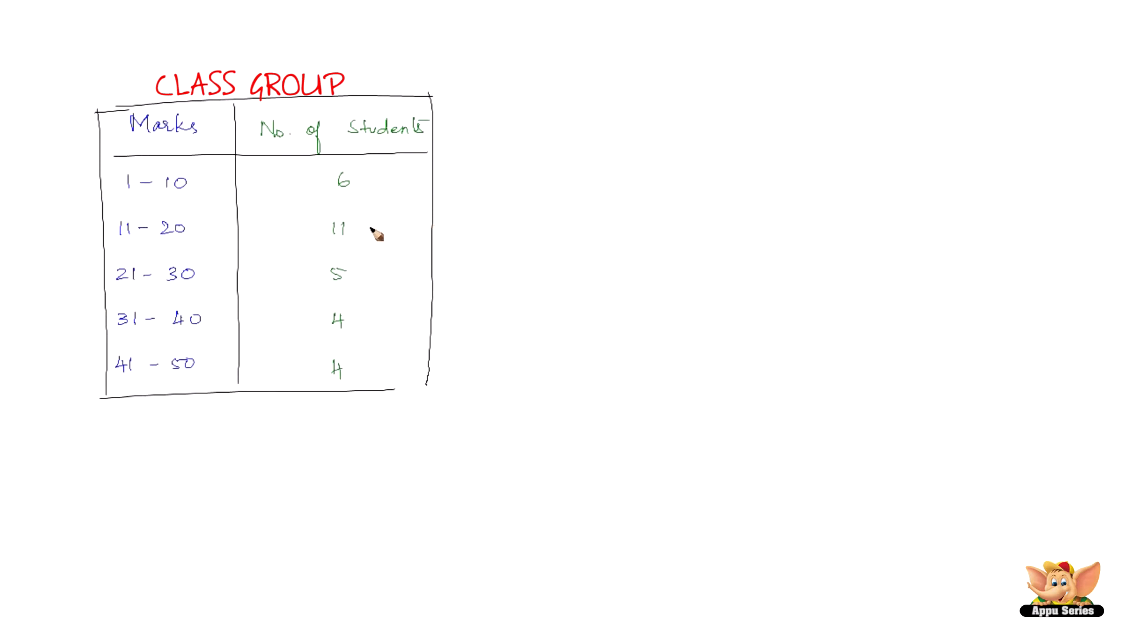
pyautogui.moveTo(357, 230)
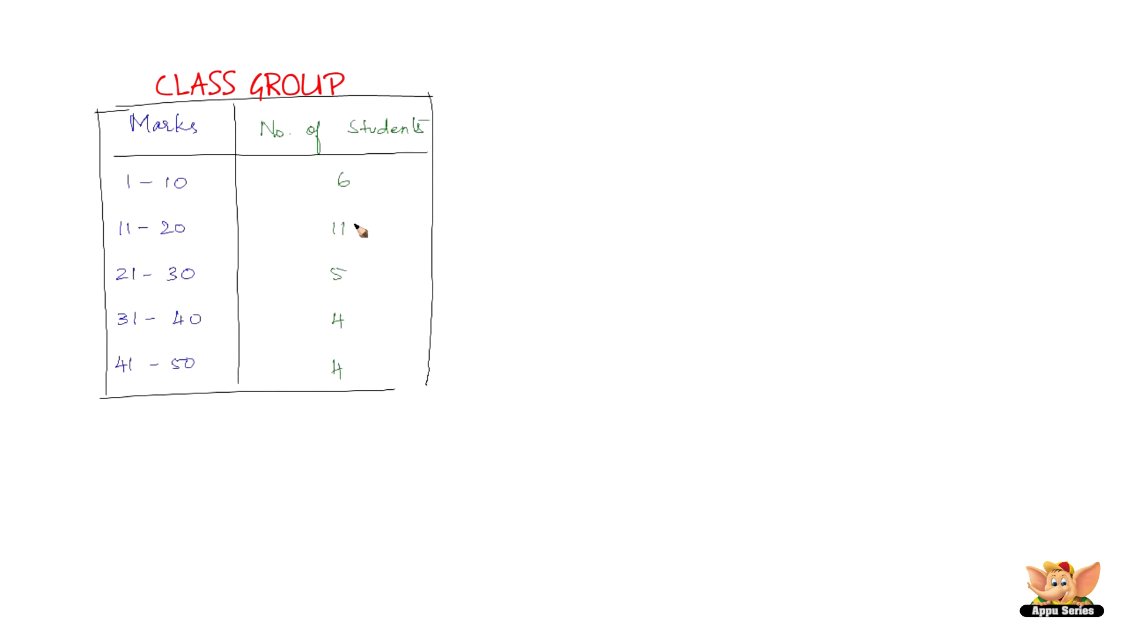
pyautogui.moveTo(416, 211)
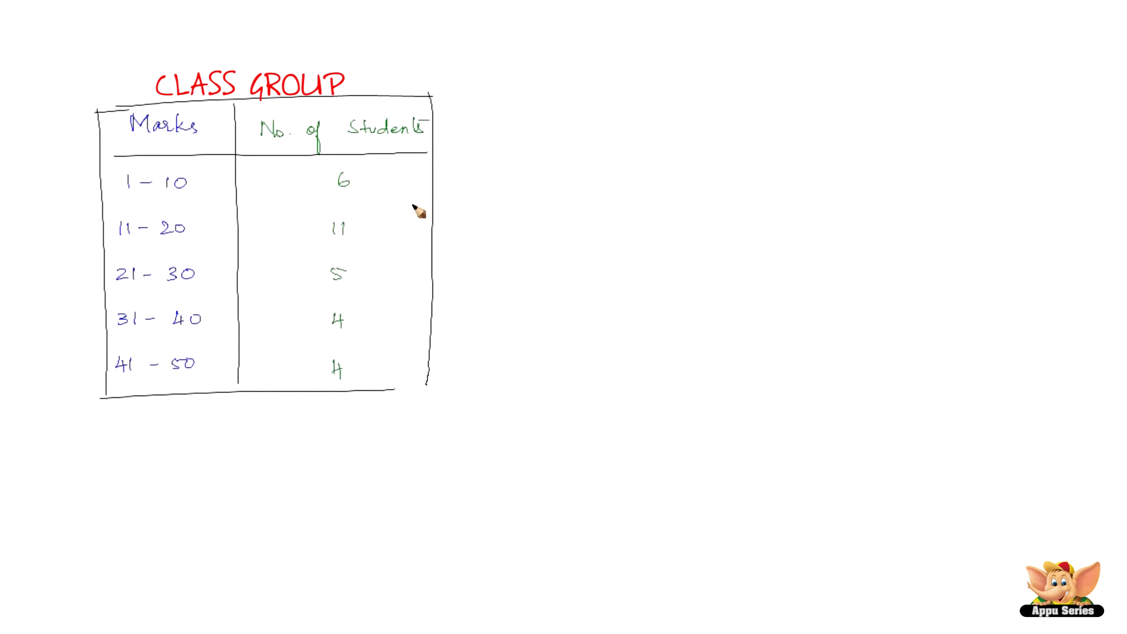
pyautogui.moveTo(415, 218)
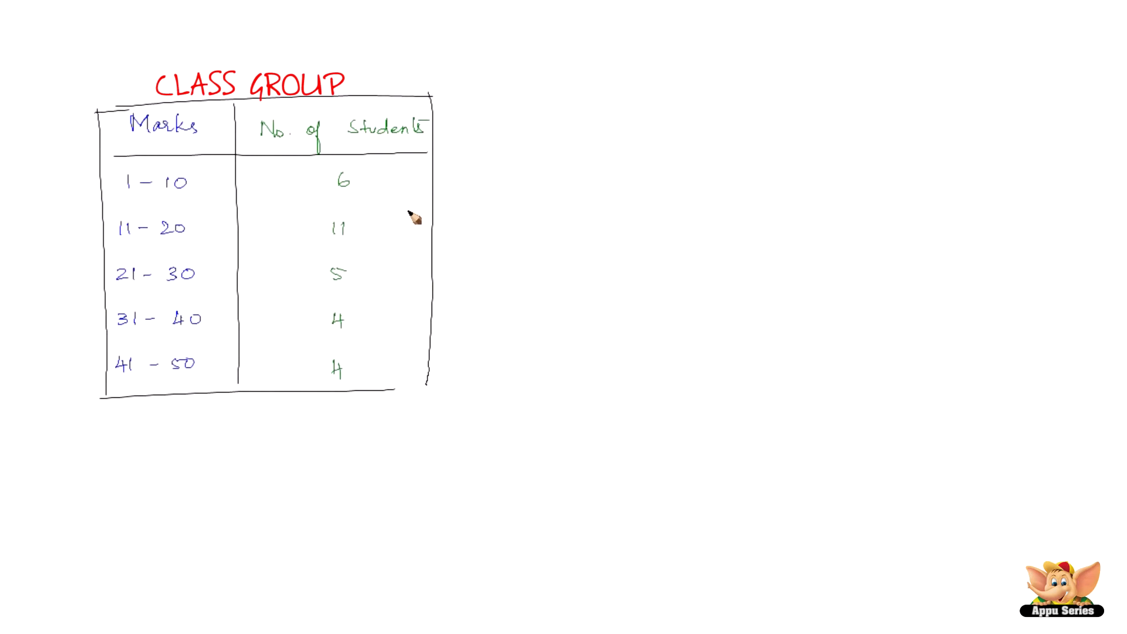
pyautogui.moveTo(238, 240)
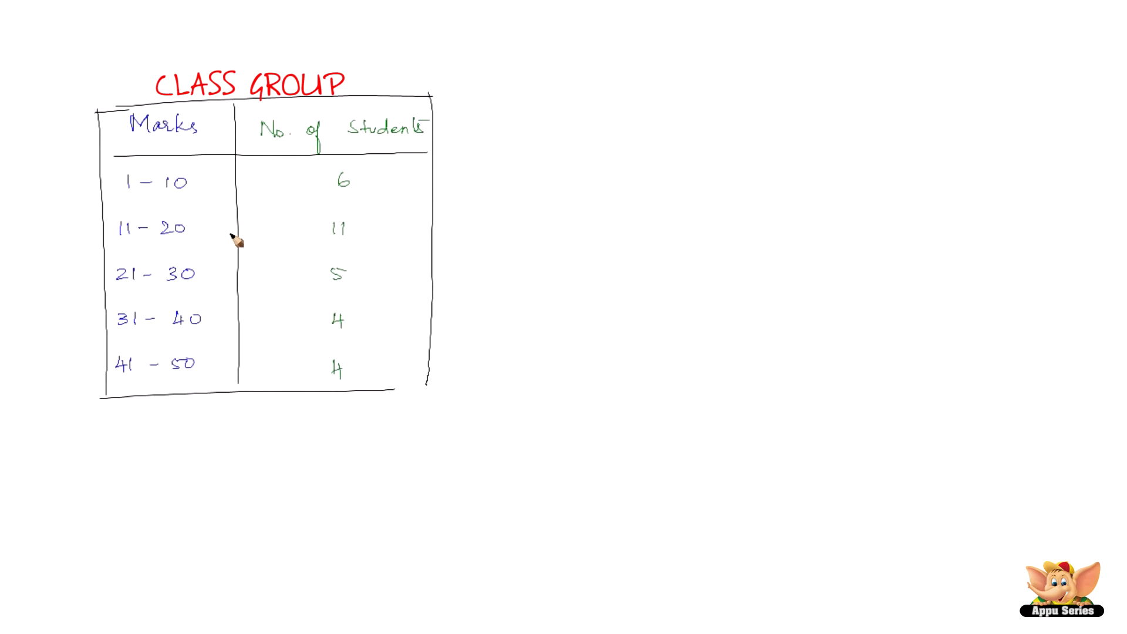
pyautogui.moveTo(237, 251)
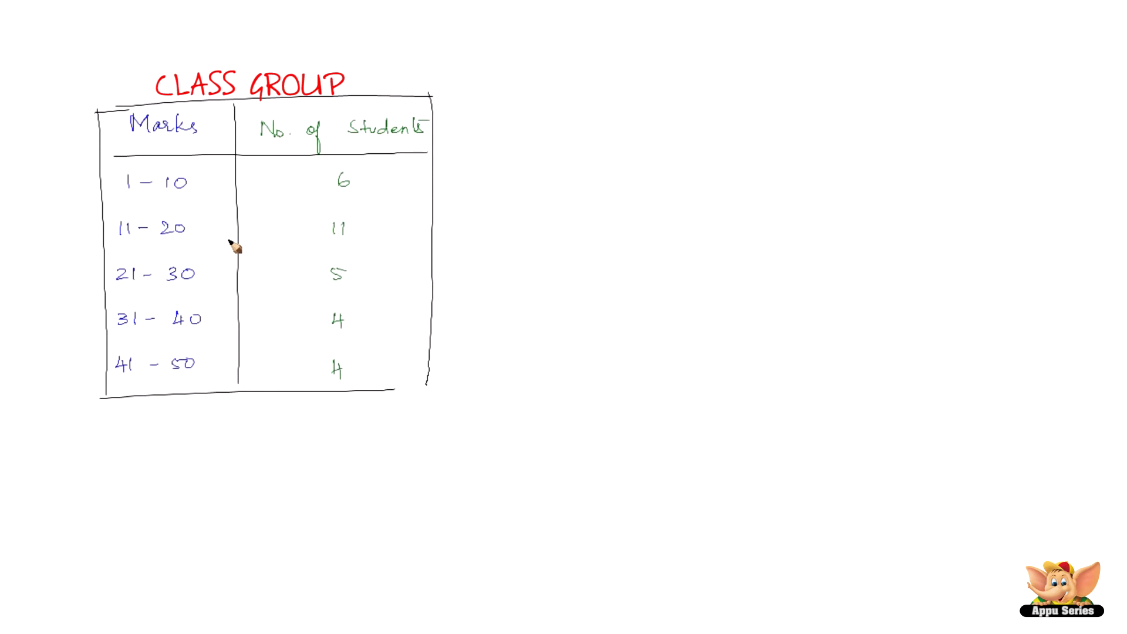
pyautogui.moveTo(231, 253)
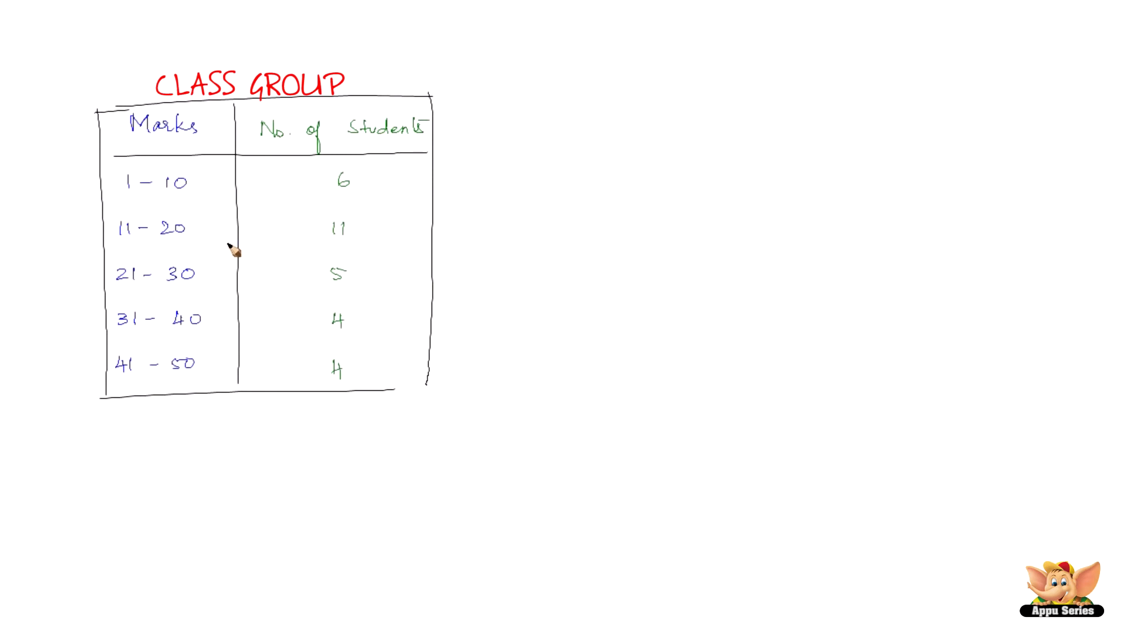
pyautogui.moveTo(237, 229)
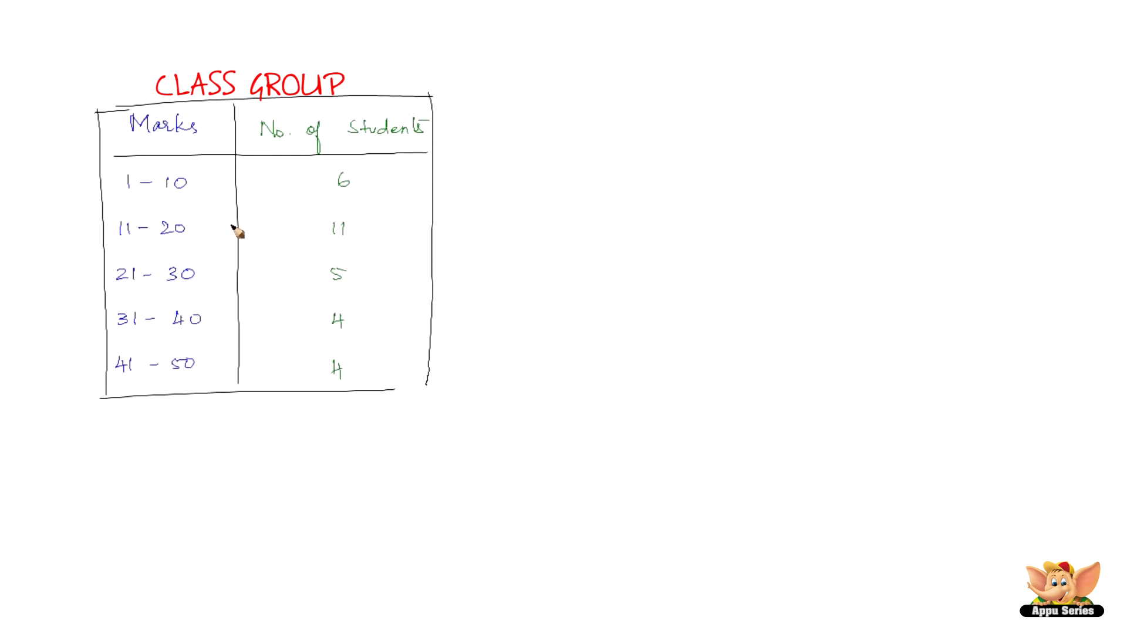
pyautogui.moveTo(158, 206)
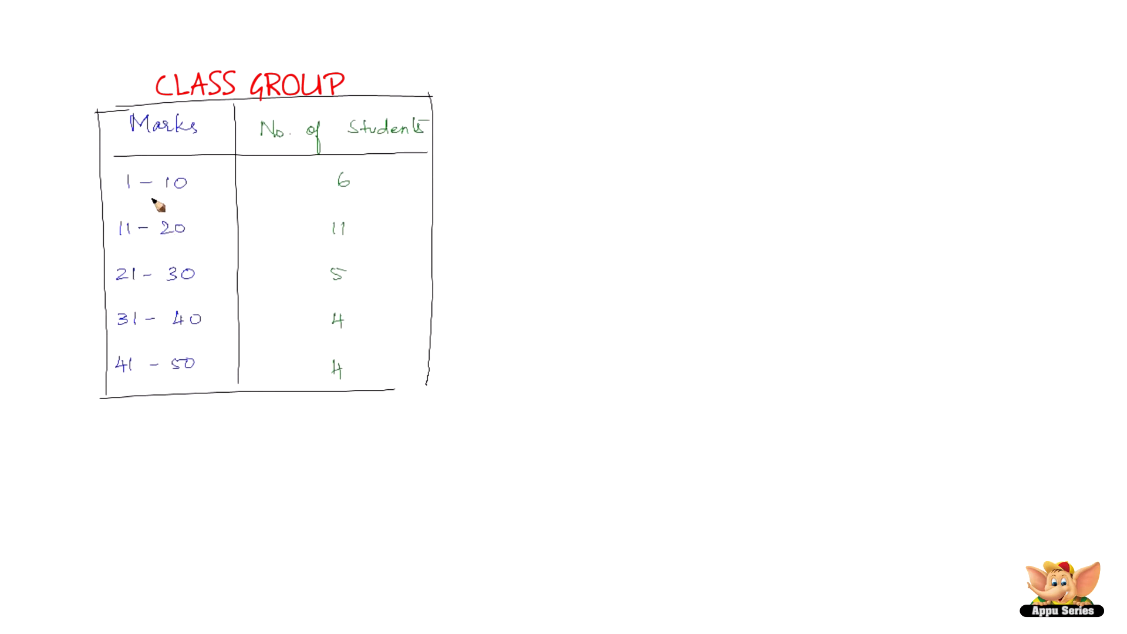
pyautogui.moveTo(173, 220)
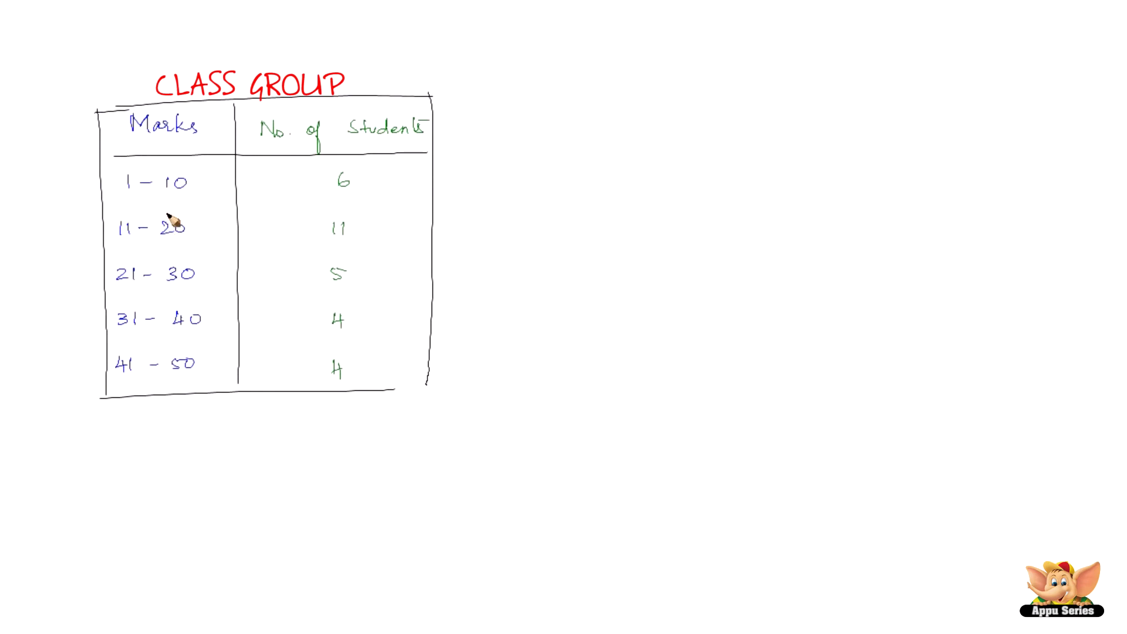
pyautogui.moveTo(350, 184)
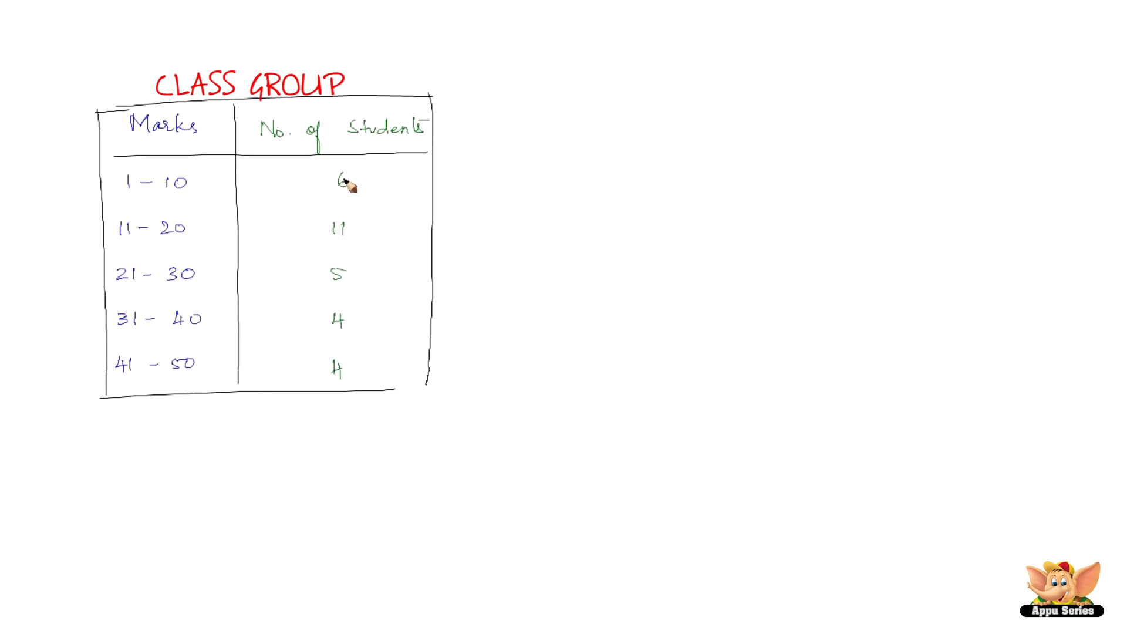
pyautogui.moveTo(165, 247)
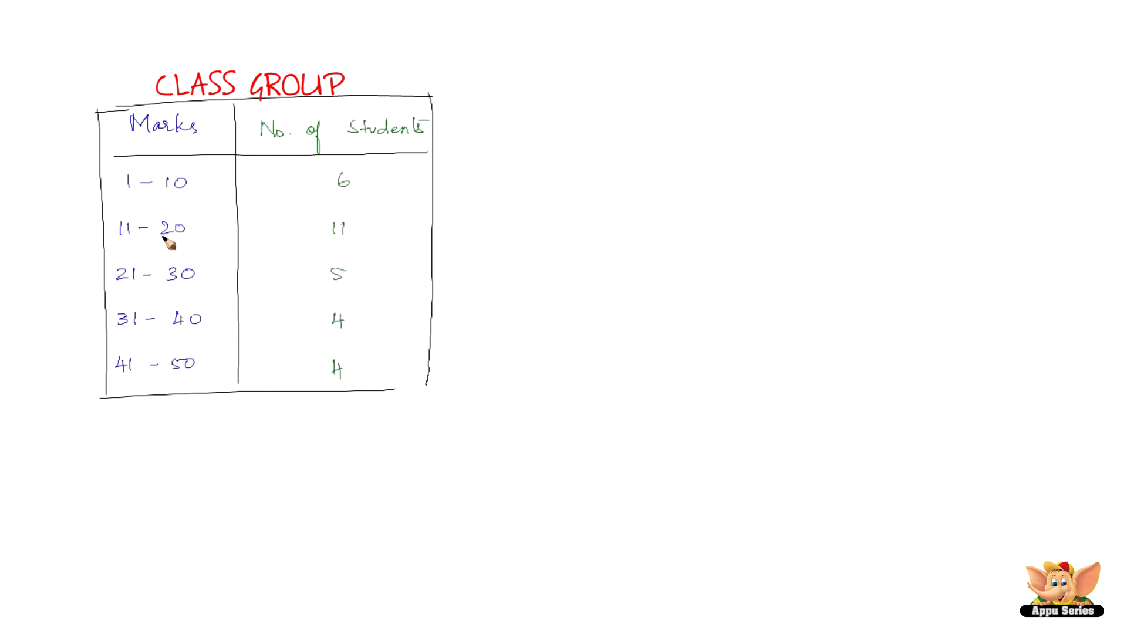
pyautogui.moveTo(370, 236)
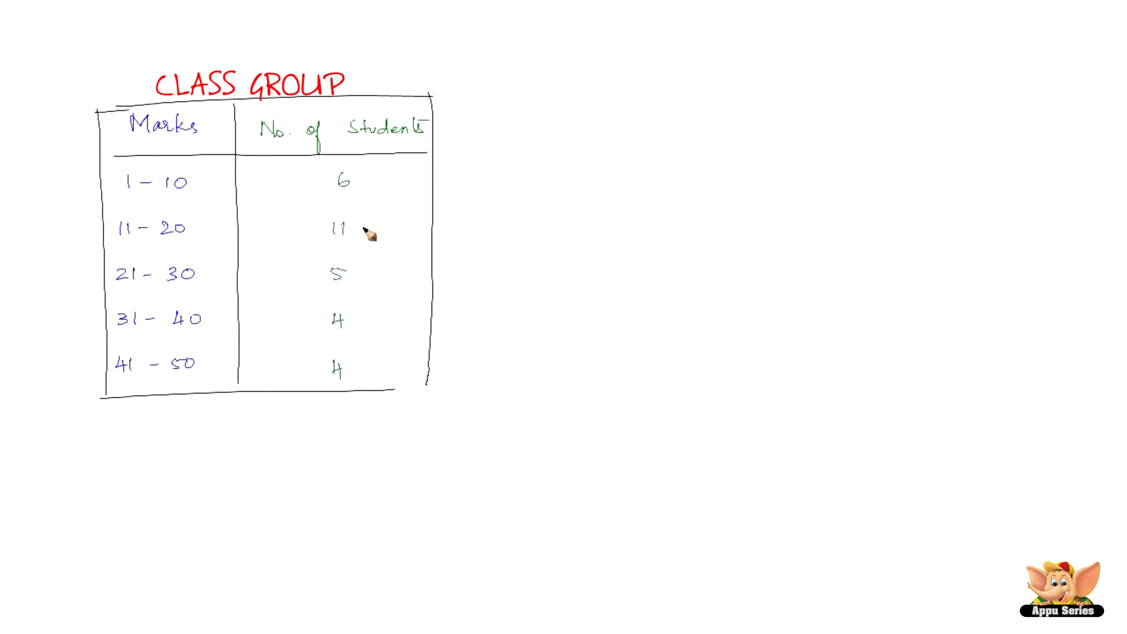
pyautogui.moveTo(194, 293)
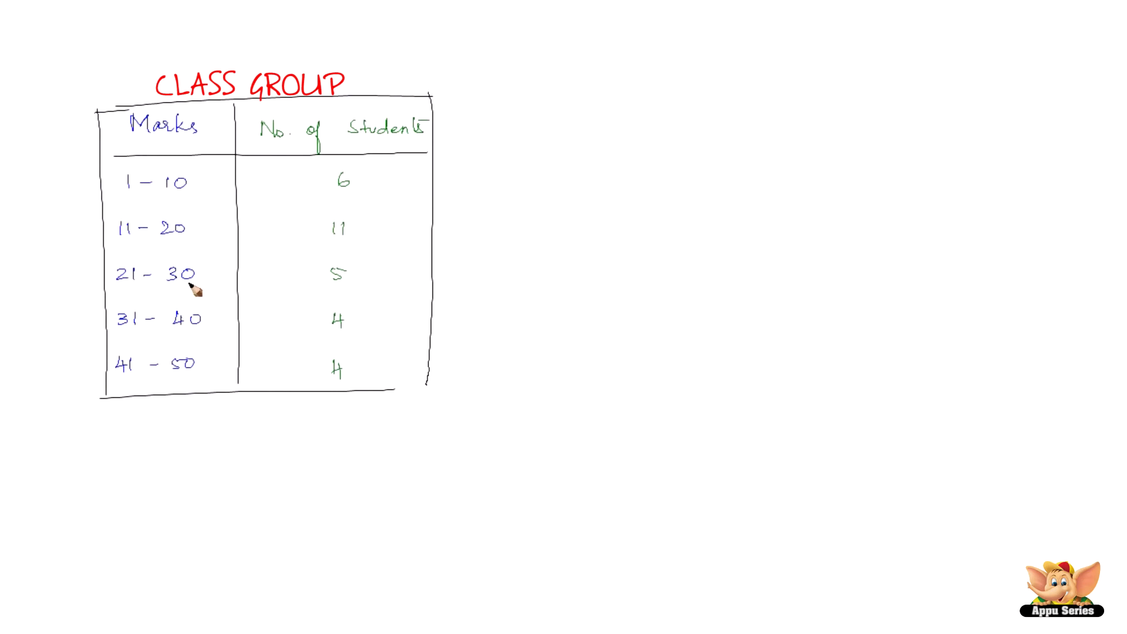
pyautogui.moveTo(356, 287)
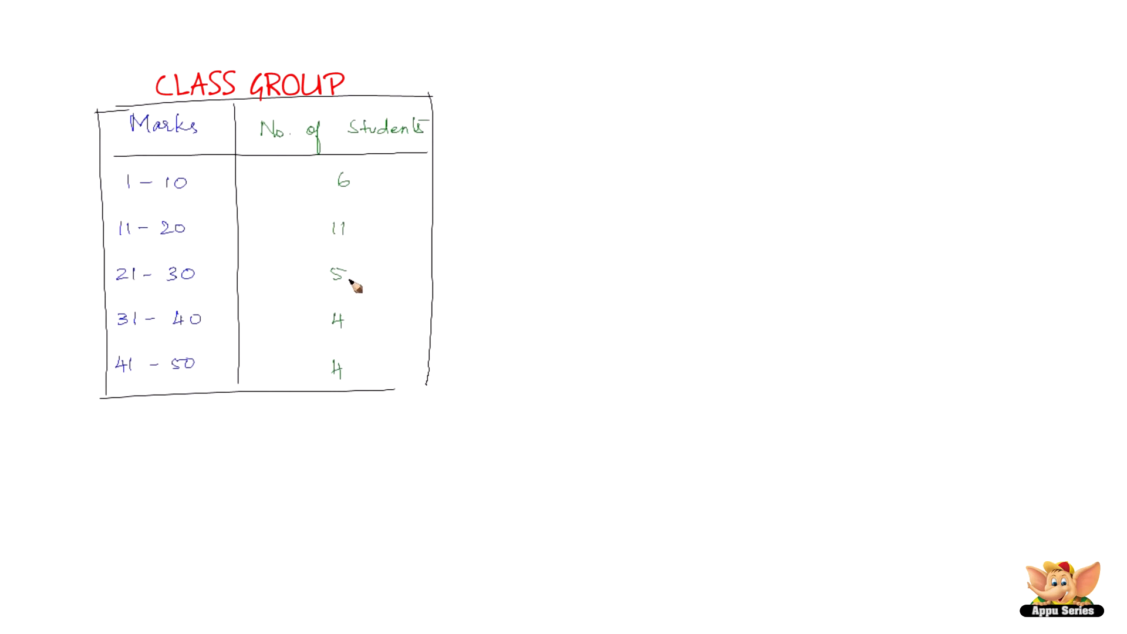
pyautogui.moveTo(235, 301)
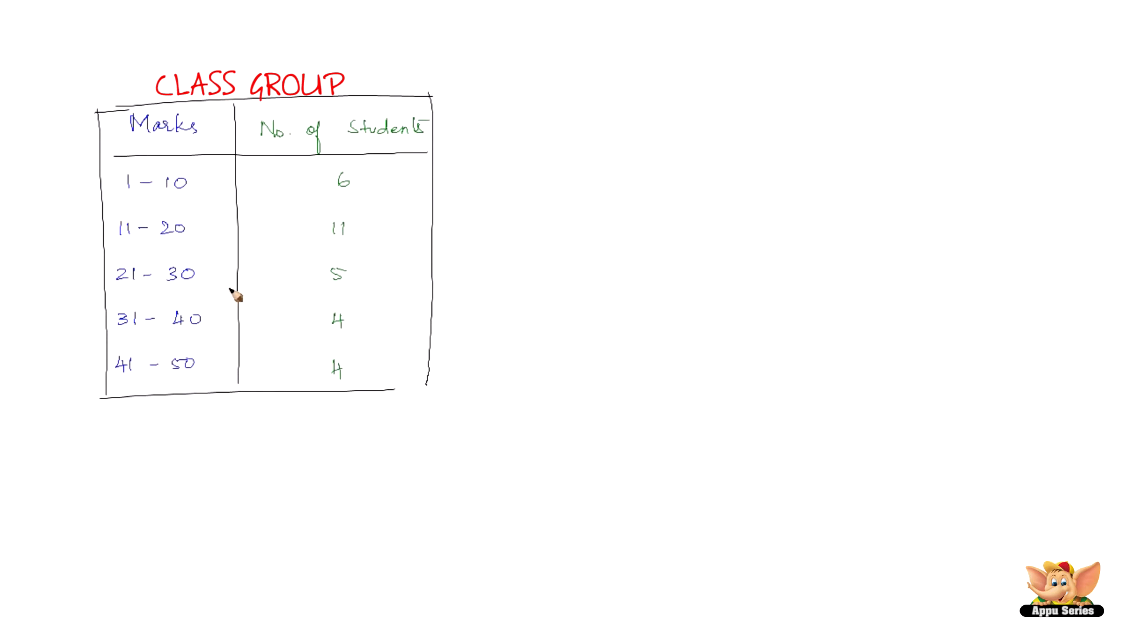
pyautogui.moveTo(162, 345)
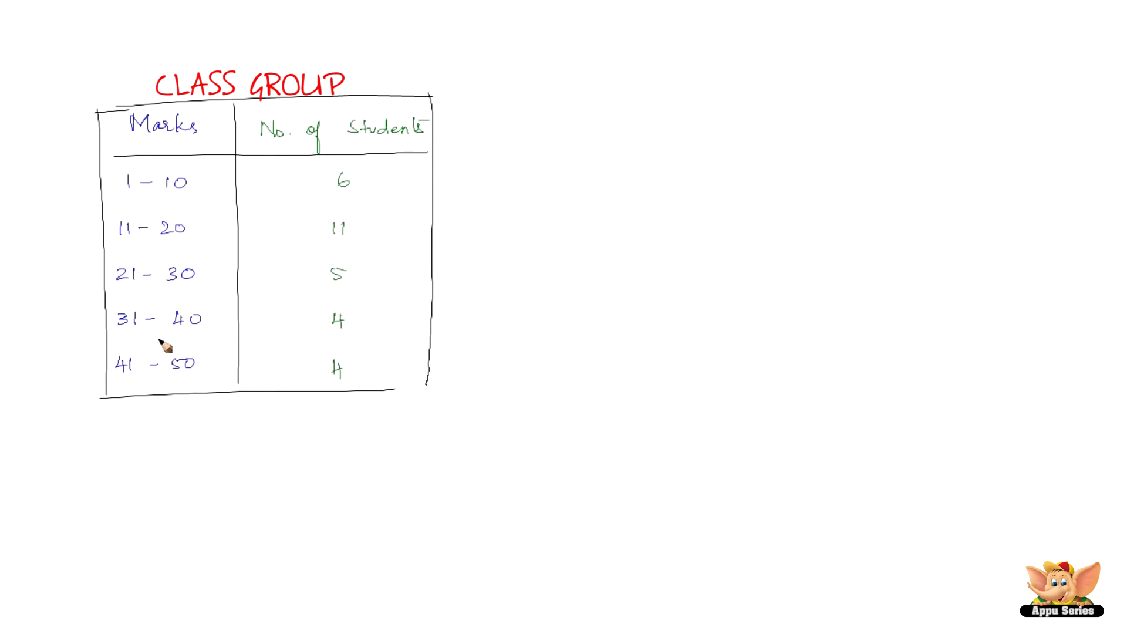
pyautogui.moveTo(106, 399)
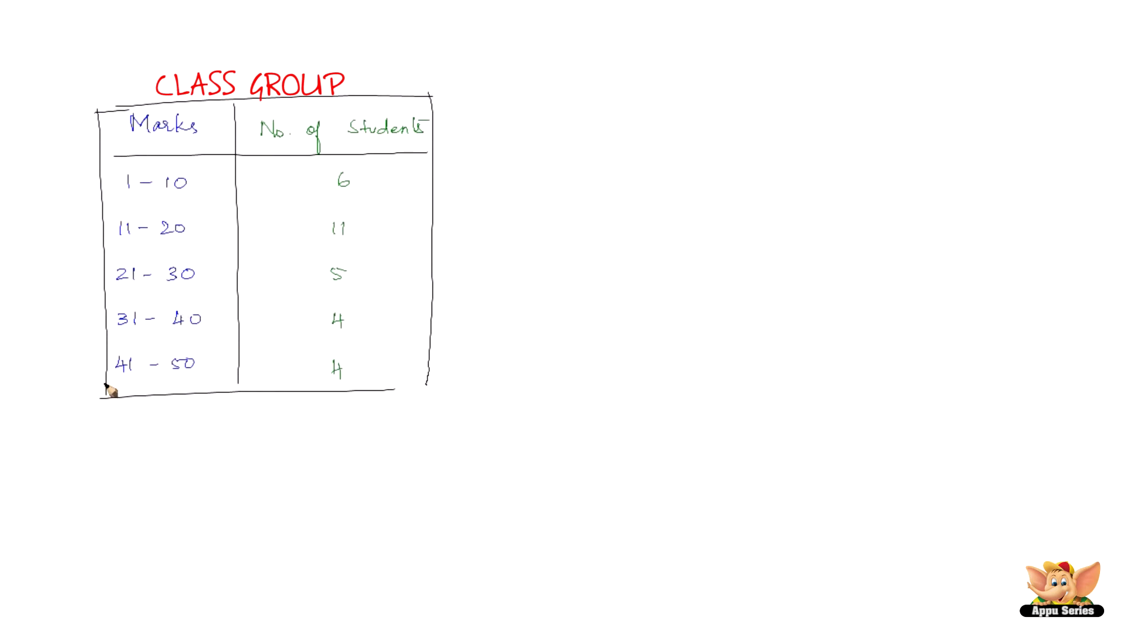
pyautogui.moveTo(229, 381)
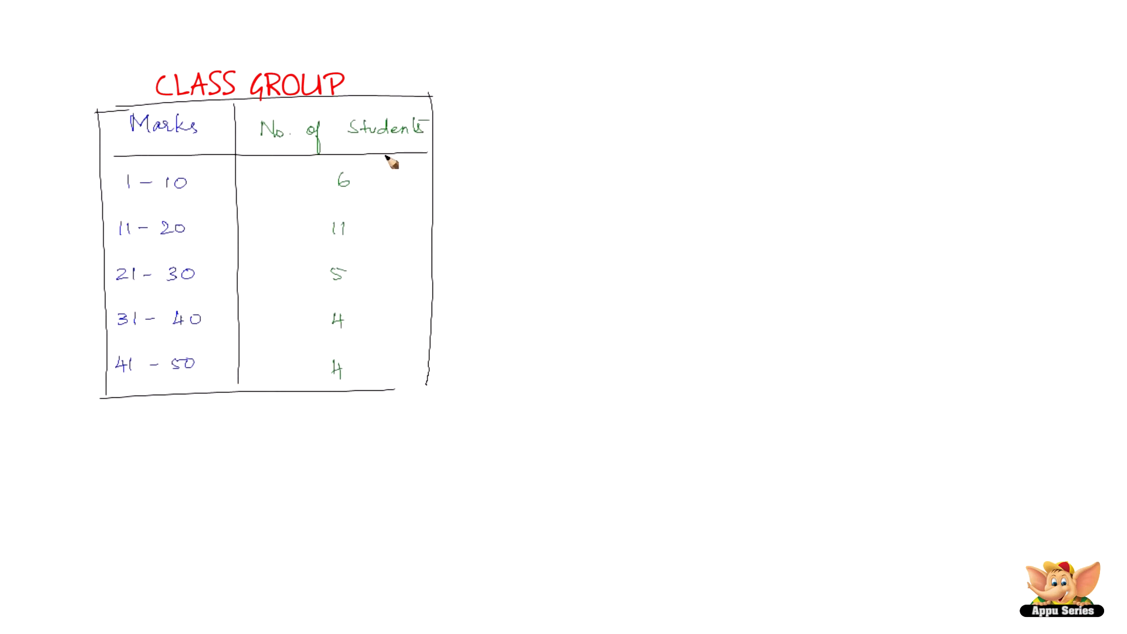
pyautogui.moveTo(144, 194)
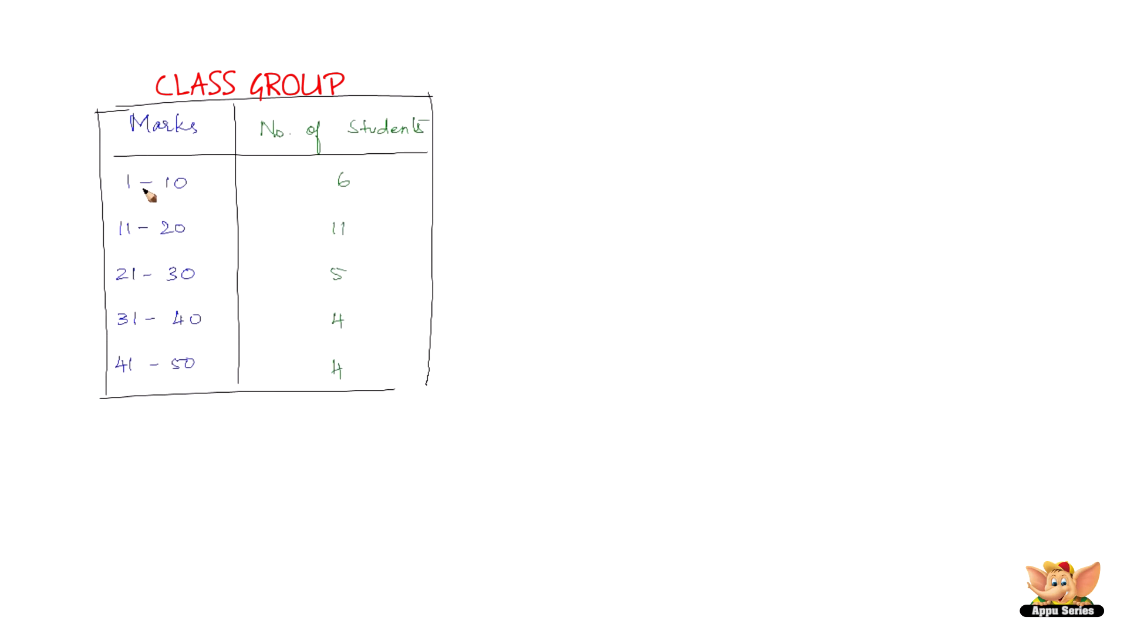
pyautogui.moveTo(193, 196)
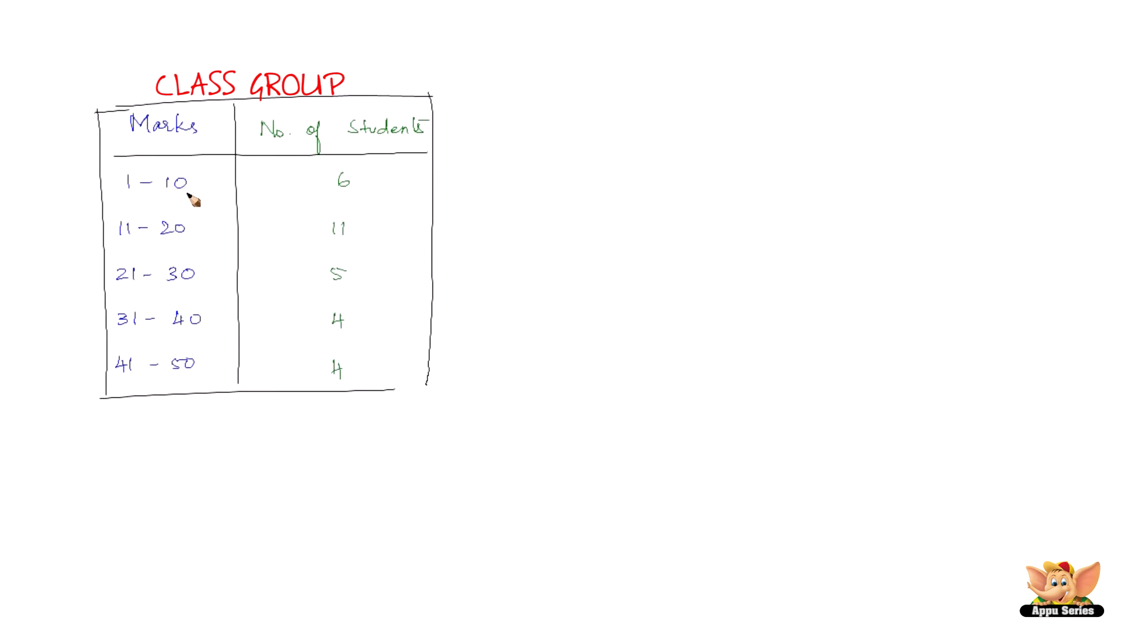
pyautogui.moveTo(154, 195)
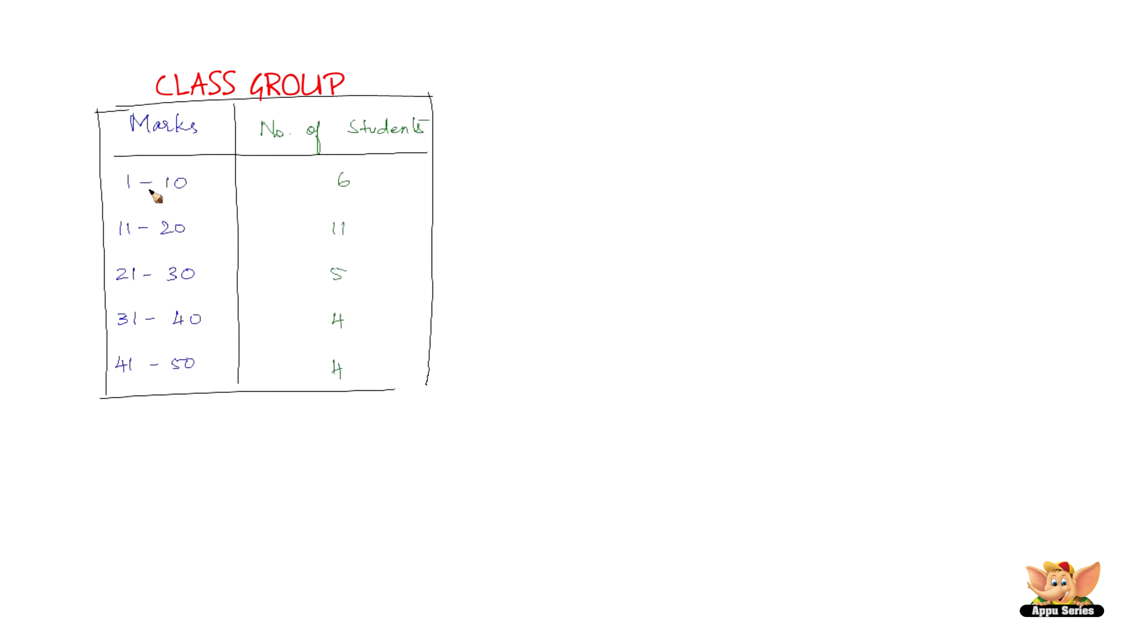
pyautogui.moveTo(184, 204)
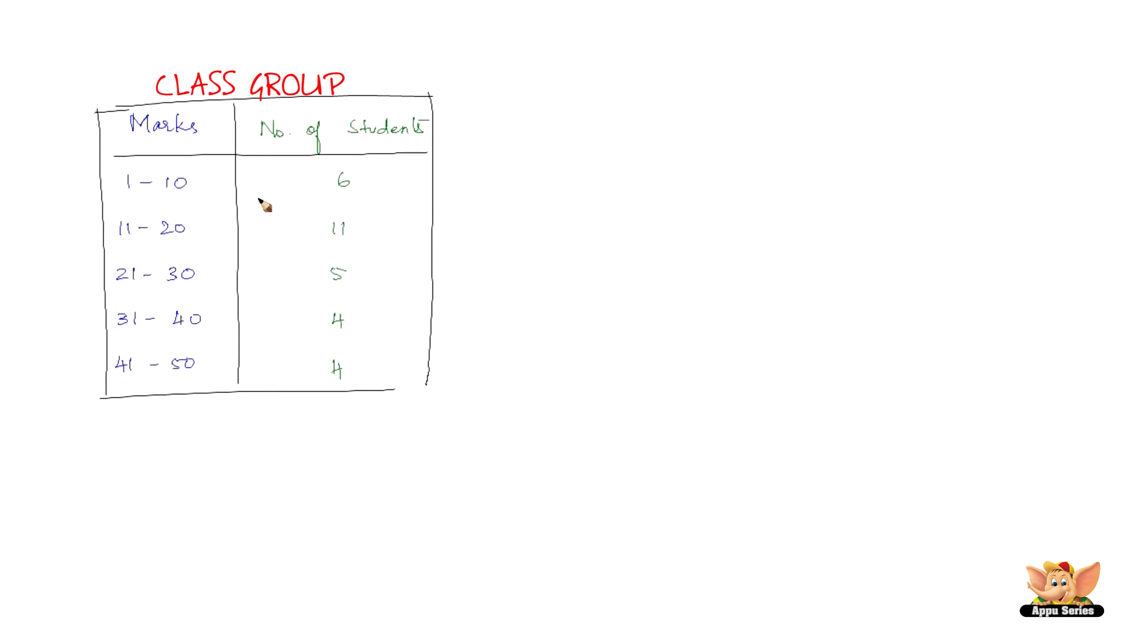
pyautogui.moveTo(144, 300)
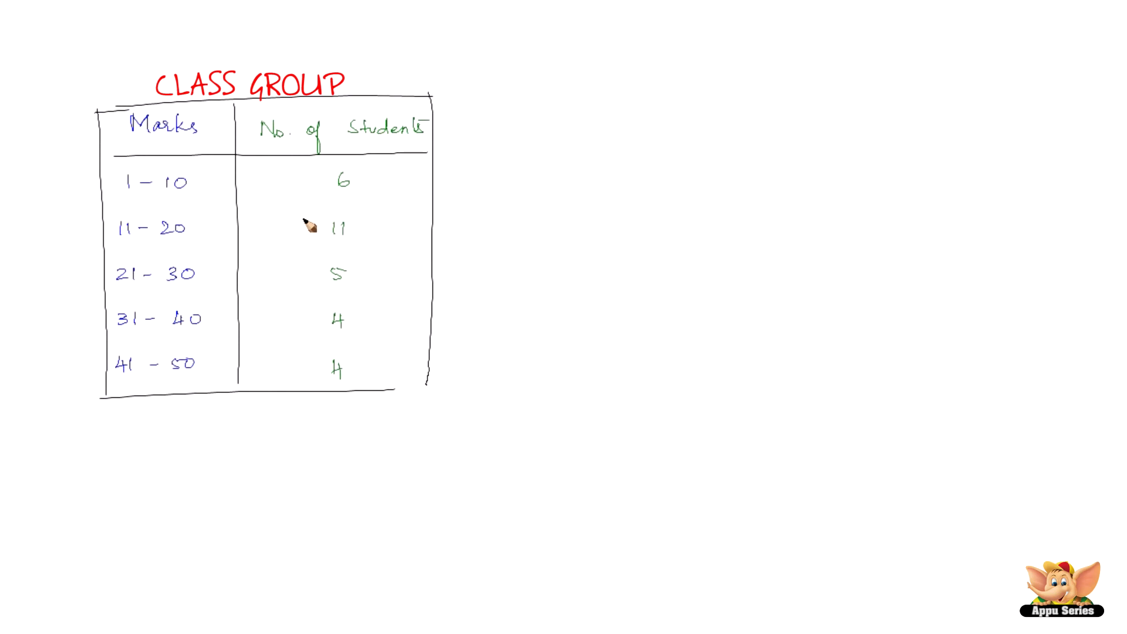
pyautogui.moveTo(453, 154)
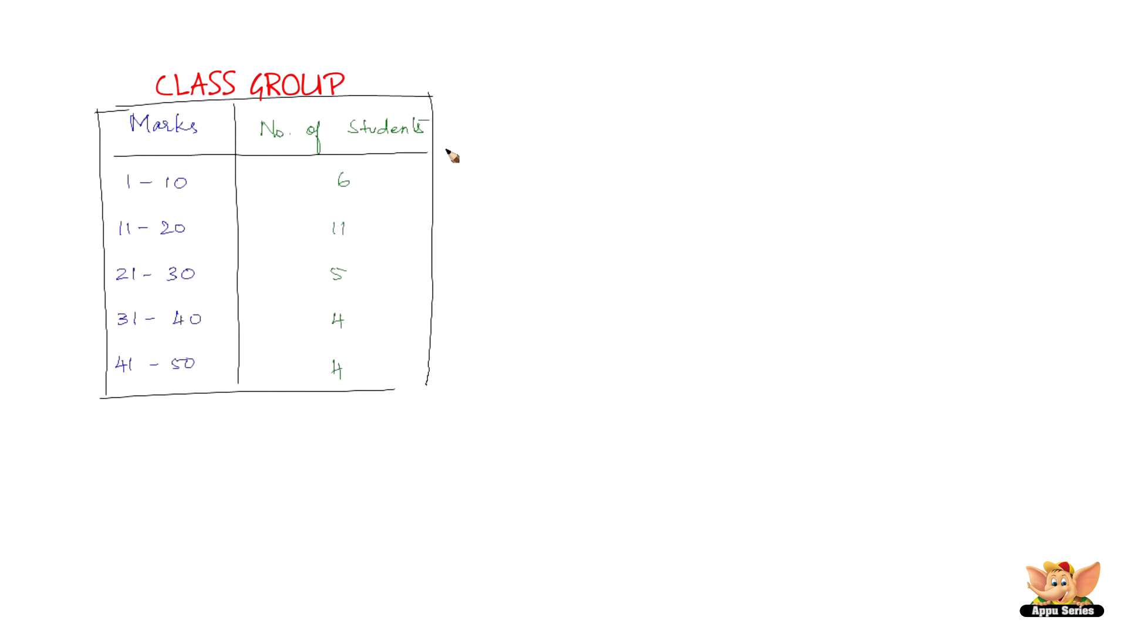
pyautogui.moveTo(175, 162)
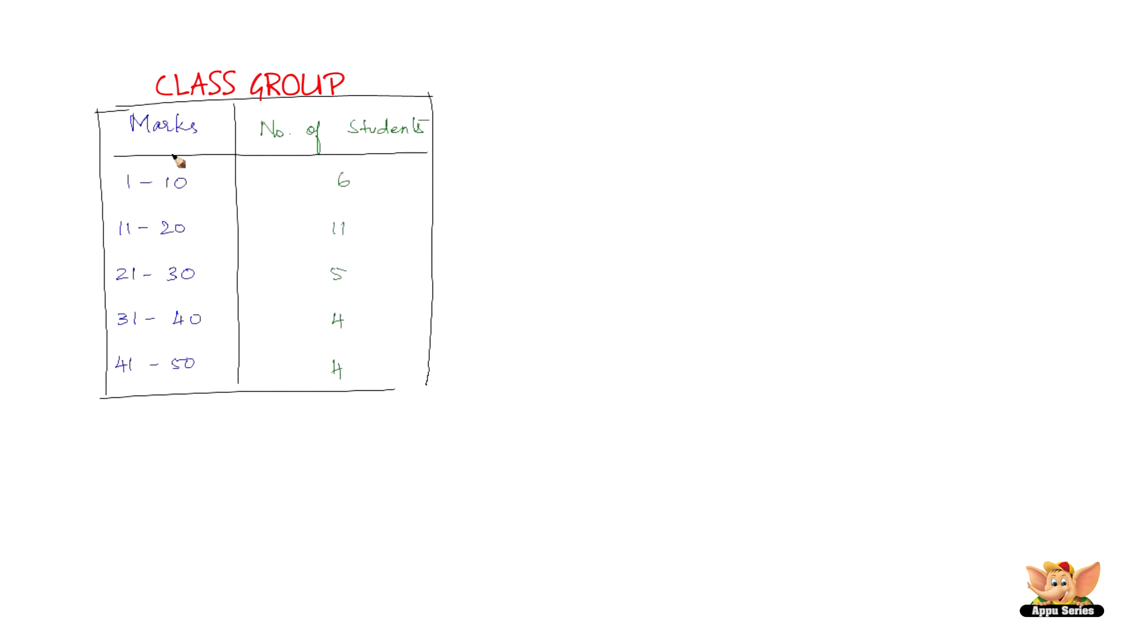
pyautogui.moveTo(136, 258)
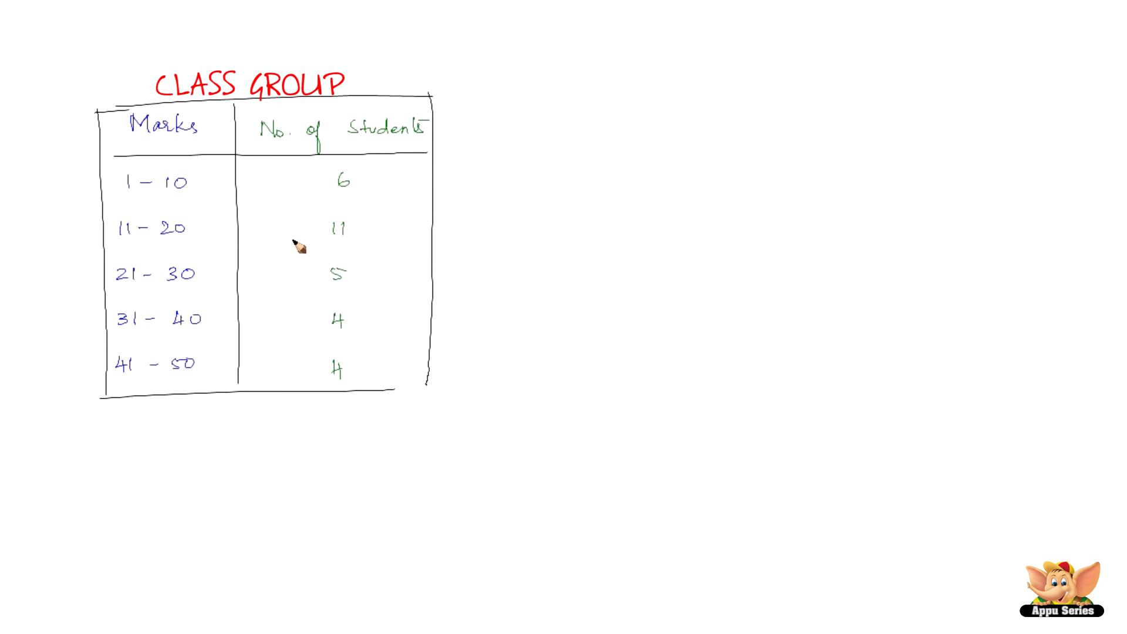
pyautogui.moveTo(266, 255)
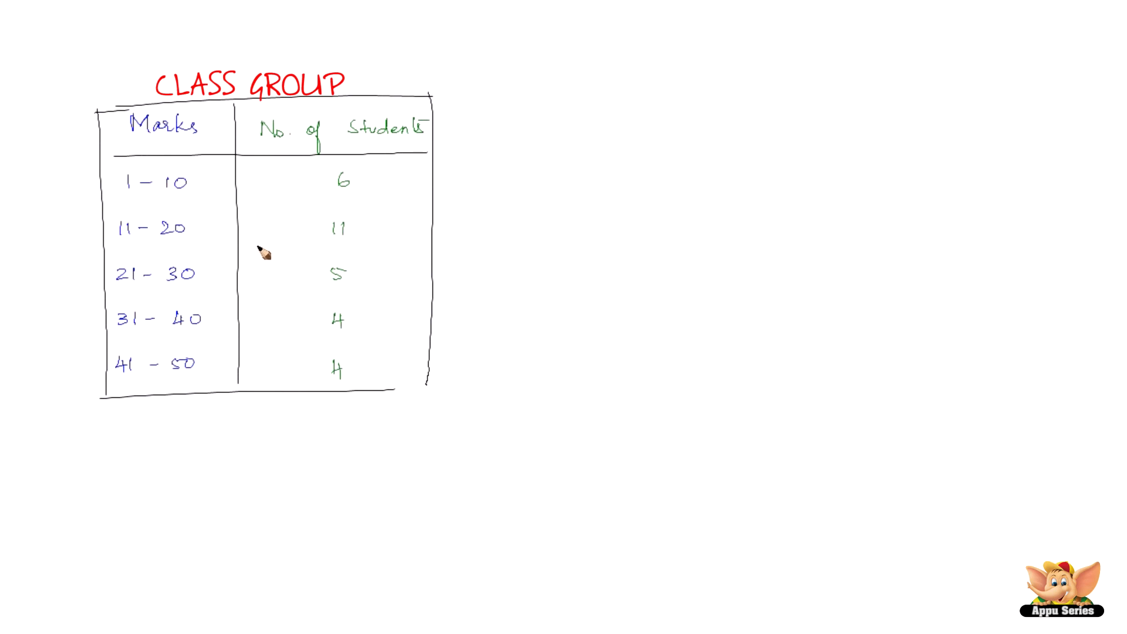
pyautogui.moveTo(268, 268)
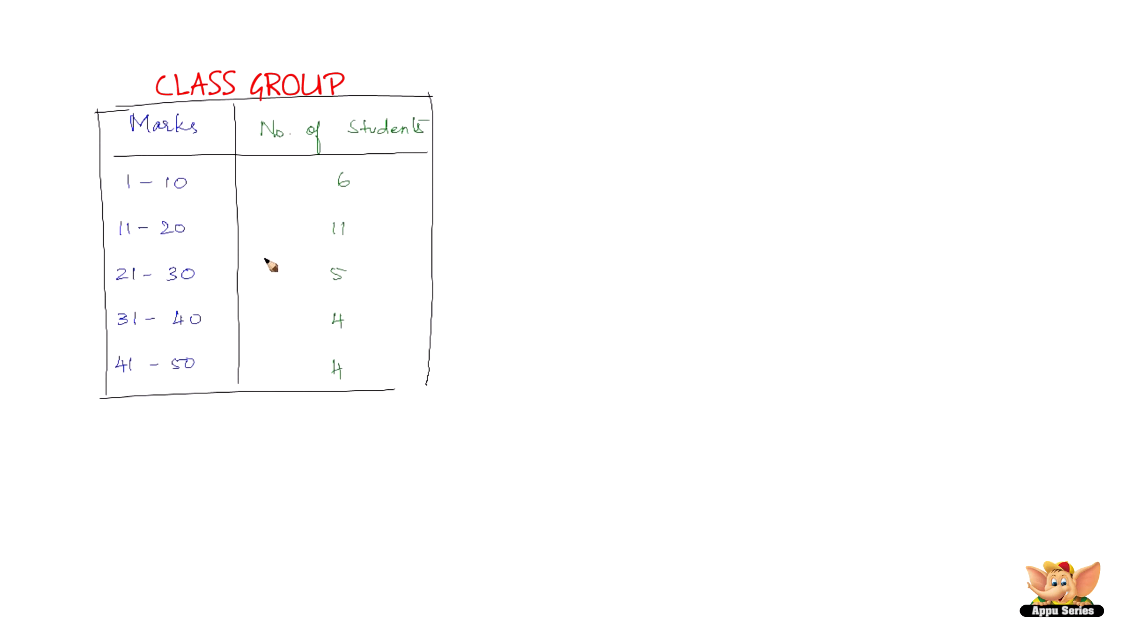
pyautogui.moveTo(280, 267)
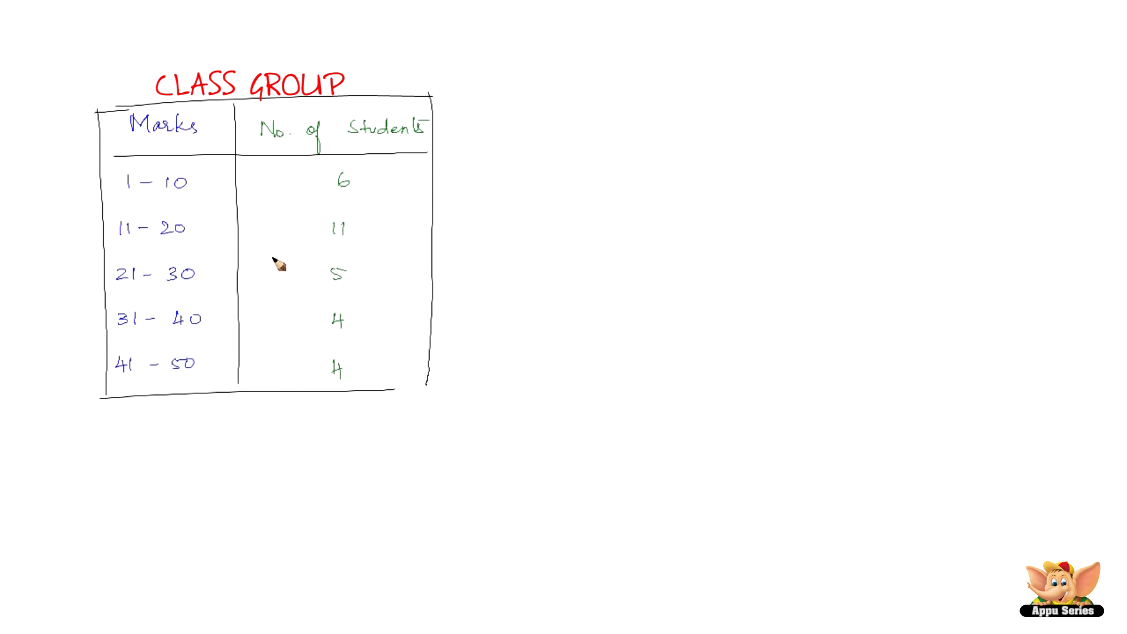
pyautogui.moveTo(273, 230)
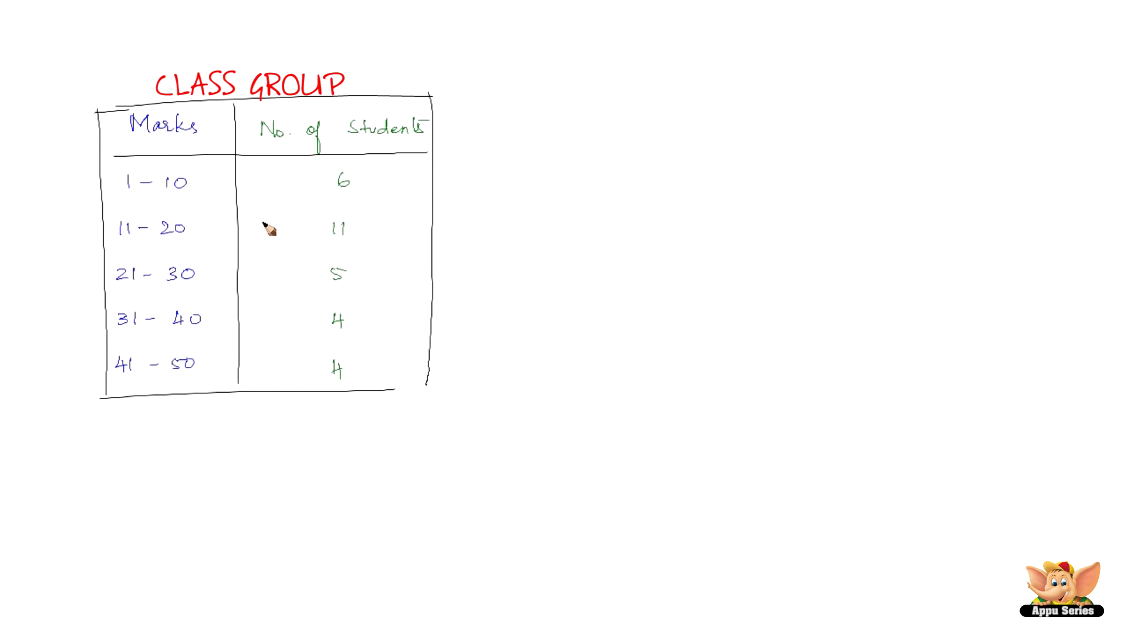
pyautogui.moveTo(117, 329)
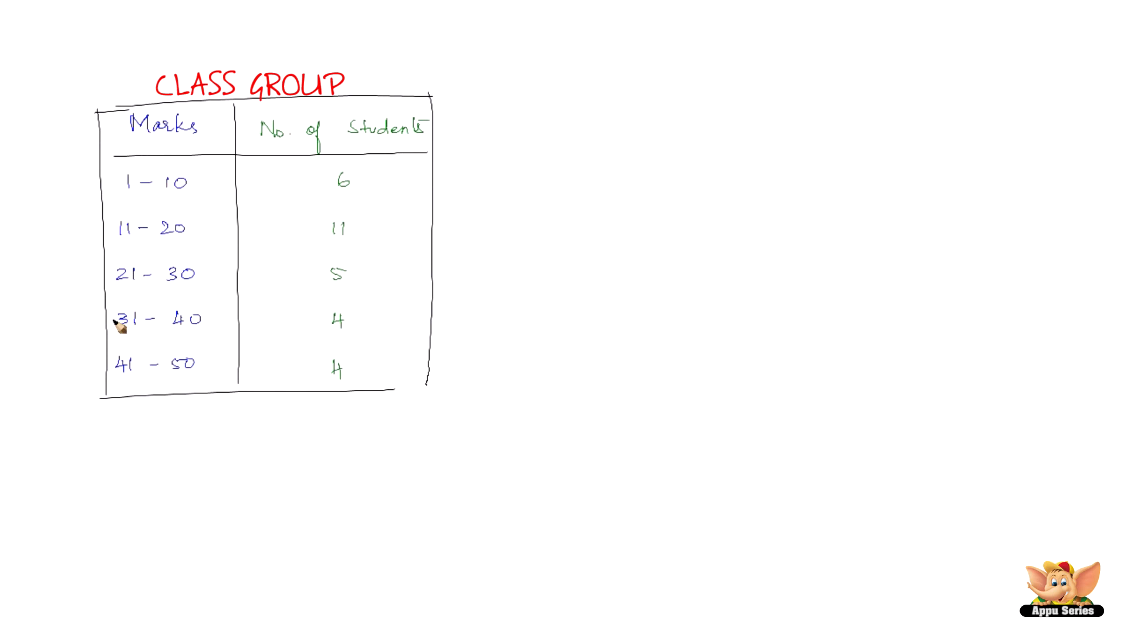